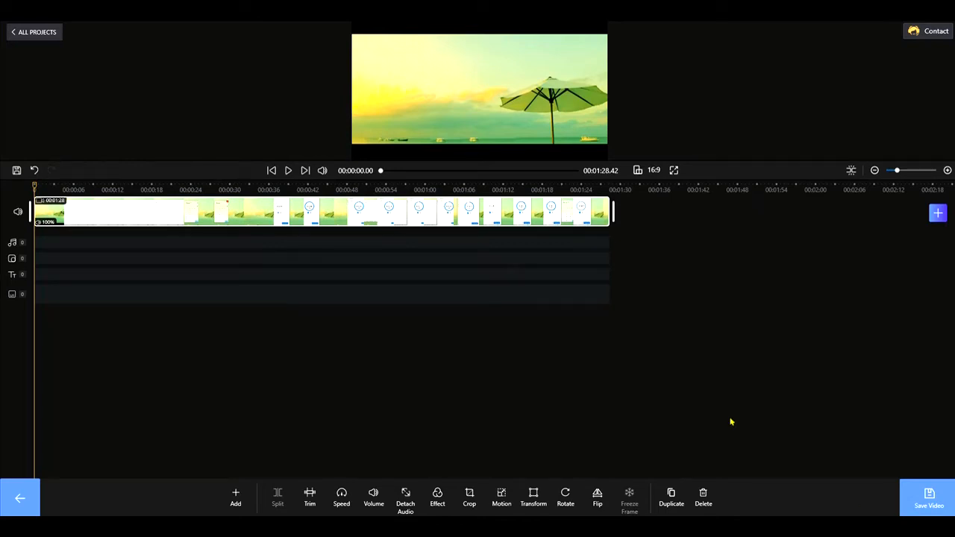
mouse_move(667, 390)
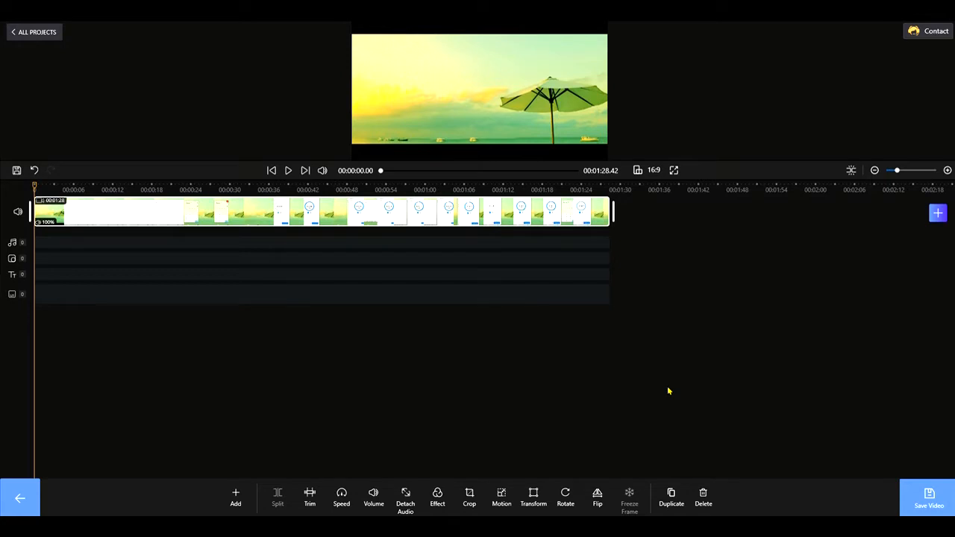
mouse_move(409, 354)
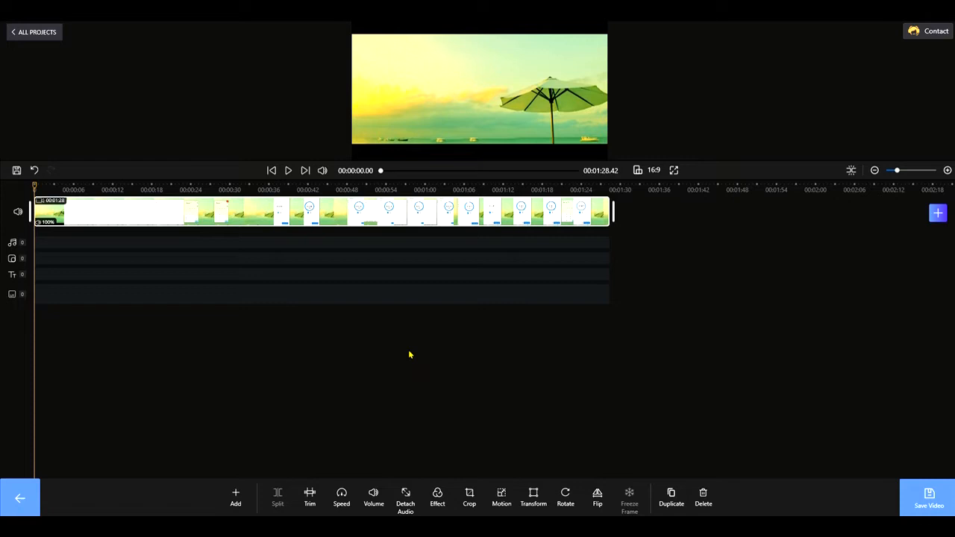
mouse_move(332, 359)
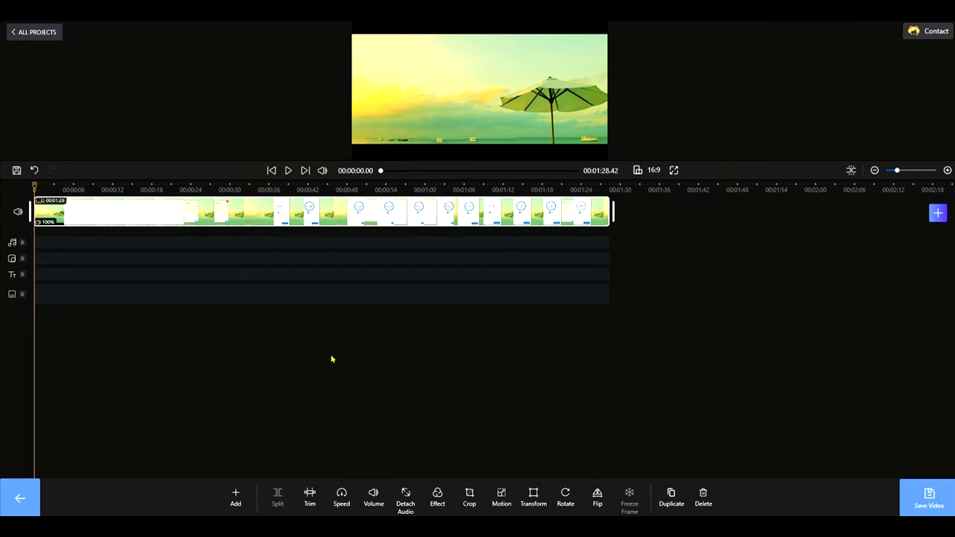
mouse_move(383, 123)
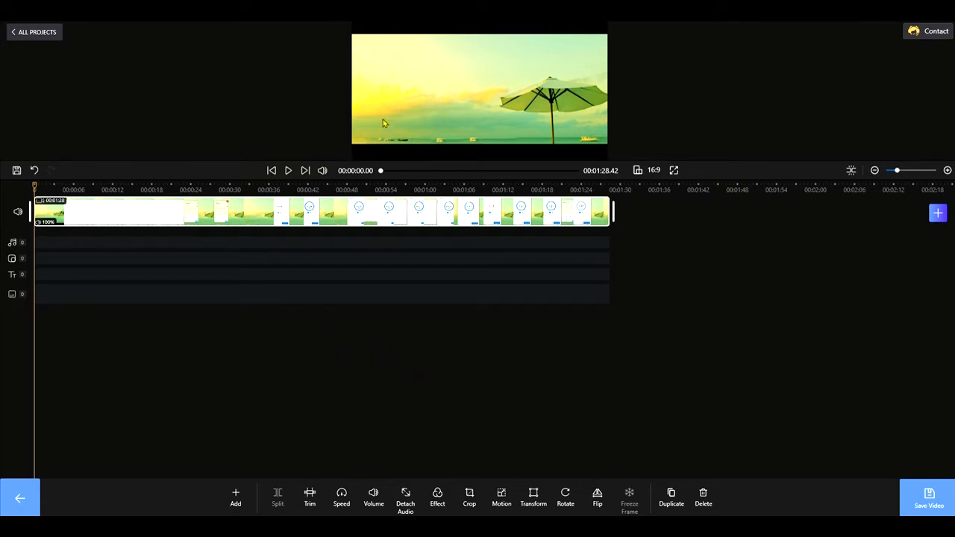
mouse_move(112, 59)
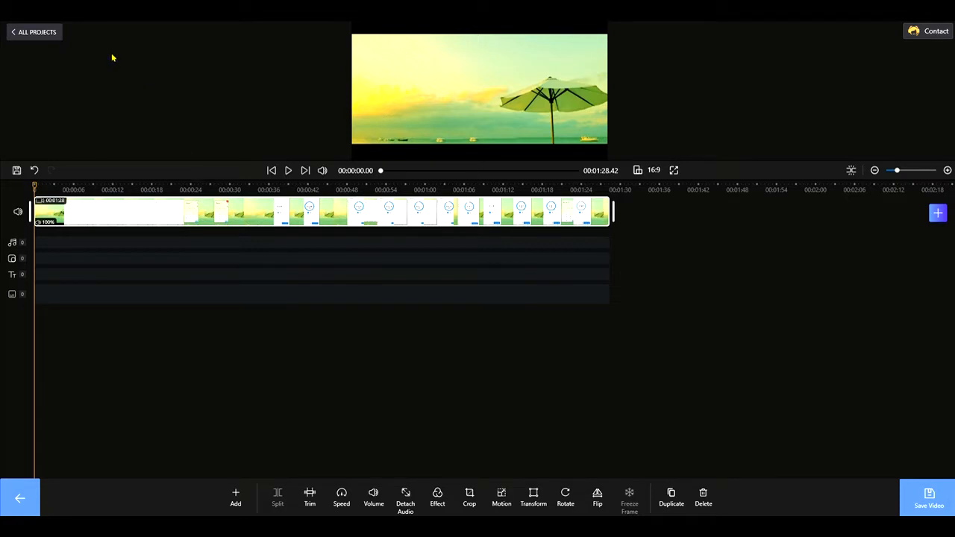
mouse_move(153, 92)
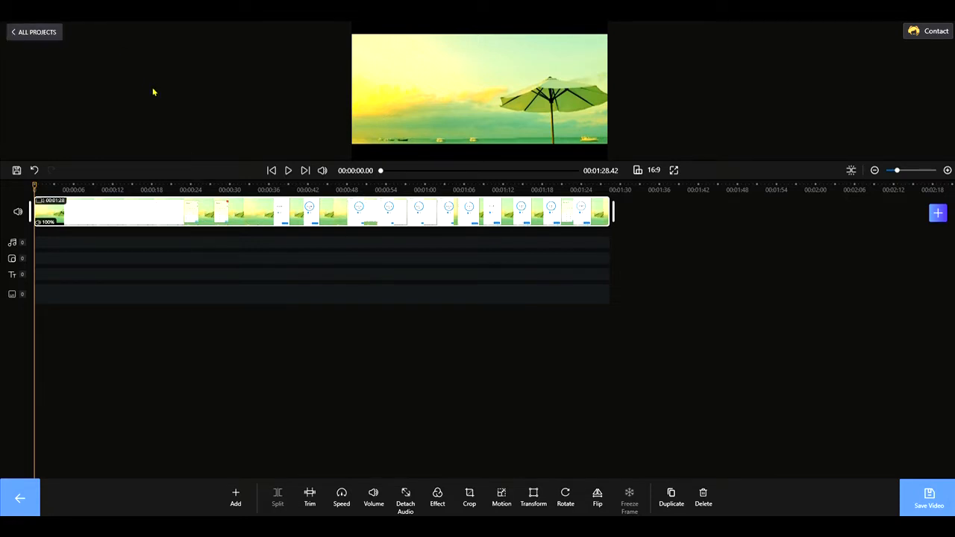
mouse_move(135, 86)
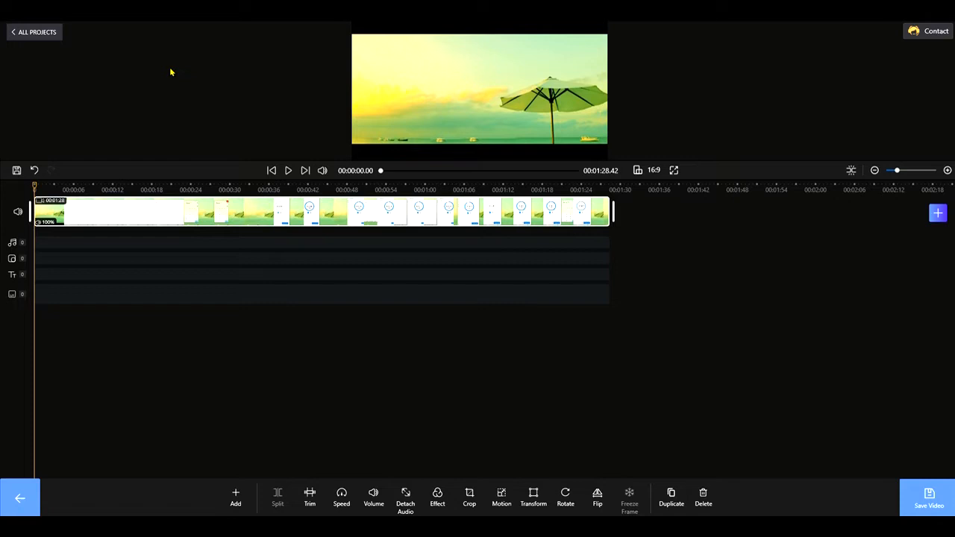
mouse_move(492, 321)
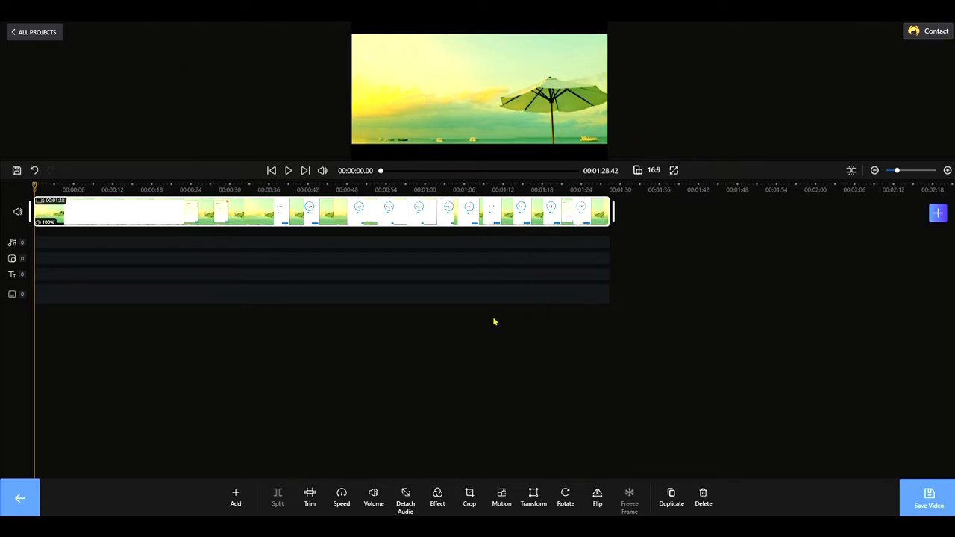
mouse_move(175, 112)
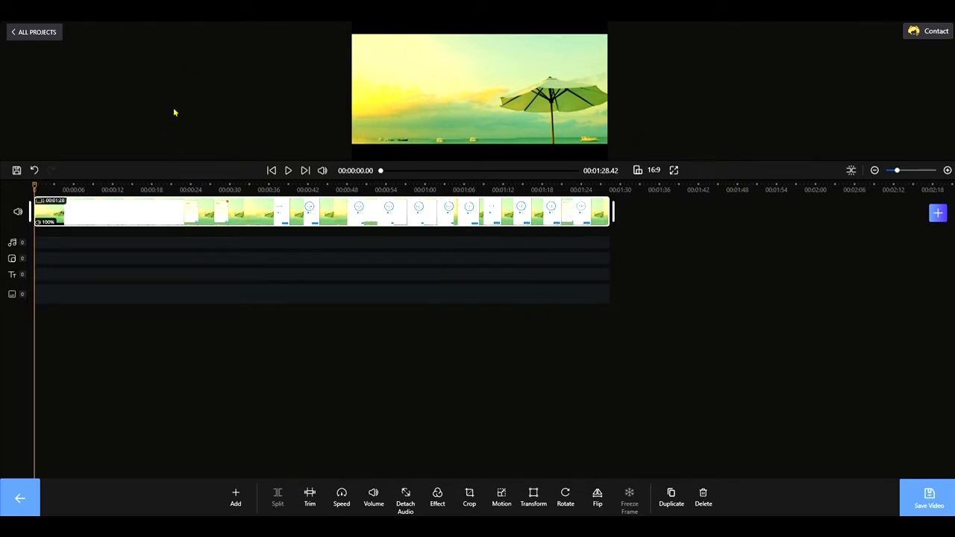
mouse_move(177, 102)
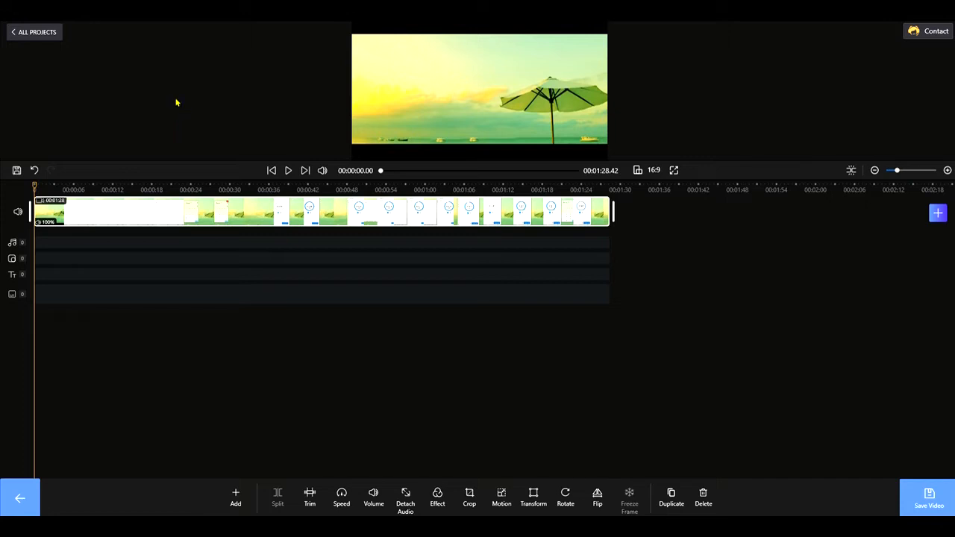
mouse_move(167, 96)
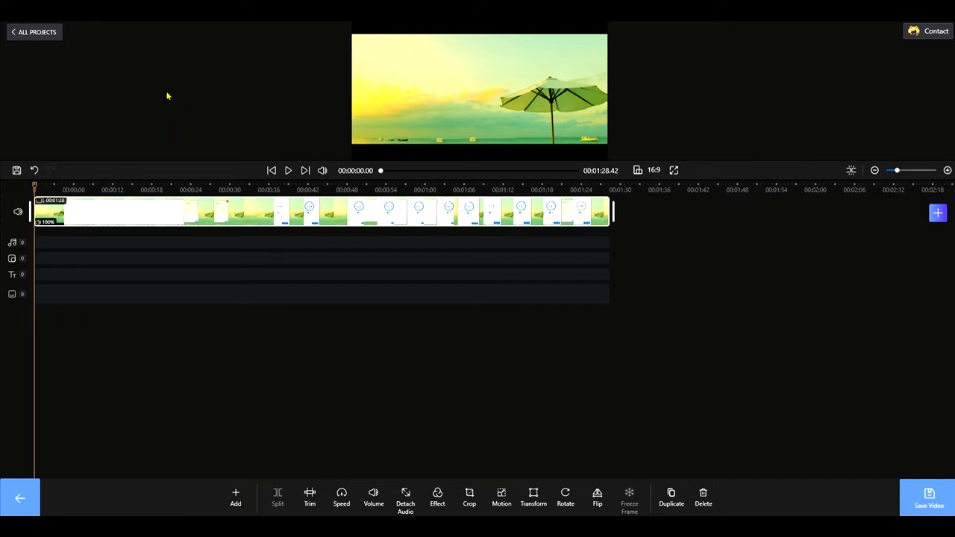
mouse_move(151, 106)
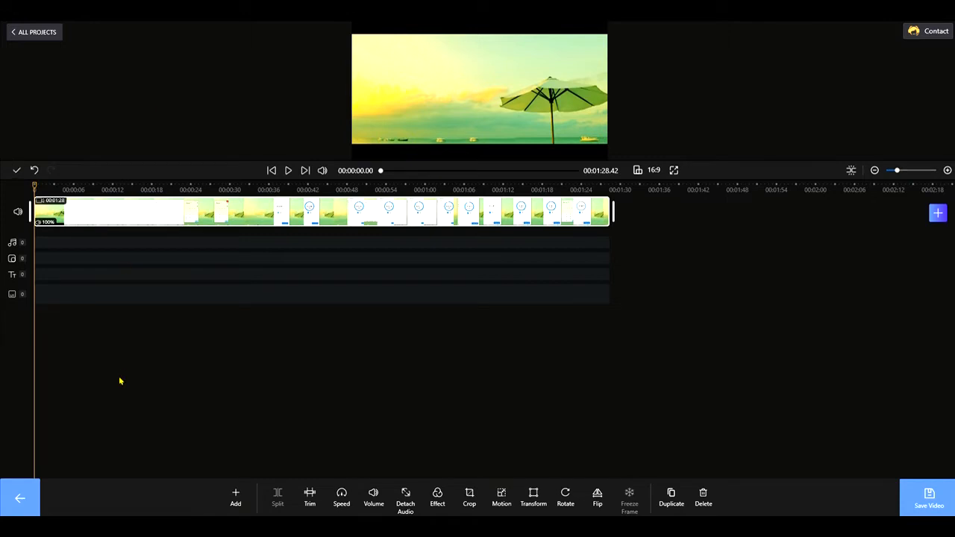
mouse_move(230, 132)
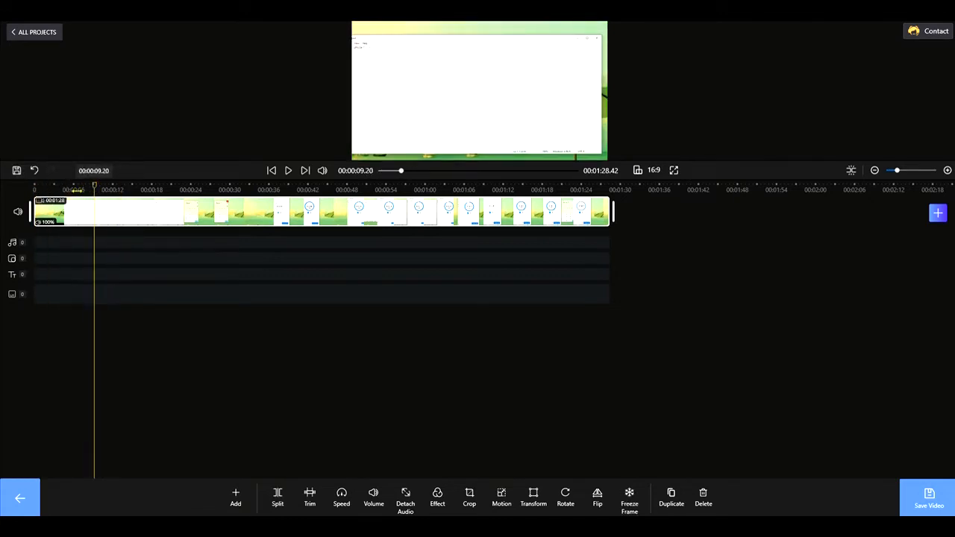
- Replay the preview from the start, then open the built-in music library from Add audio
click(270, 170)
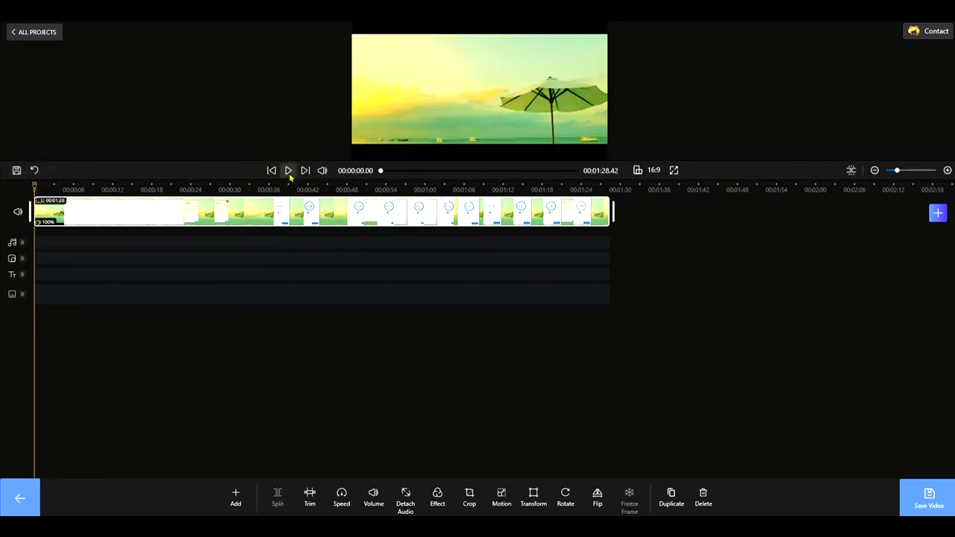
click(288, 170)
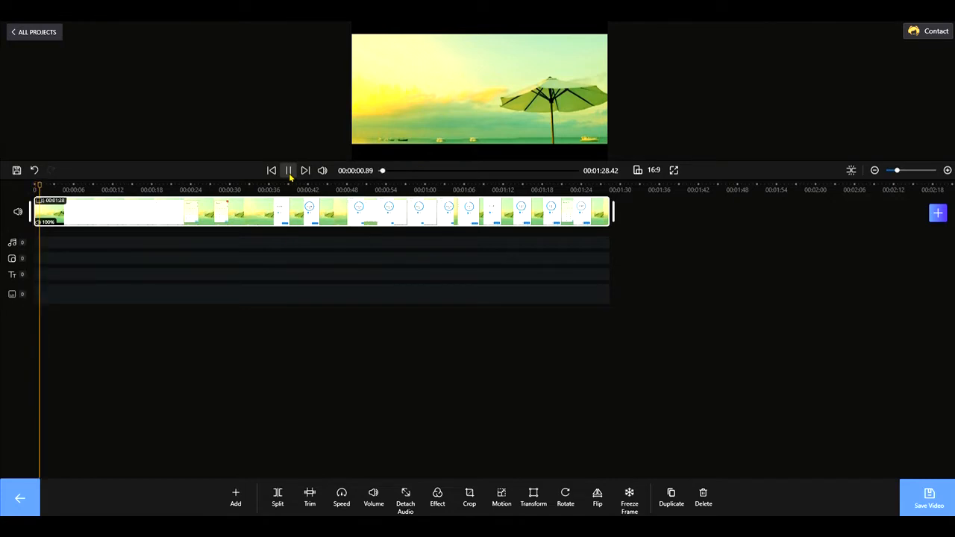
click(288, 170)
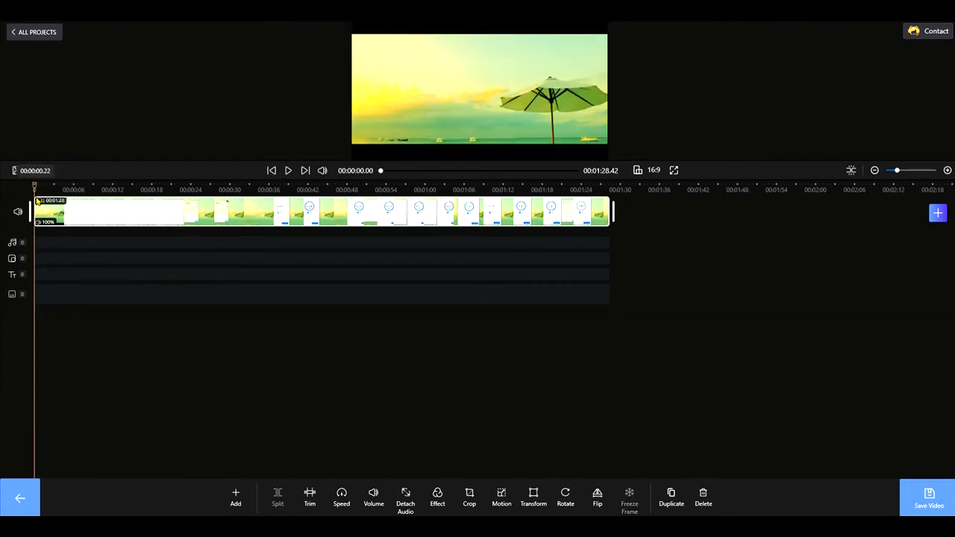
mouse_move(205, 209)
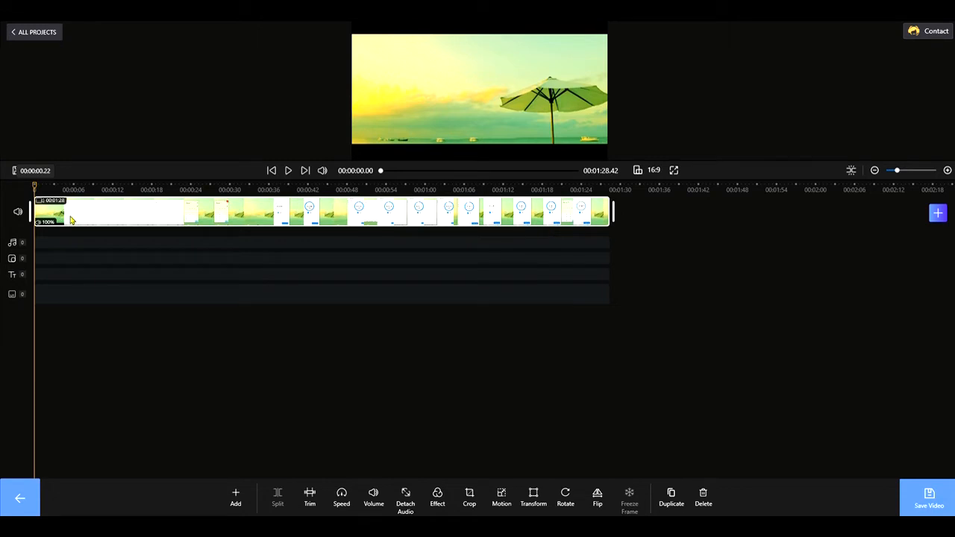
mouse_move(111, 476)
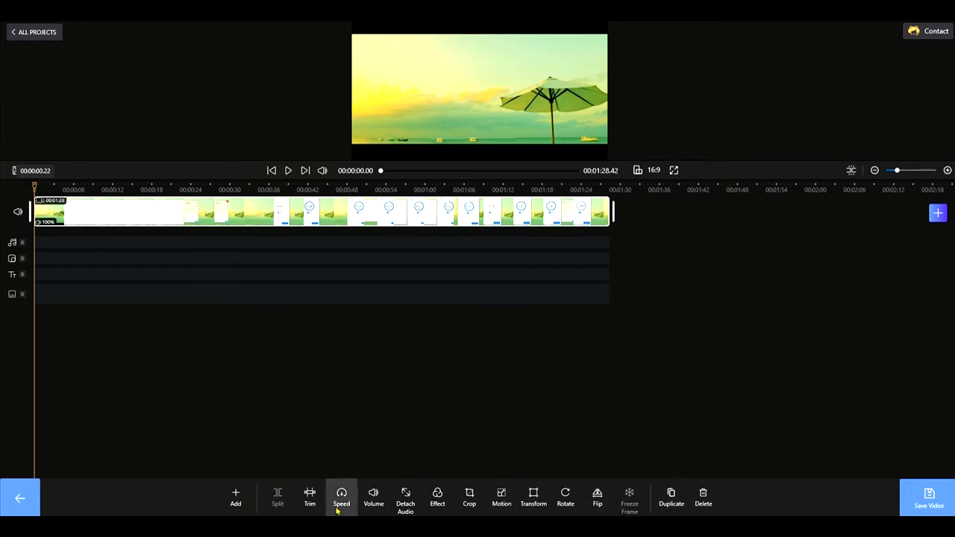
mouse_move(137, 349)
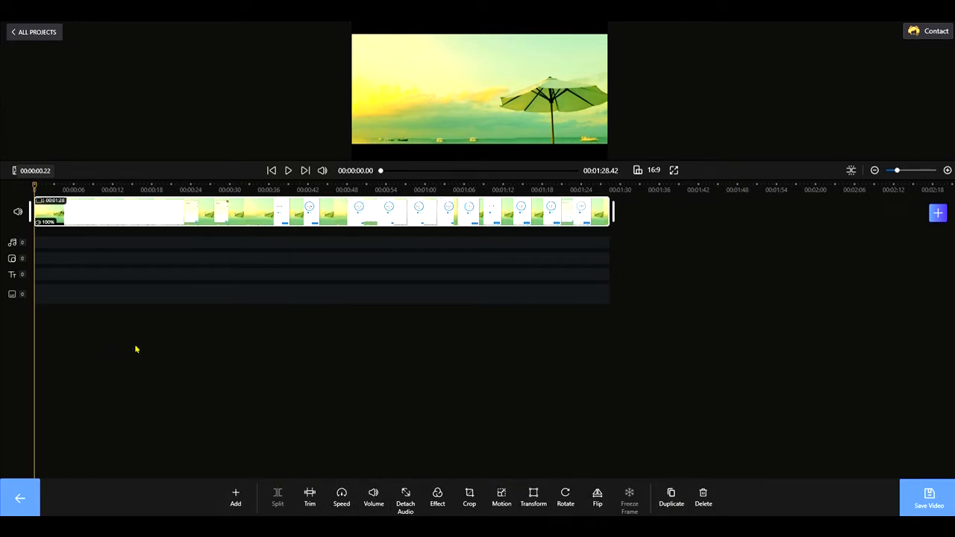
mouse_move(88, 315)
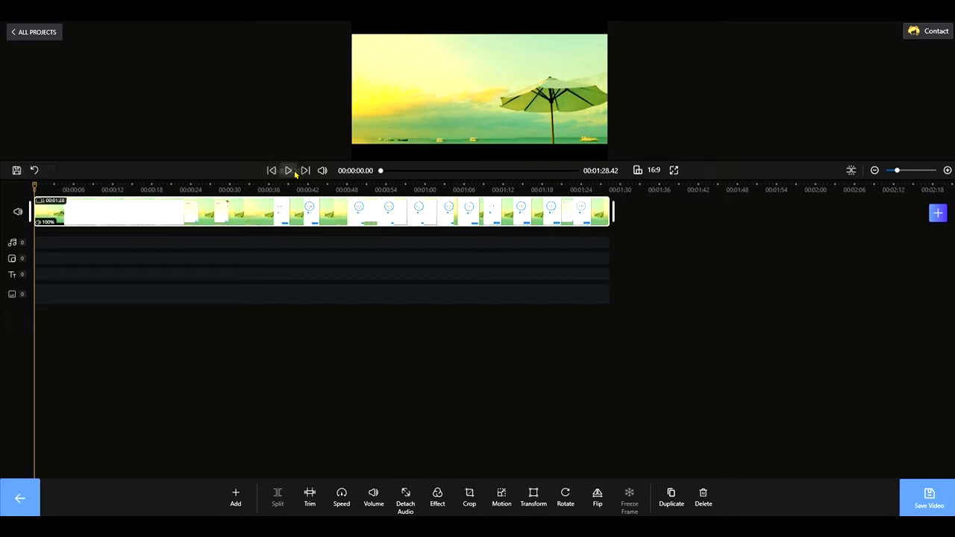
click(288, 170)
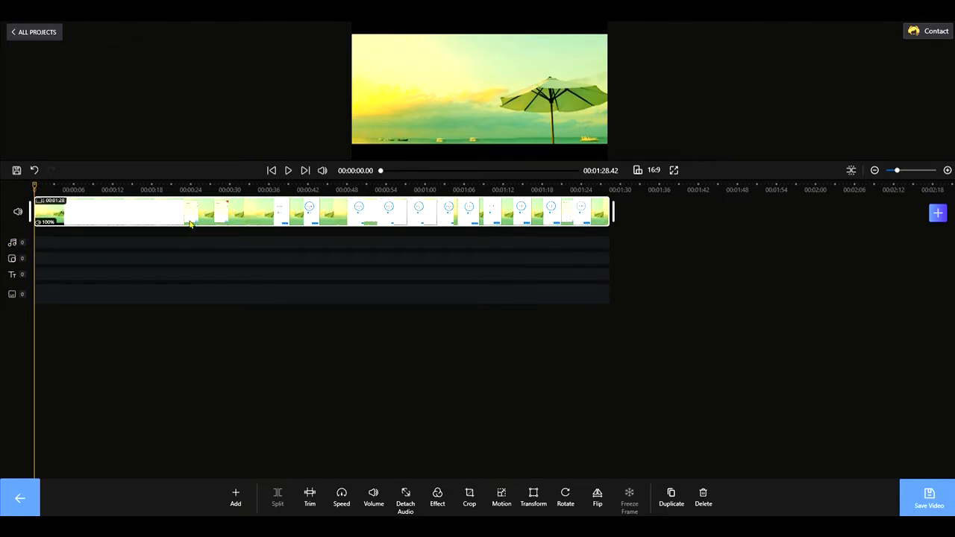
mouse_move(93, 267)
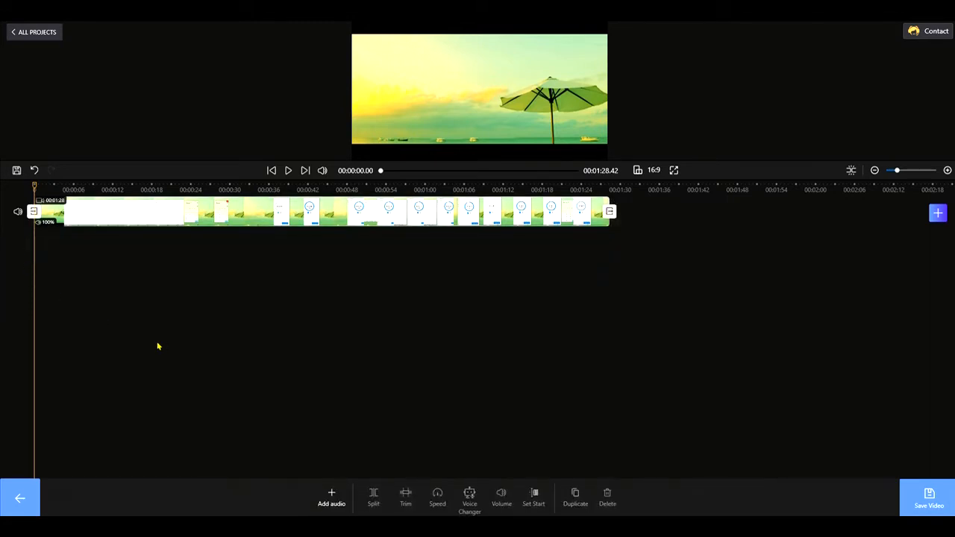
mouse_move(345, 498)
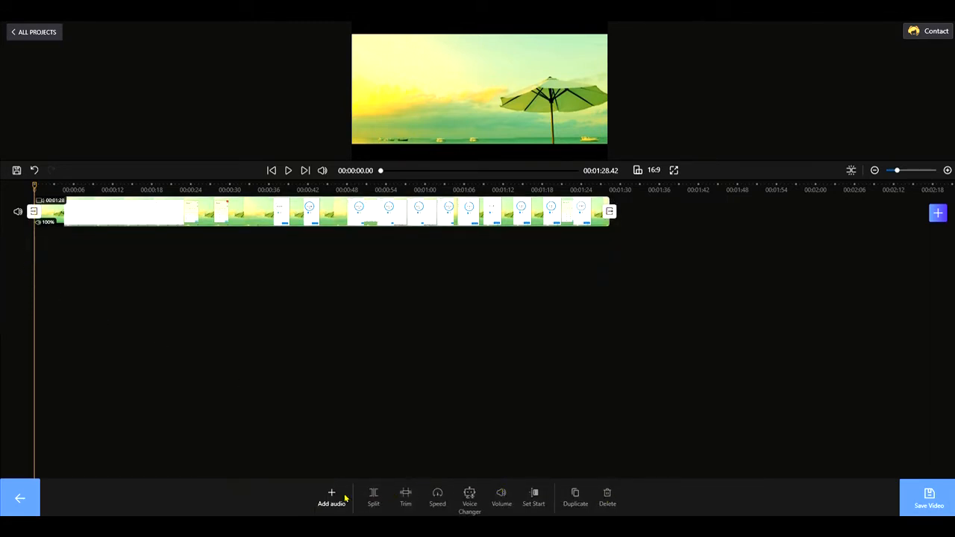
mouse_move(75, 481)
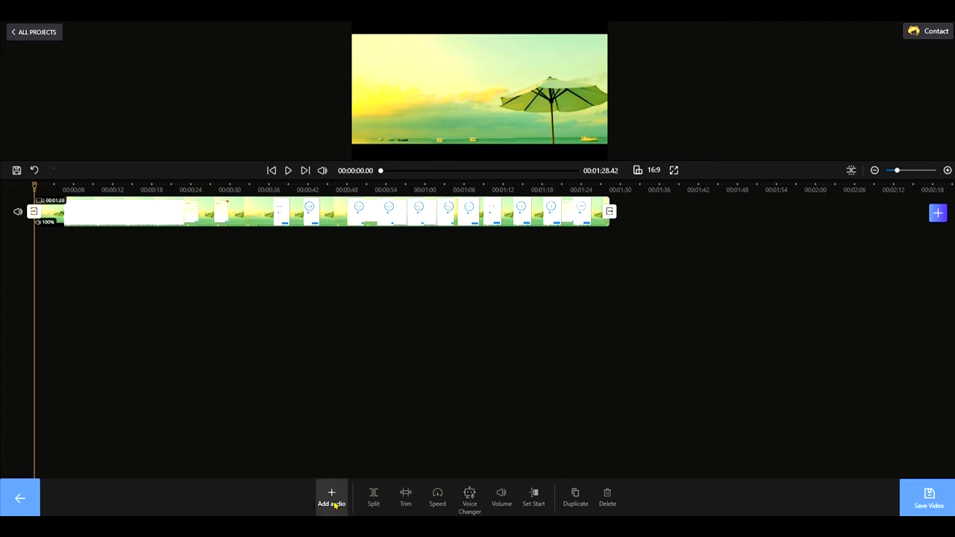
click(331, 498)
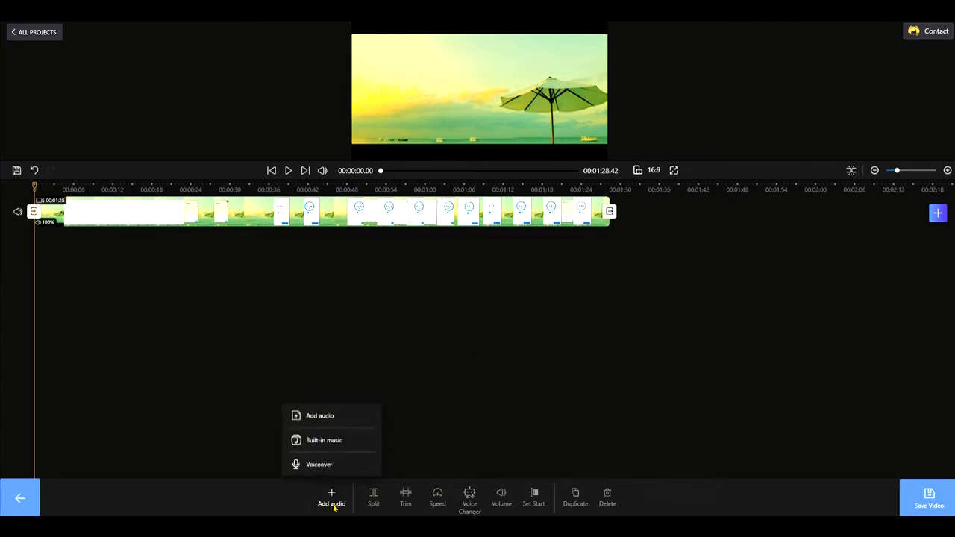
mouse_move(319, 464)
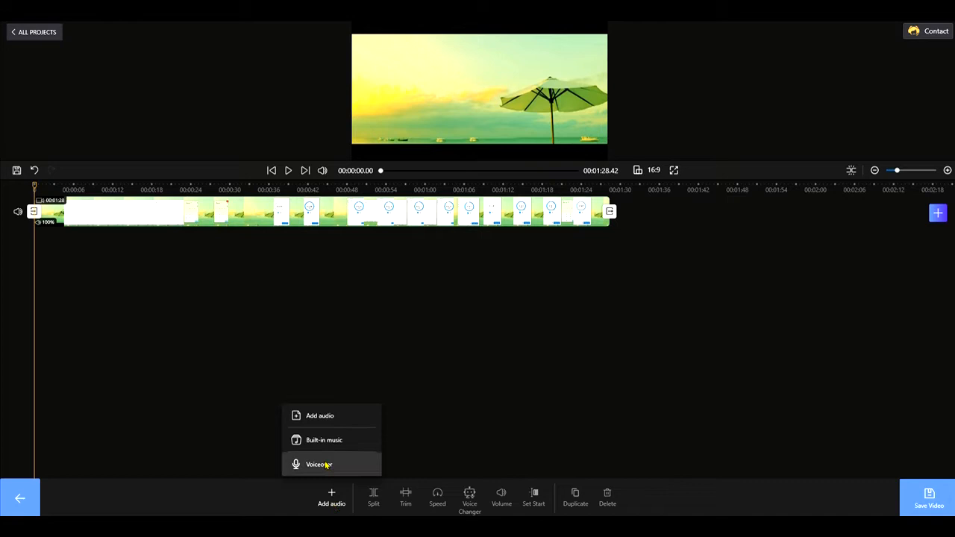
mouse_move(325, 439)
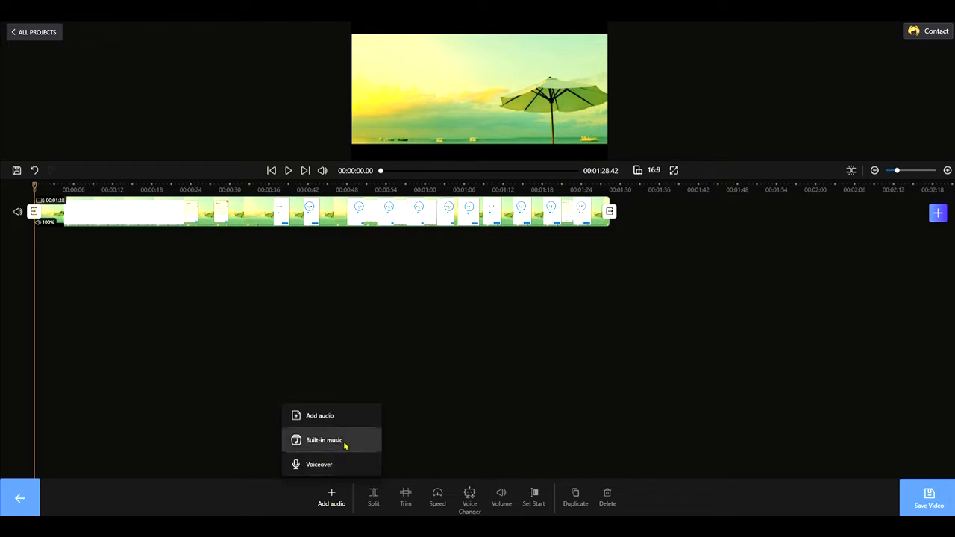
mouse_move(357, 416)
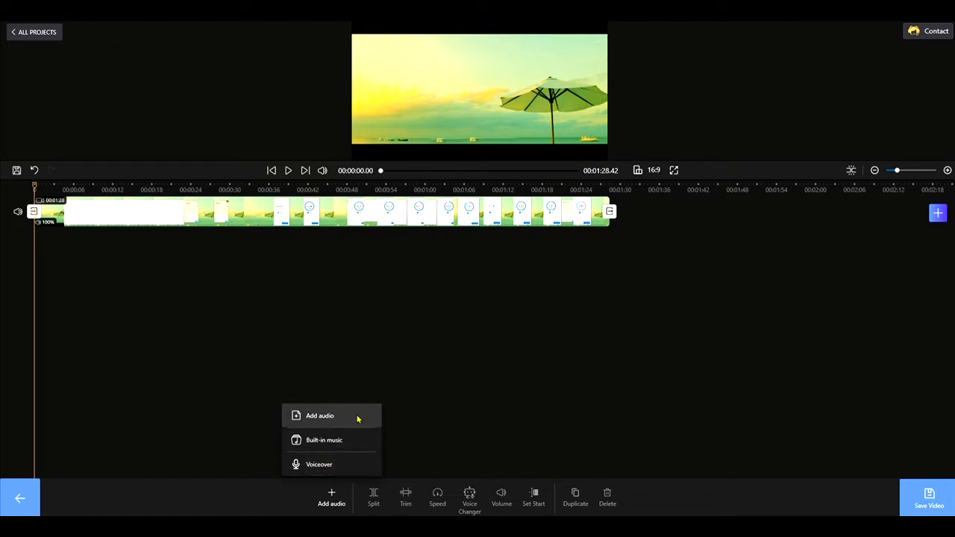
click(323, 440)
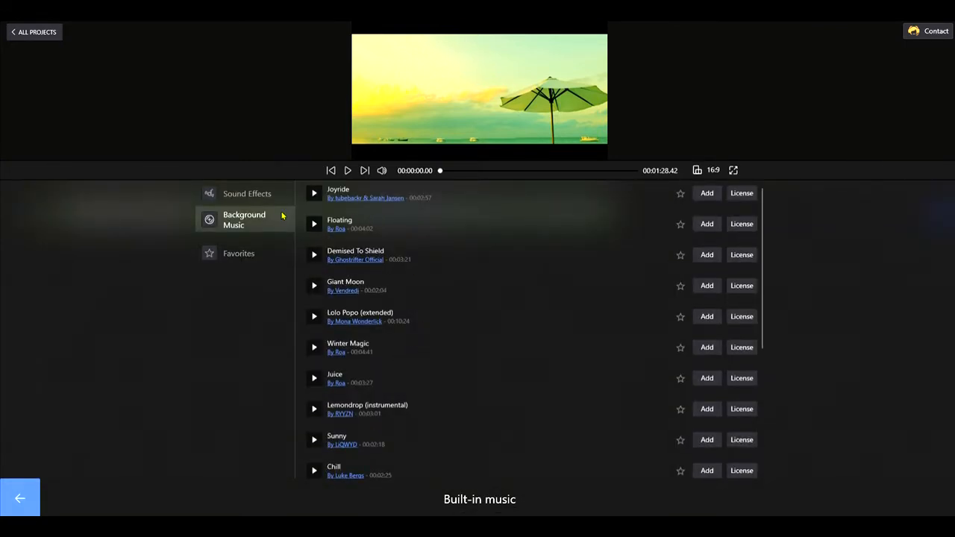
mouse_move(322, 254)
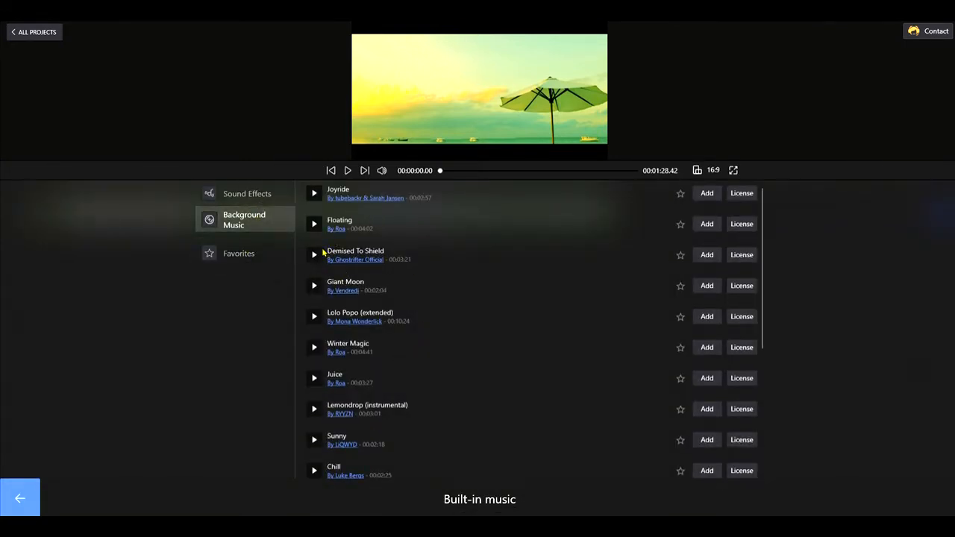
- Preview the Floating and Giant Moon tracks, then the Ape sound effect
click(313, 224)
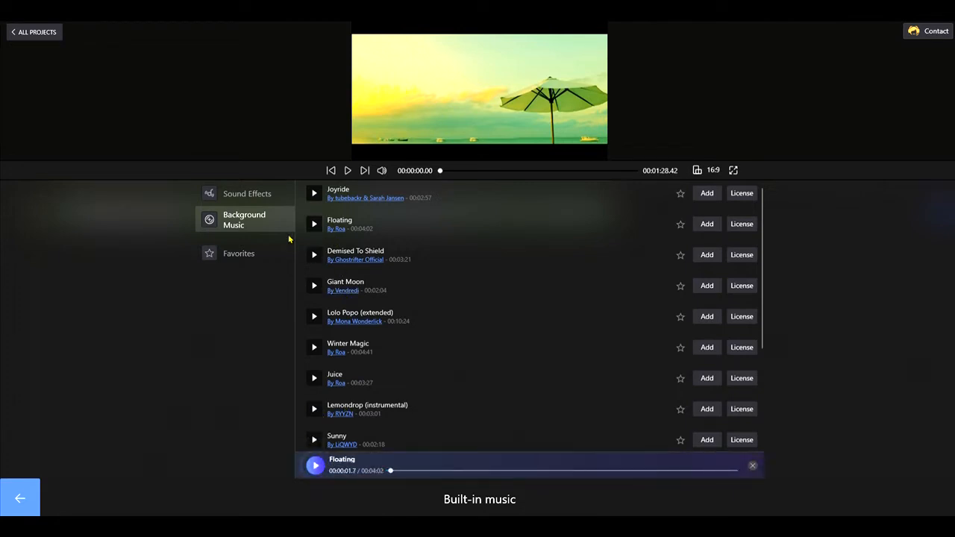
click(313, 284)
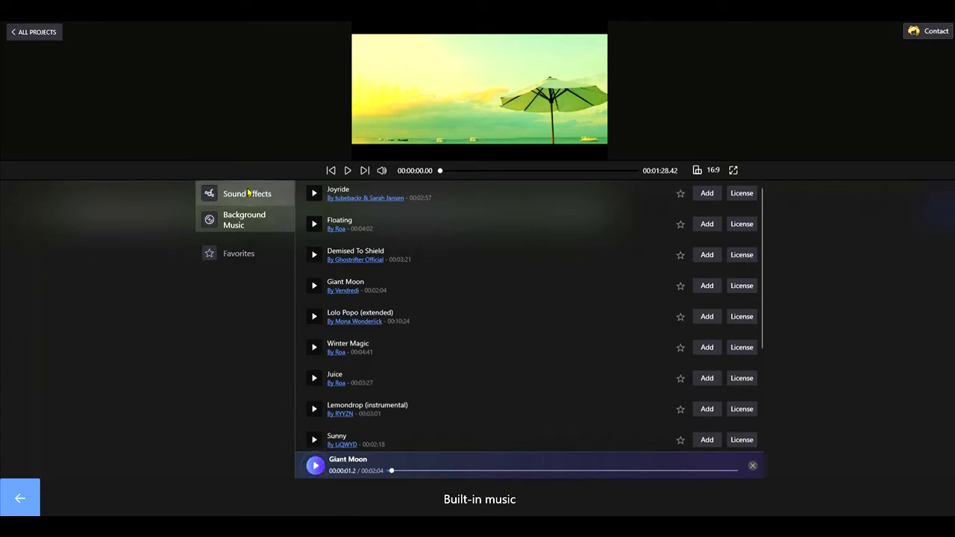
click(247, 193)
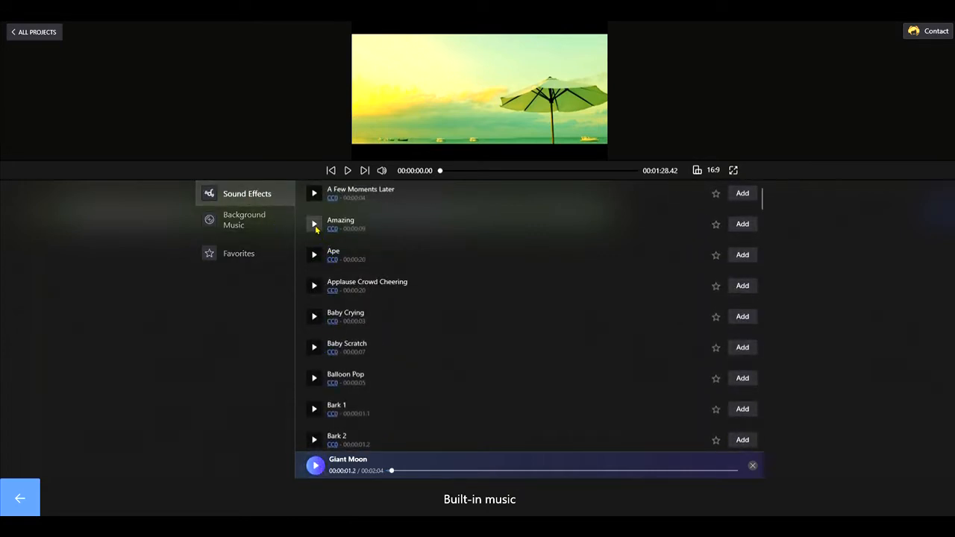
click(314, 255)
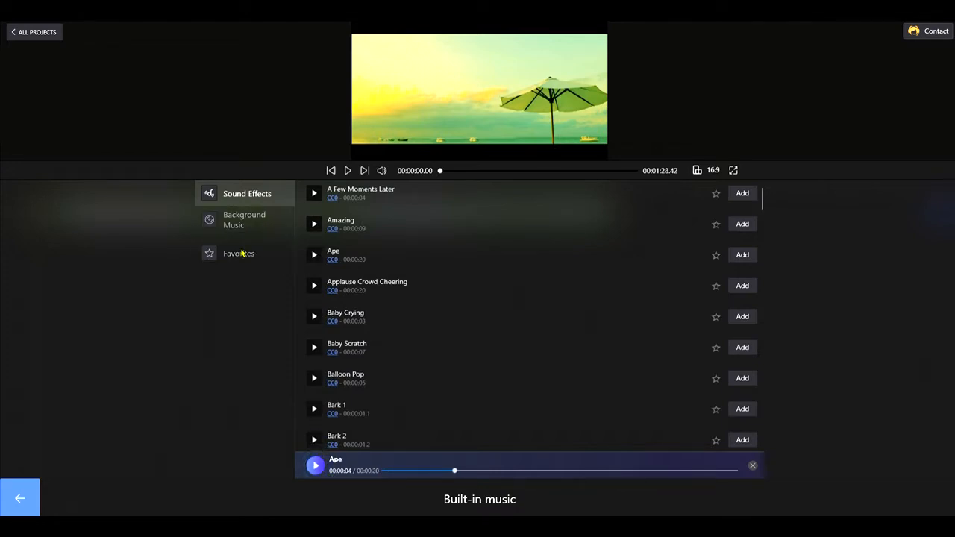
mouse_move(198, 303)
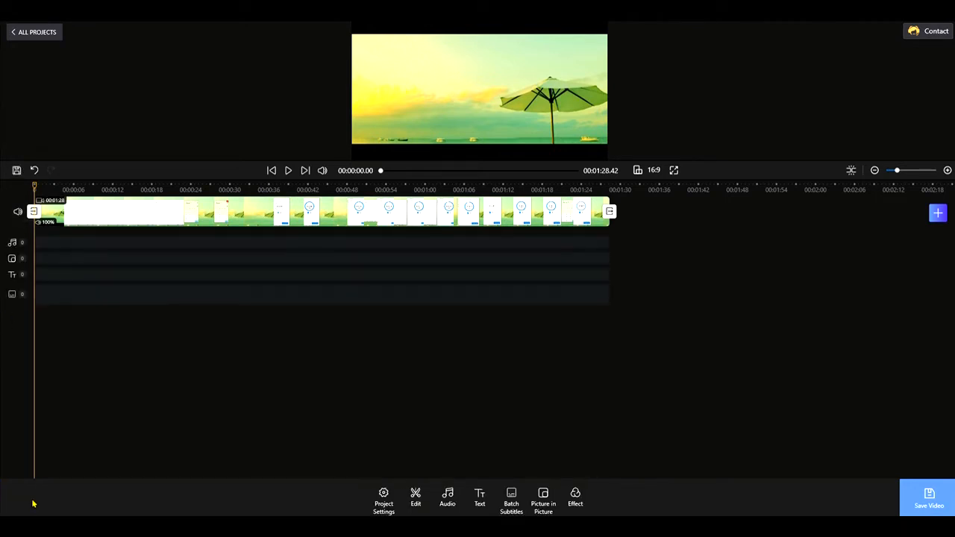
mouse_move(20, 250)
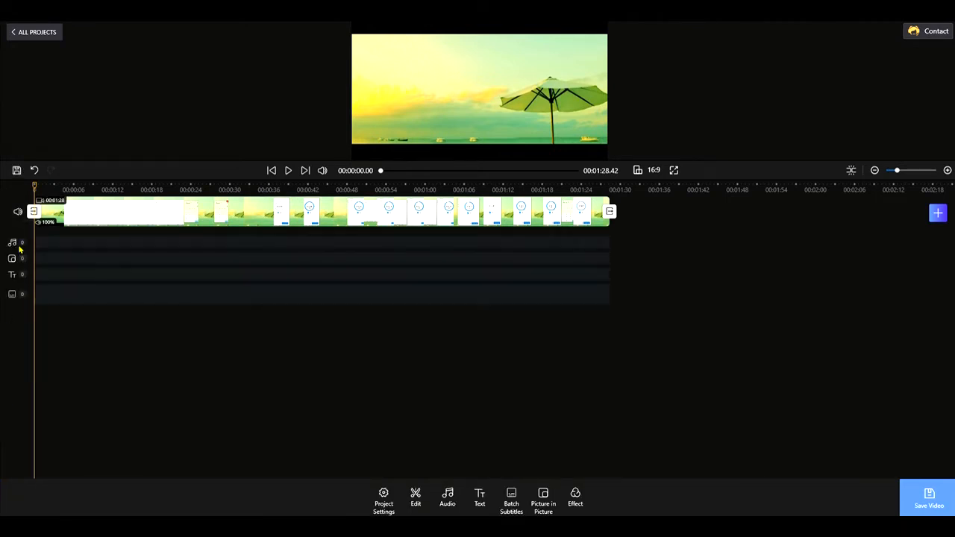
- Select the audio track, then bring up the Picture in Picture add choices
click(298, 212)
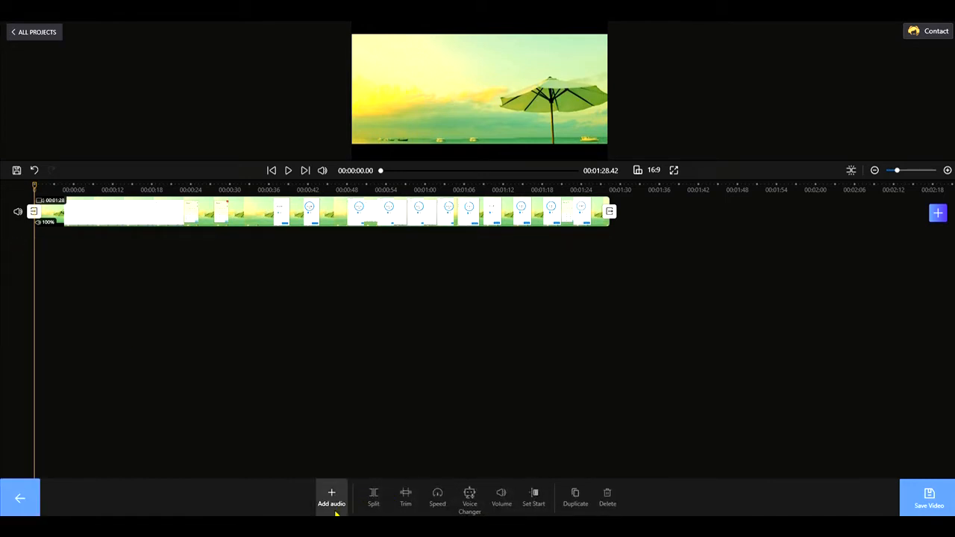
click(331, 498)
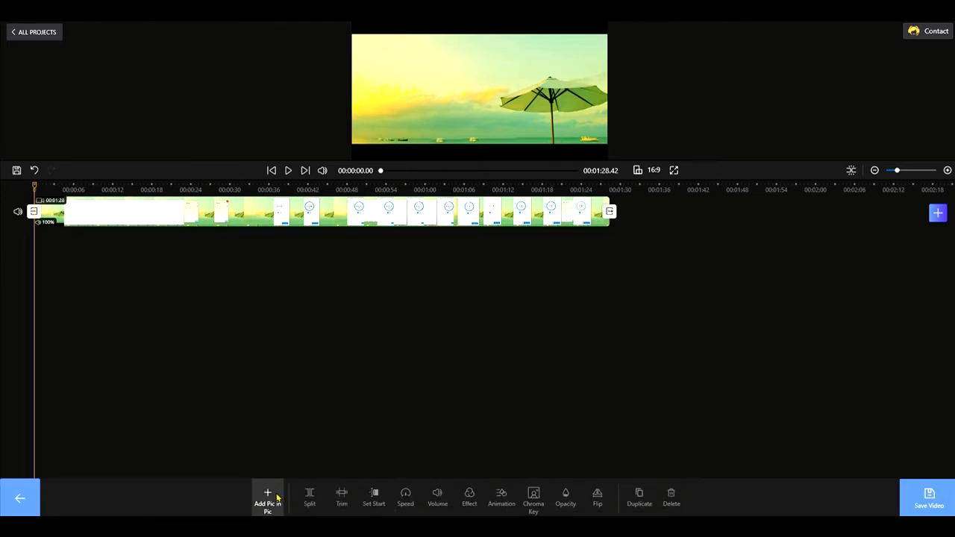
mouse_move(279, 473)
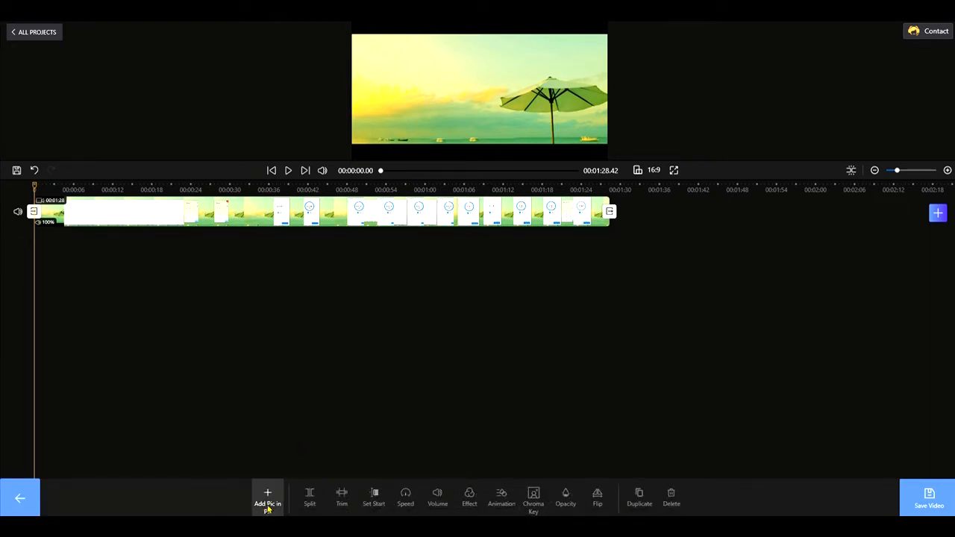
click(267, 499)
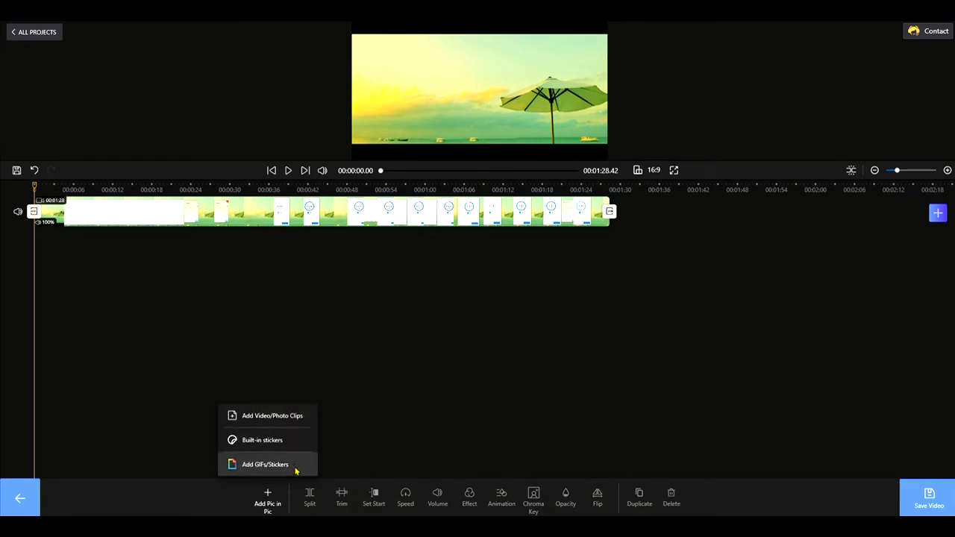
mouse_move(264, 421)
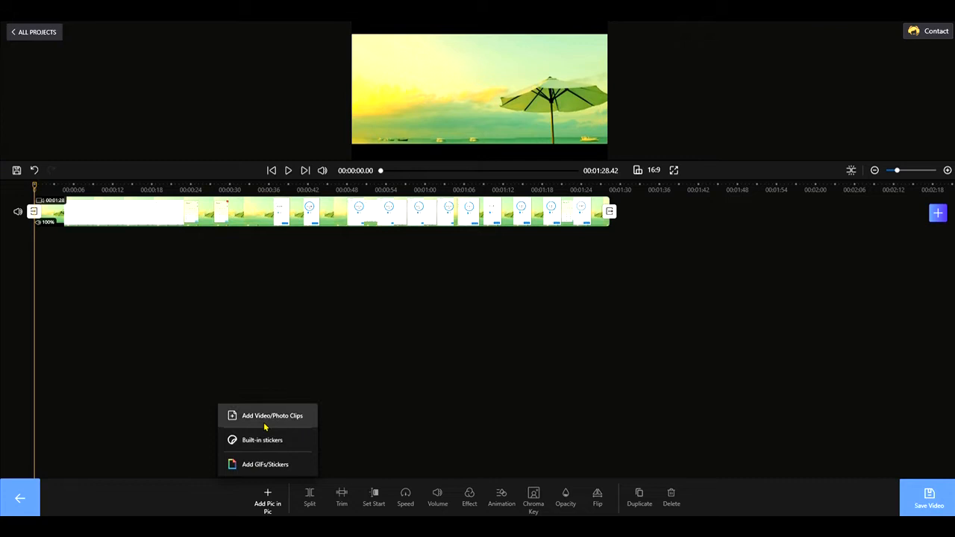
mouse_move(284, 425)
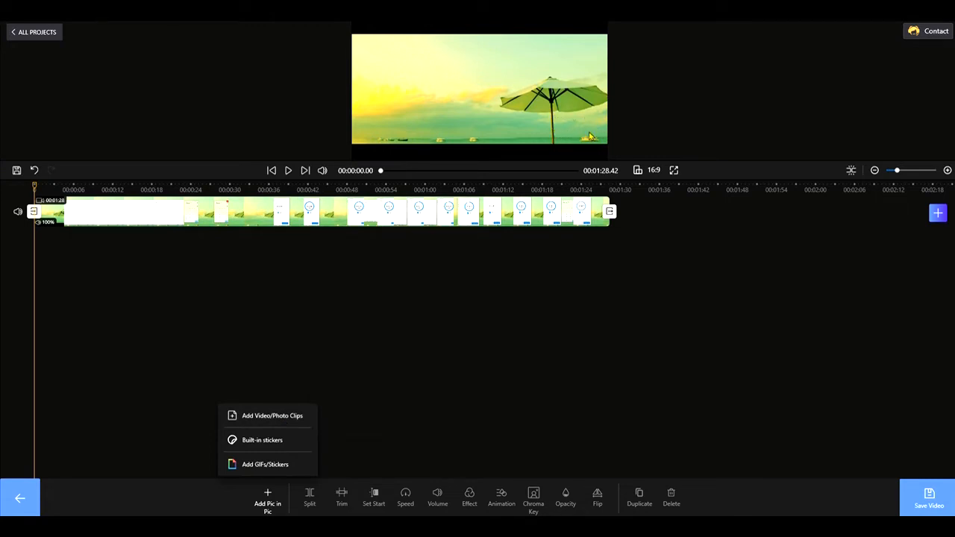
mouse_move(560, 115)
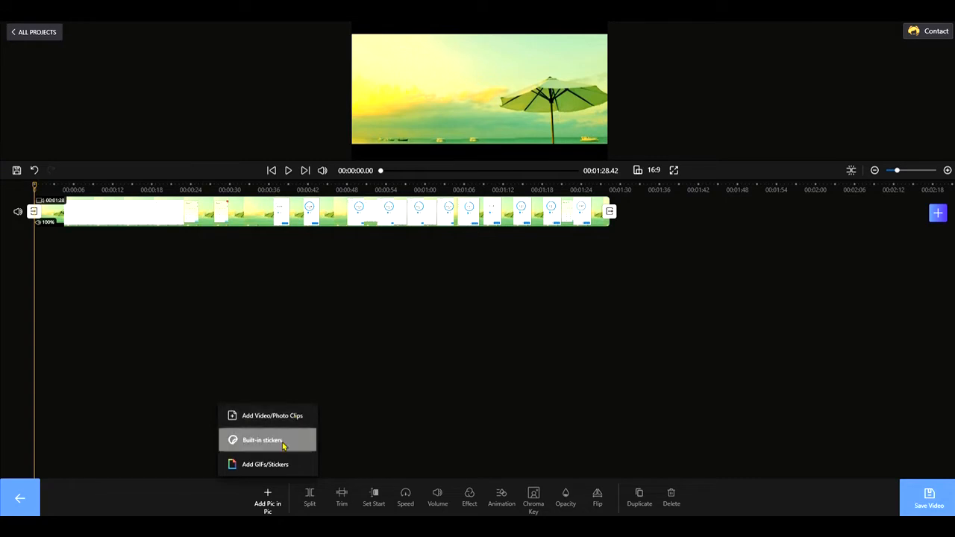
- Add the built-in donut sticker, tilted beside the umbrella, and preview it
click(262, 440)
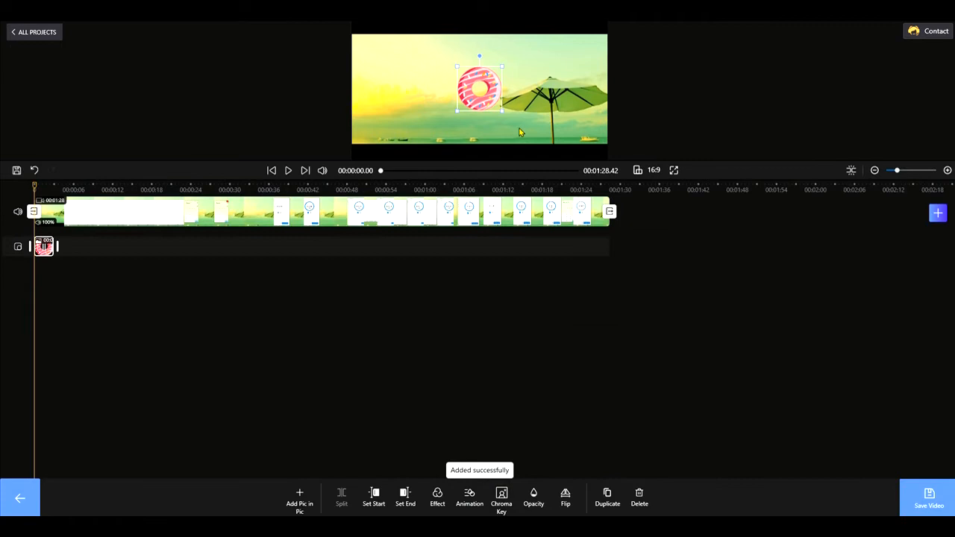
drag(479, 88, 442, 88)
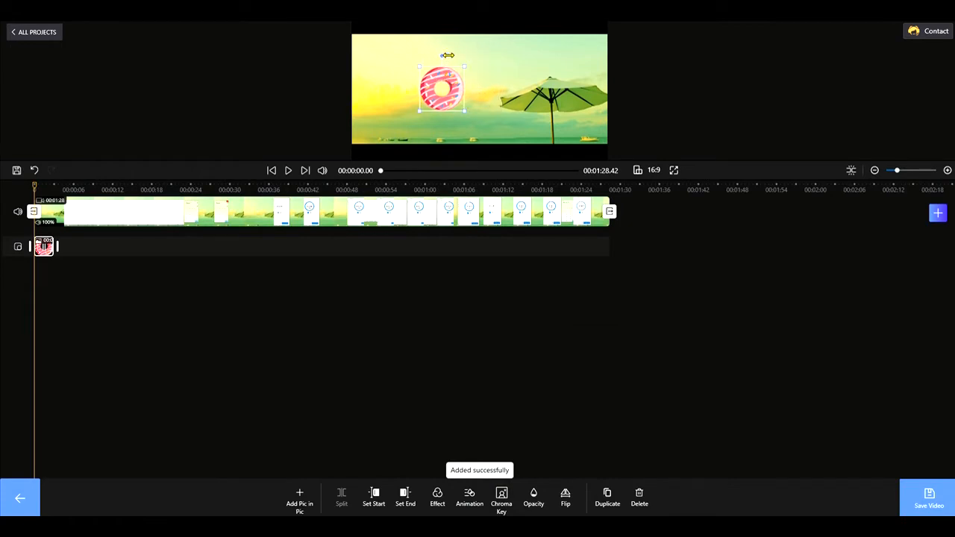
drag(442, 88, 495, 90)
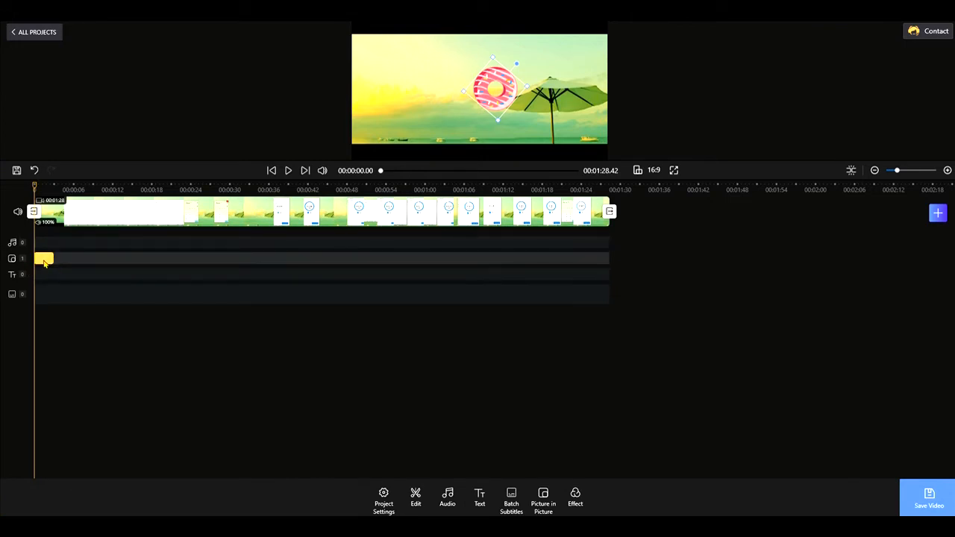
click(43, 258)
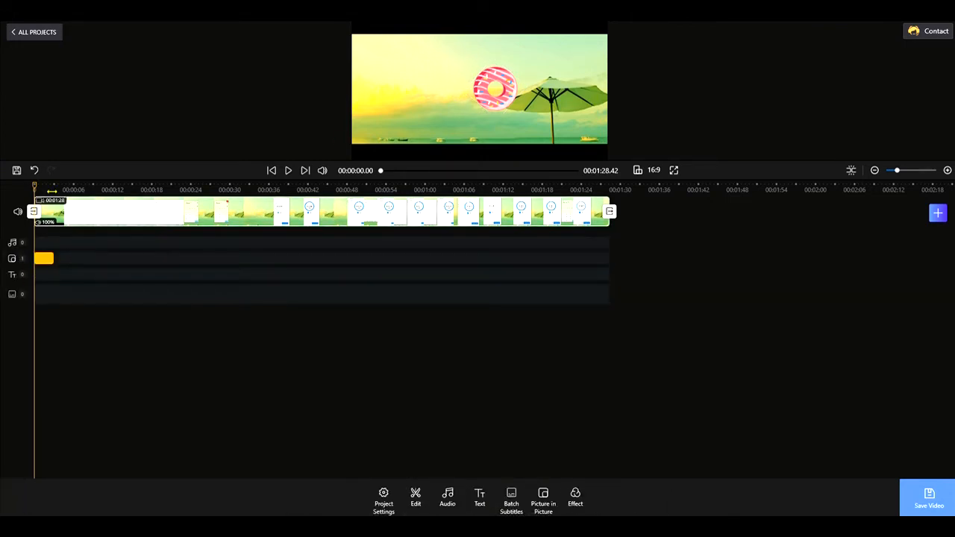
click(288, 170)
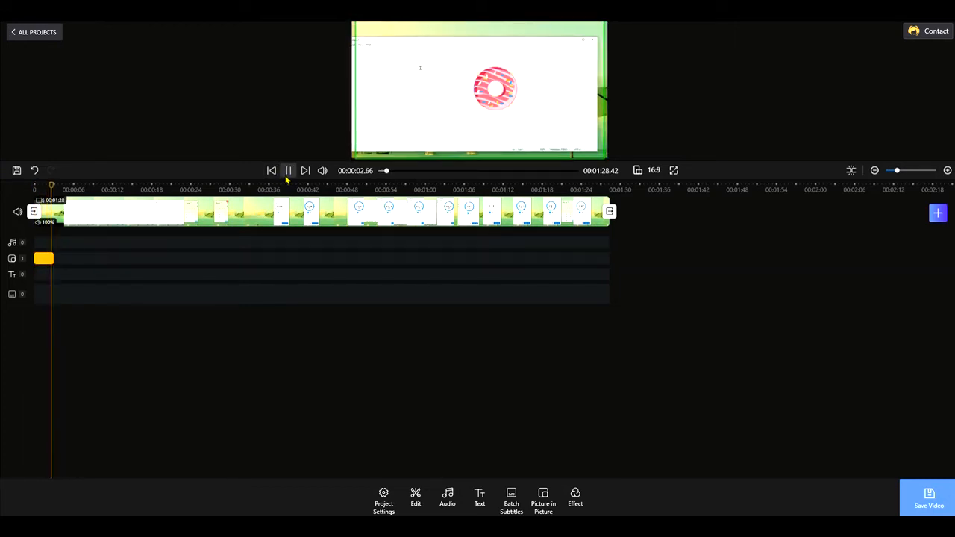
click(287, 171)
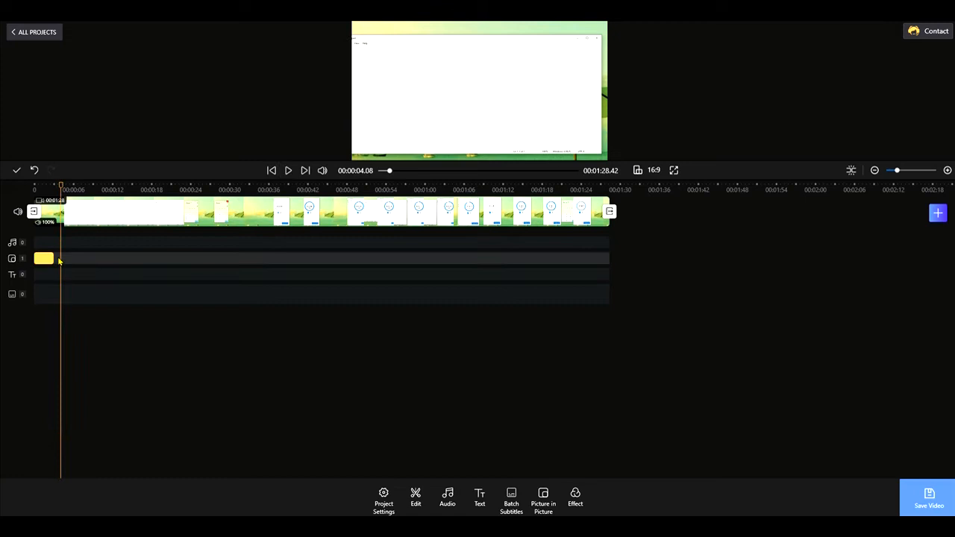
- Lengthen the donut sticker's on-screen duration and replay the video to check it
click(43, 258)
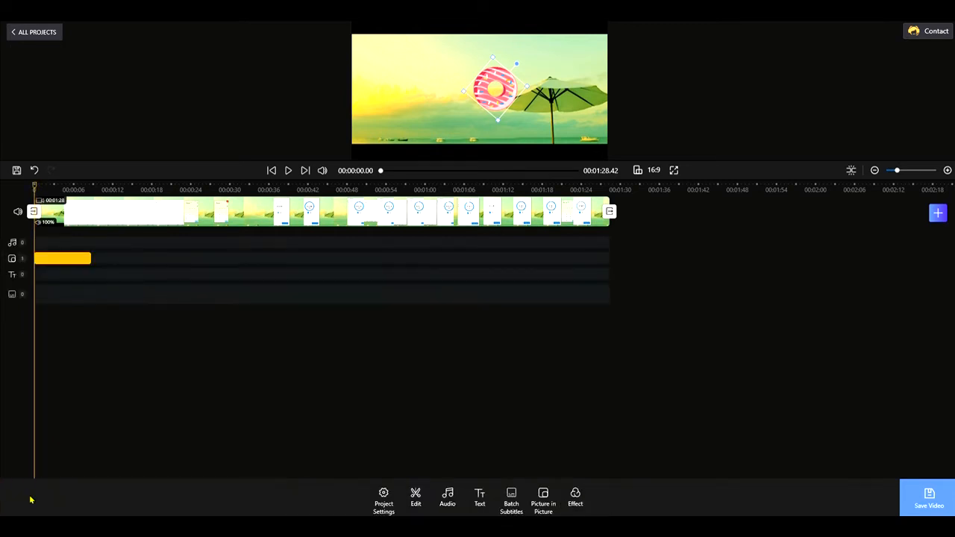
click(288, 170)
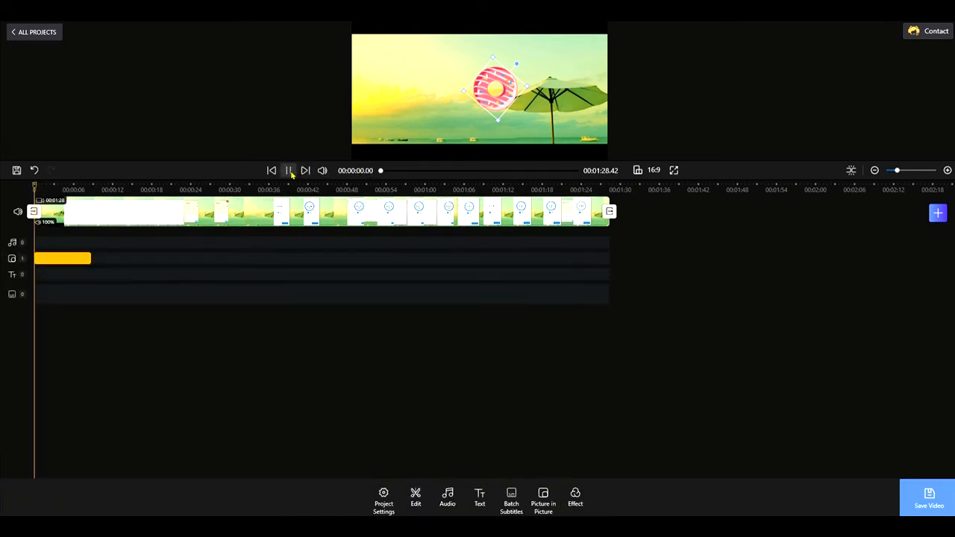
click(288, 170)
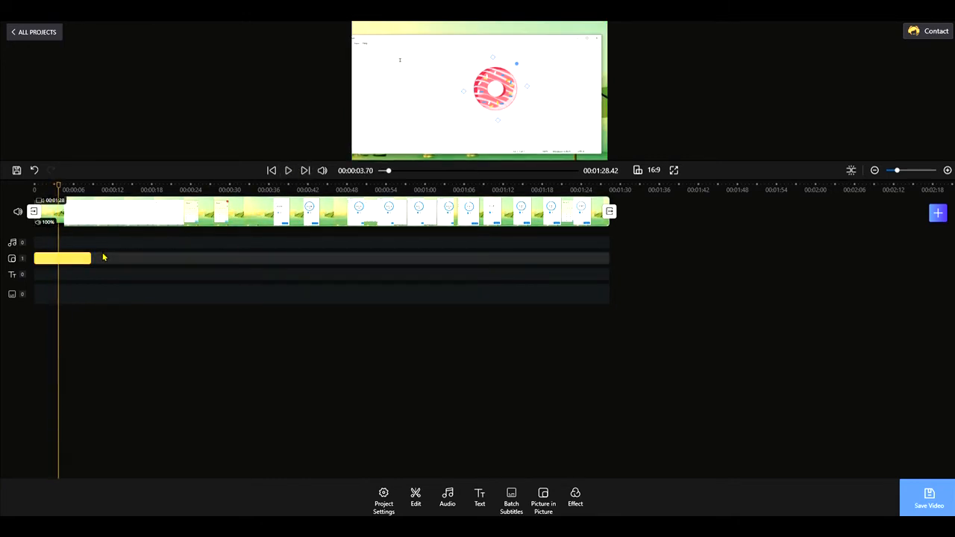
click(64, 257)
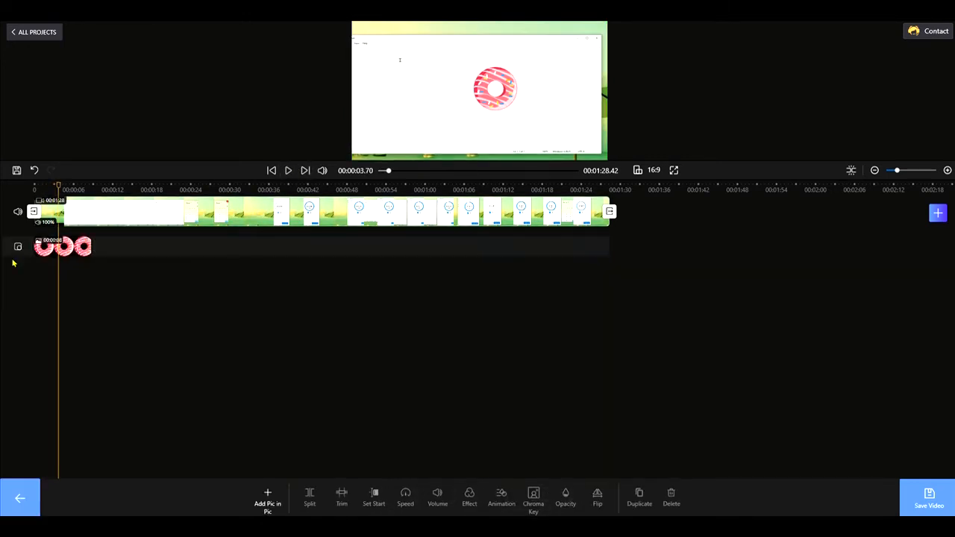
click(288, 170)
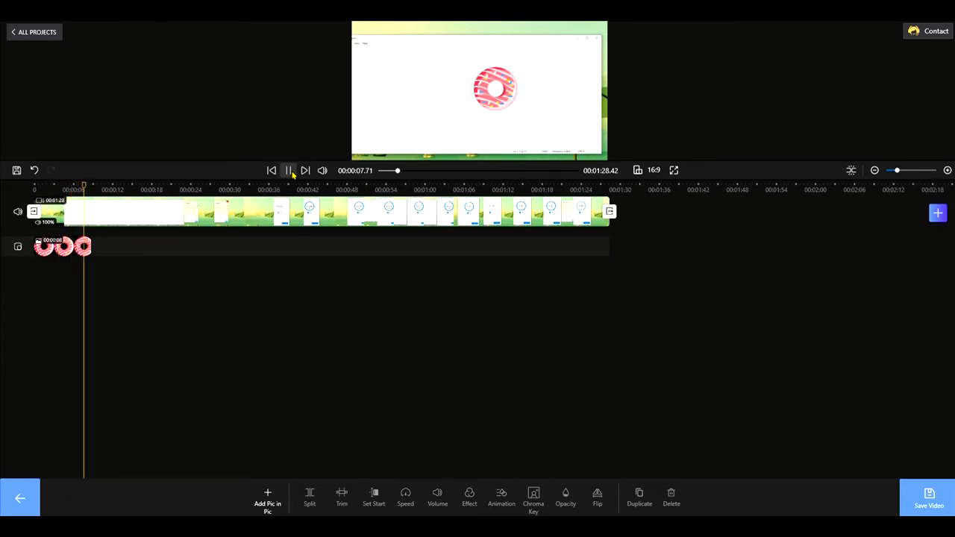
click(287, 170)
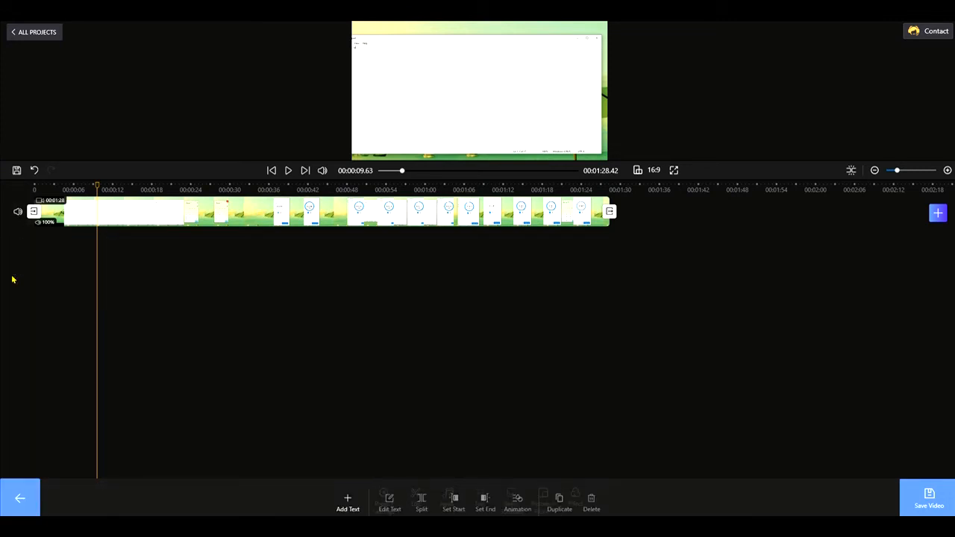
- Add a text clip and type the caption 'Put out test text in'
click(347, 498)
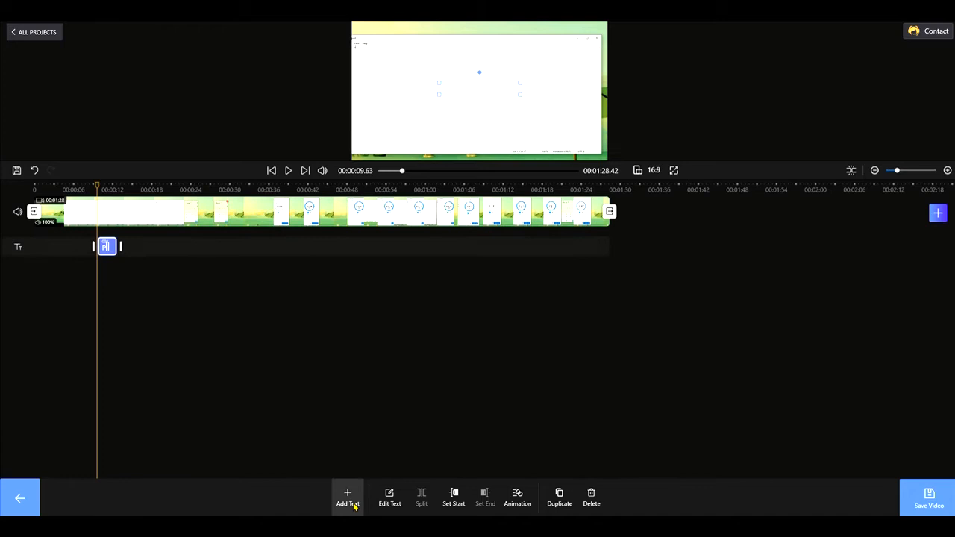
click(388, 498)
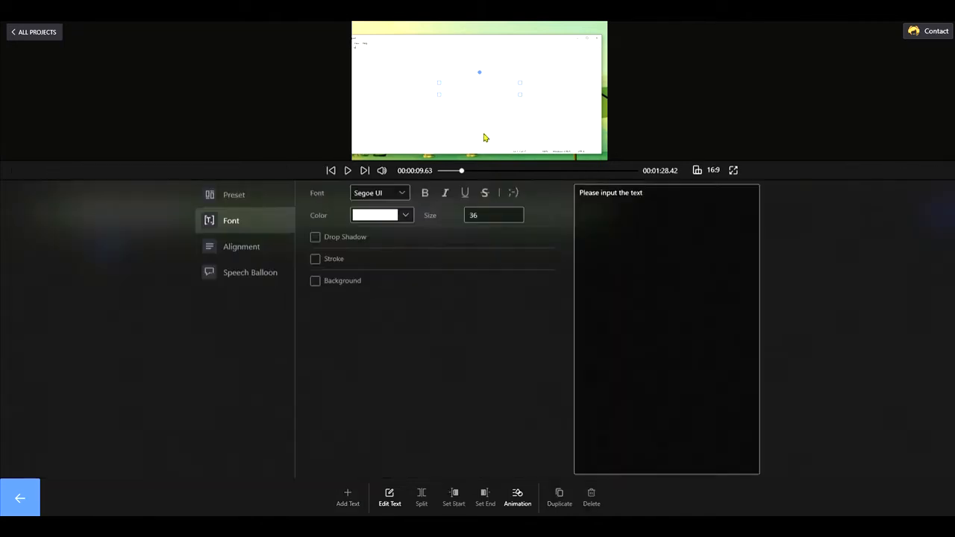
click(659, 198)
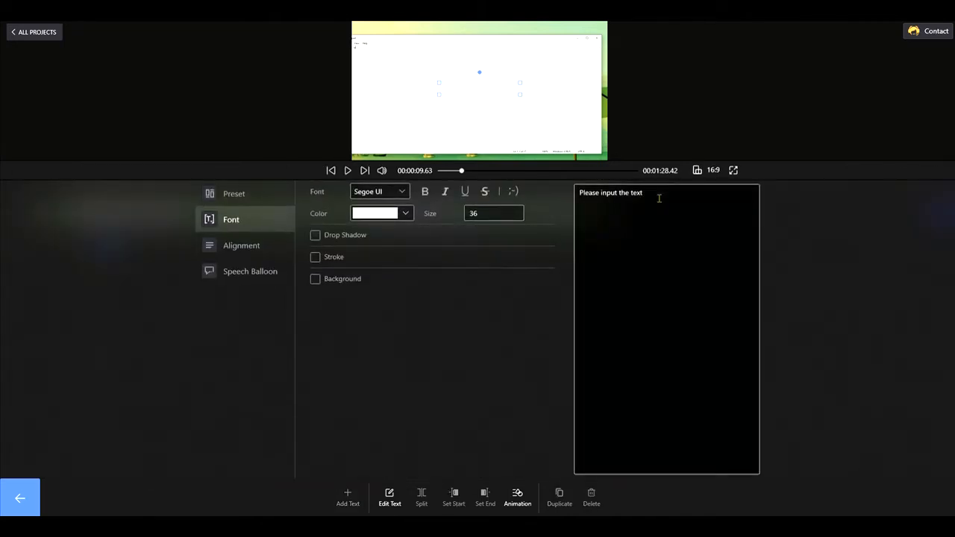
text(Put)
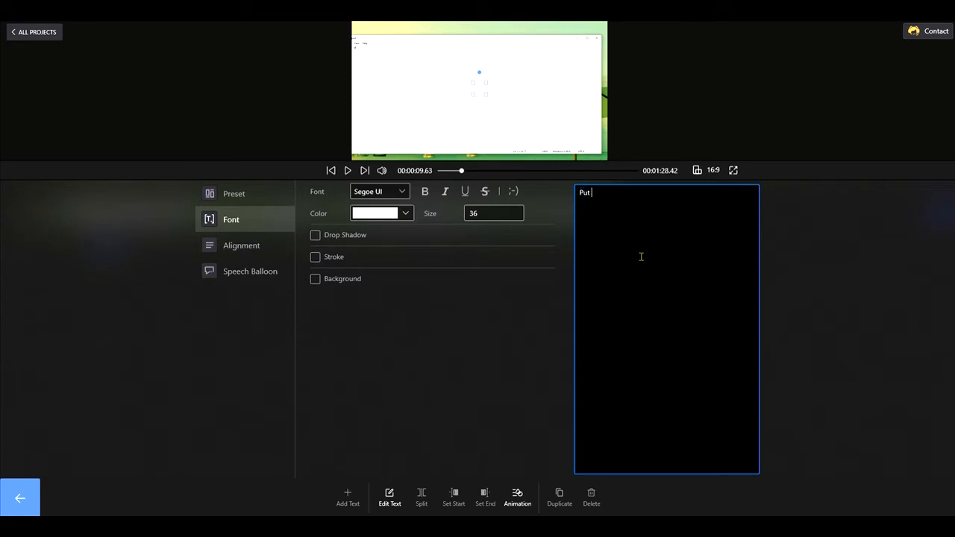
text(out test te)
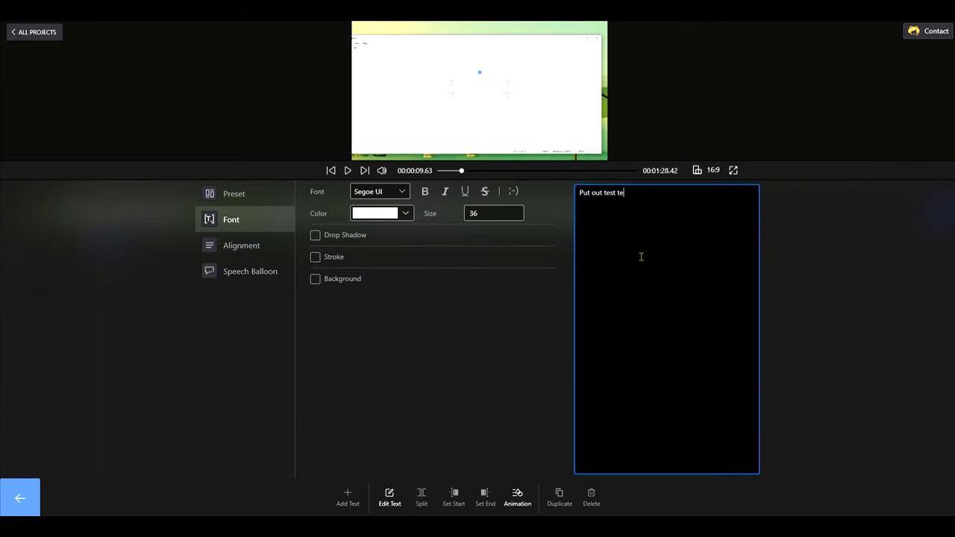
text(xt in)
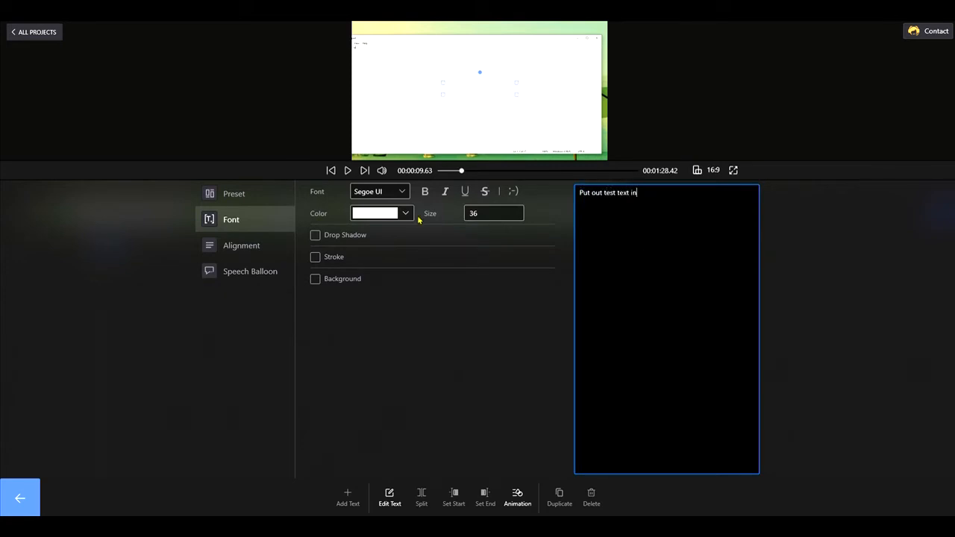
- Give the caption a speech-balloon style and drag it toward the video centre
click(405, 213)
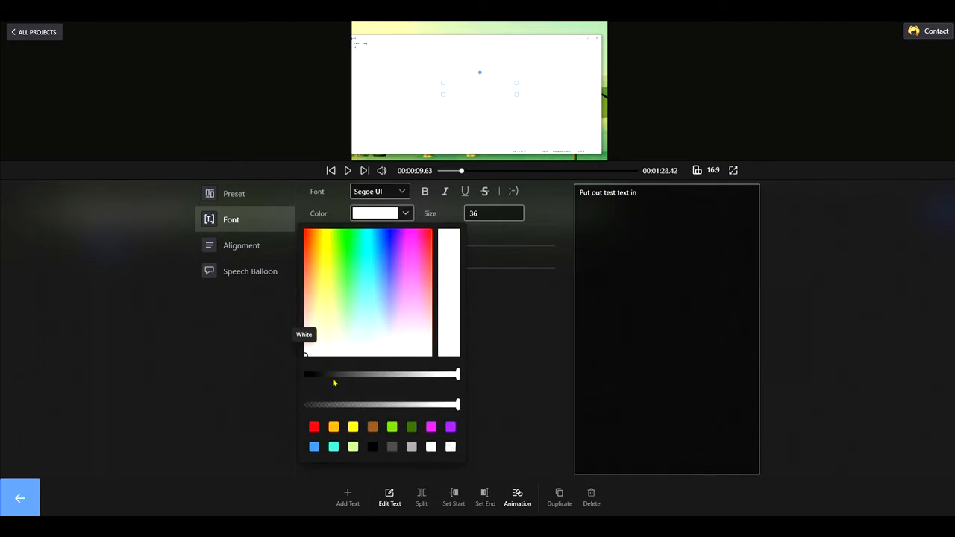
mouse_move(522, 329)
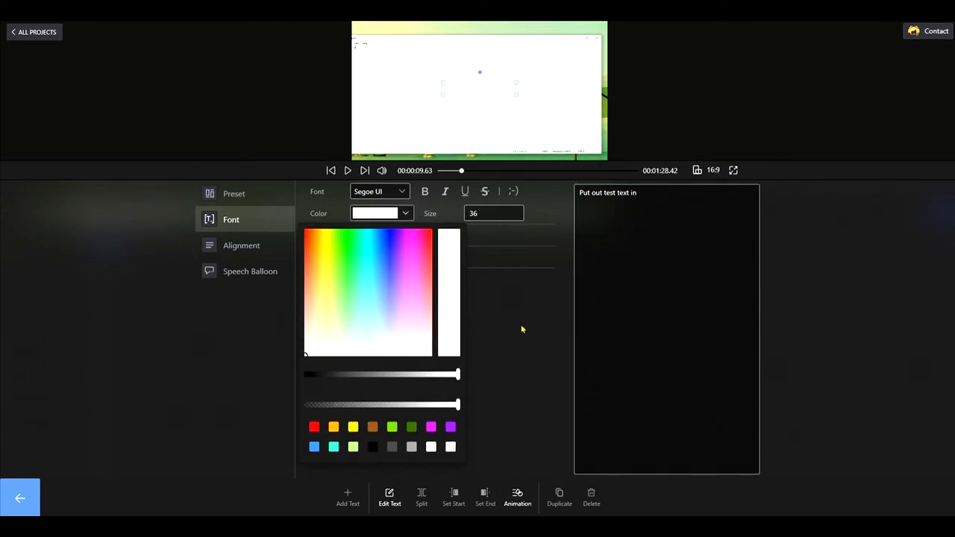
click(240, 245)
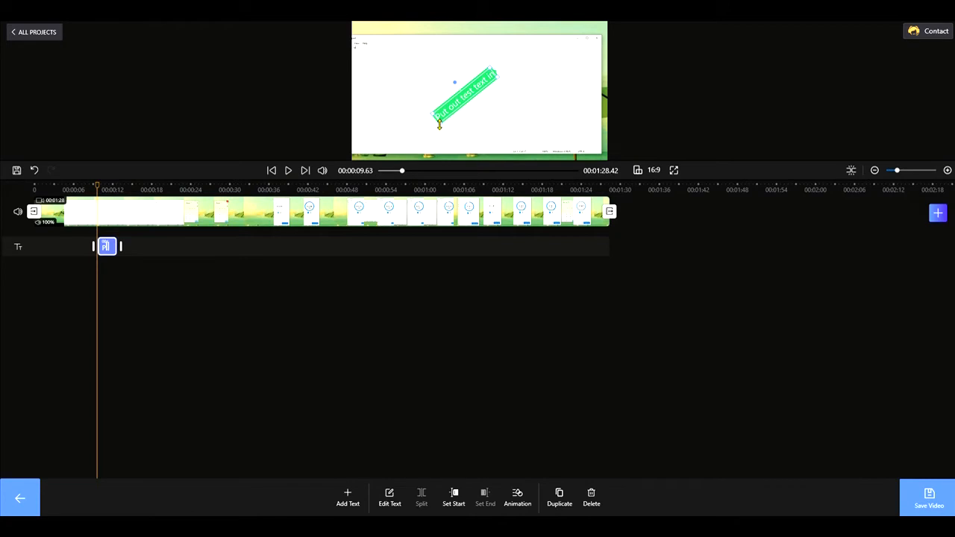
drag(453, 100, 490, 92)
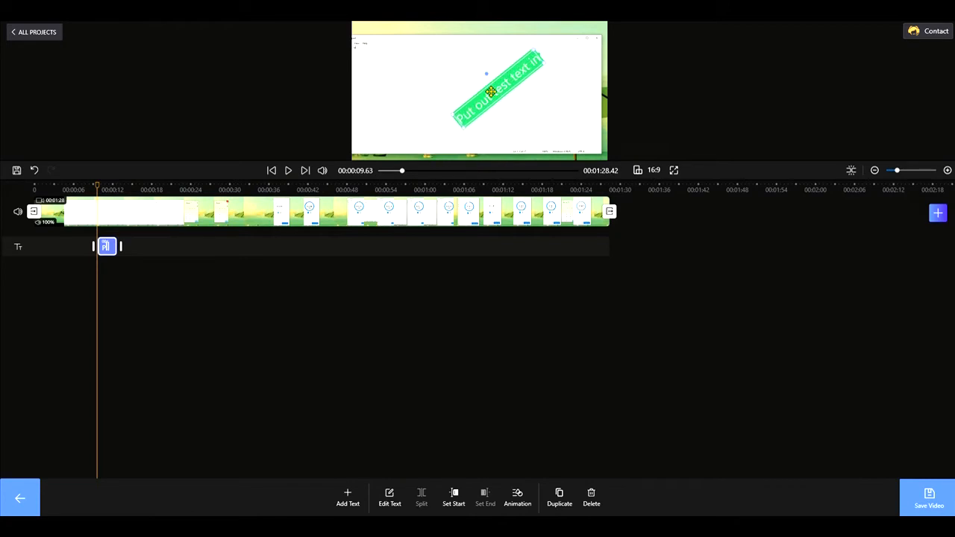
- Append '123' to the caption and apply the edit
click(389, 497)
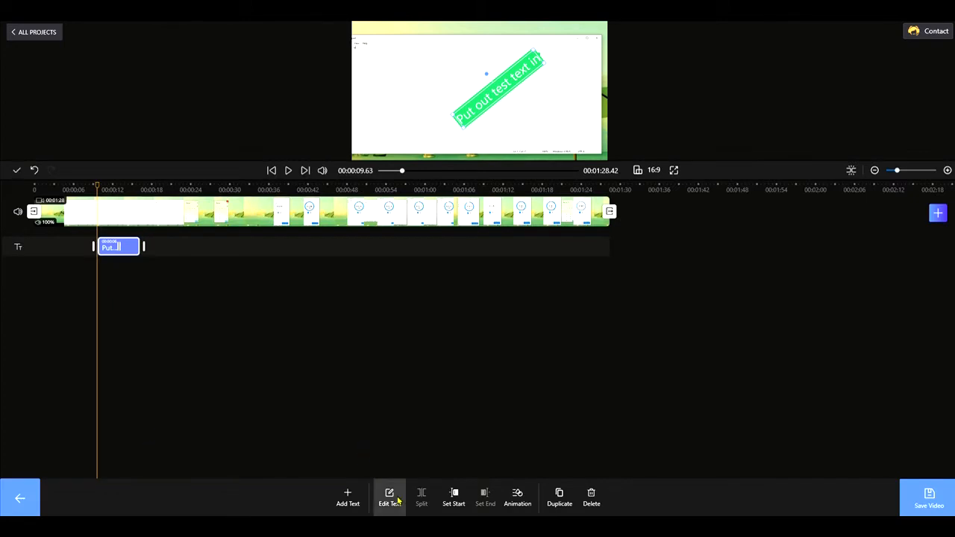
click(389, 497)
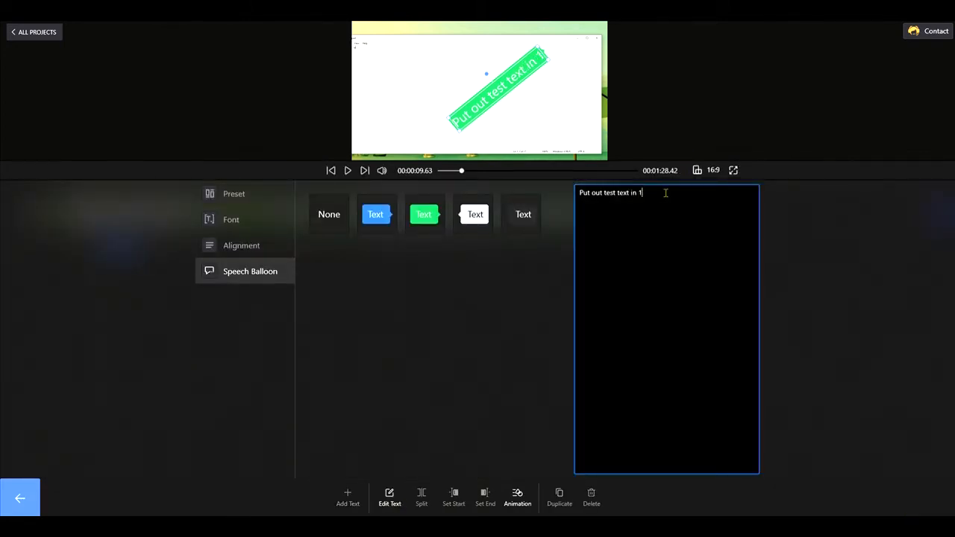
text(23)
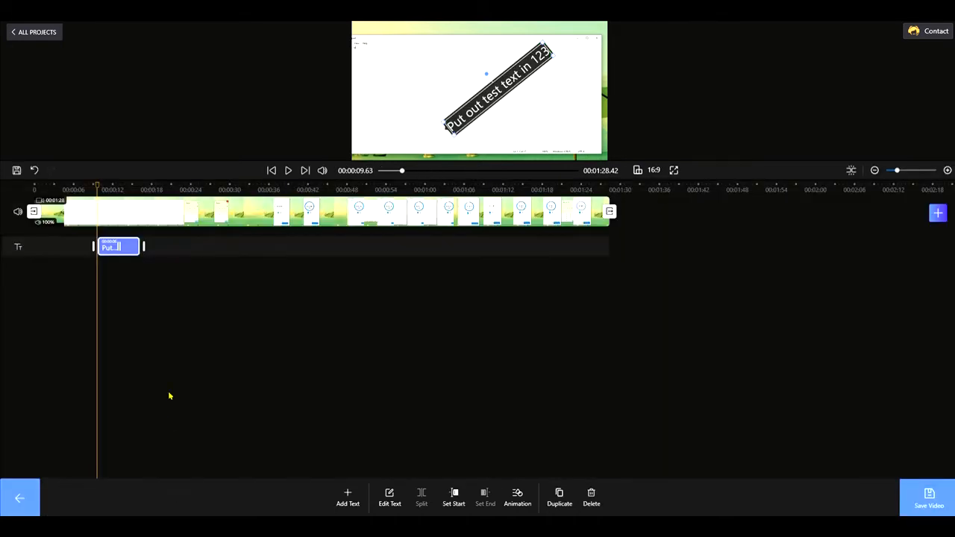
click(288, 170)
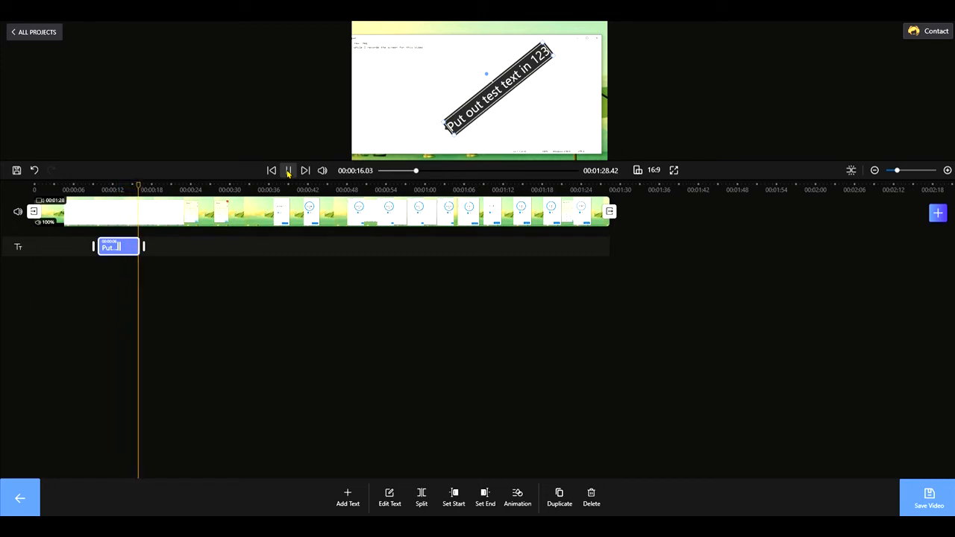
click(288, 170)
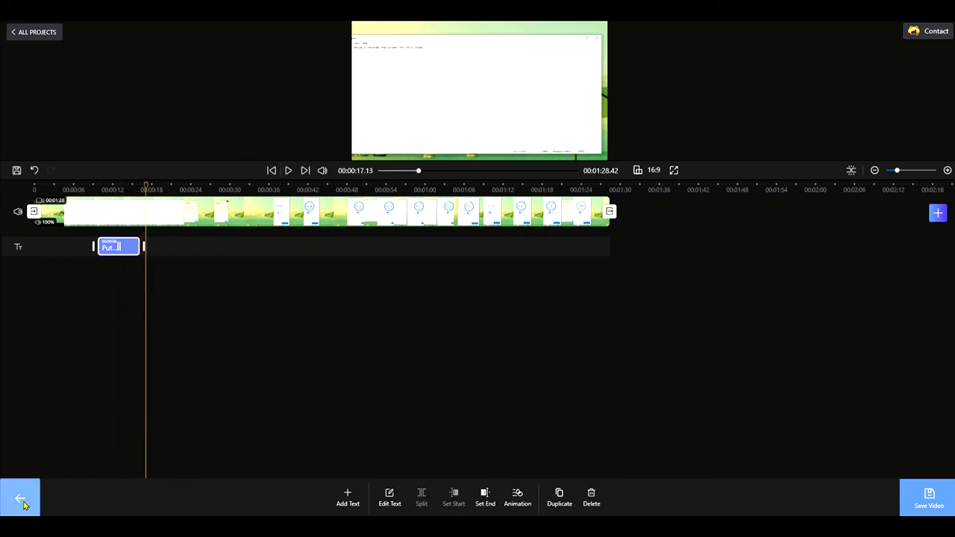
mouse_move(4, 460)
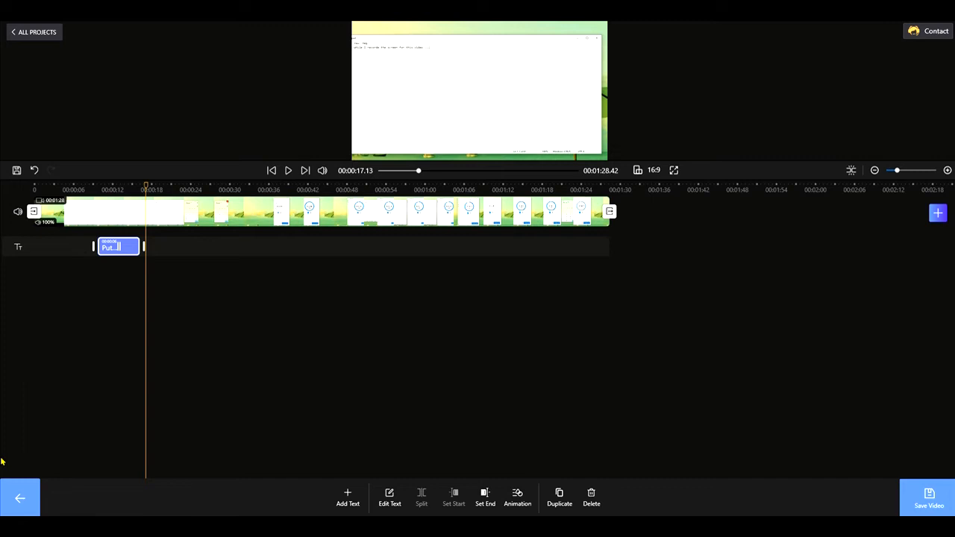
click(12, 295)
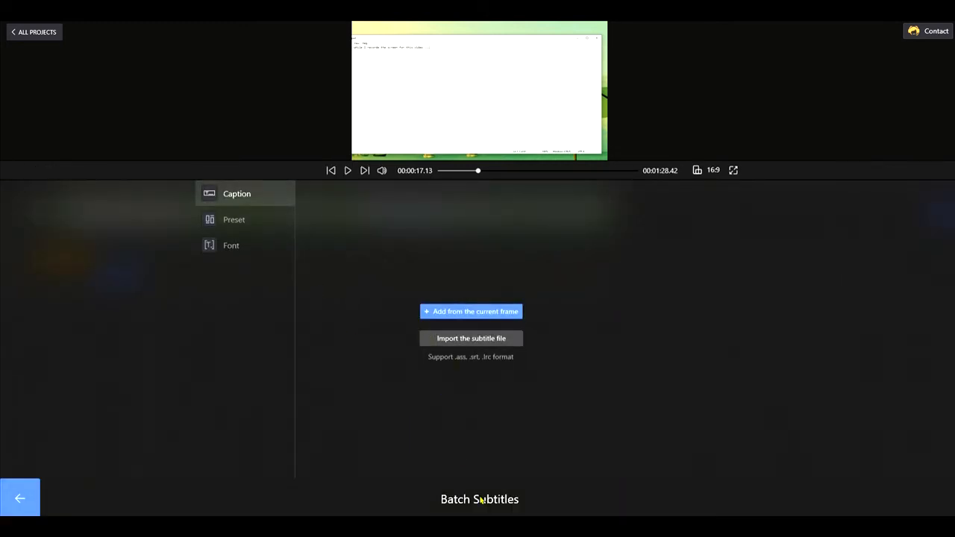
mouse_move(263, 277)
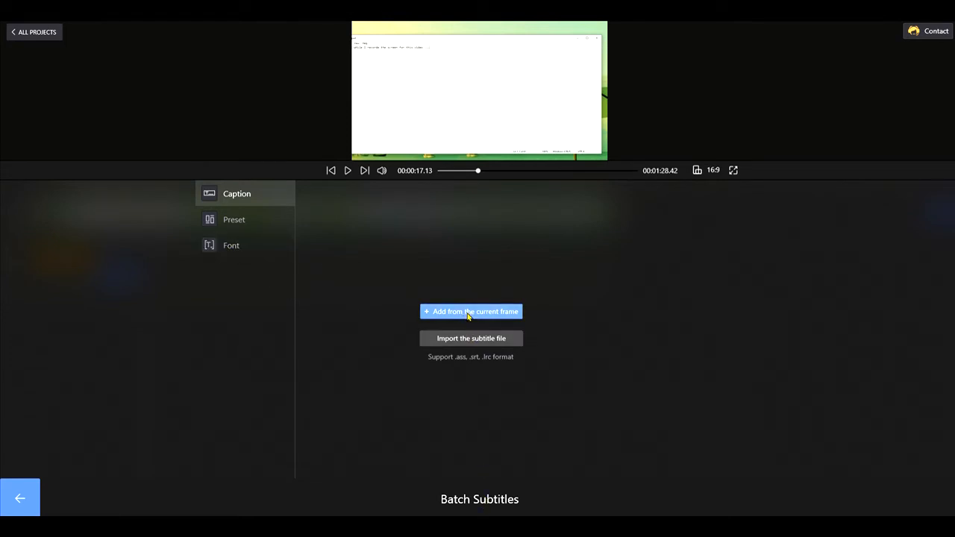
- Add a caption reading 'This is a test' at 0:00:17.13
click(470, 311)
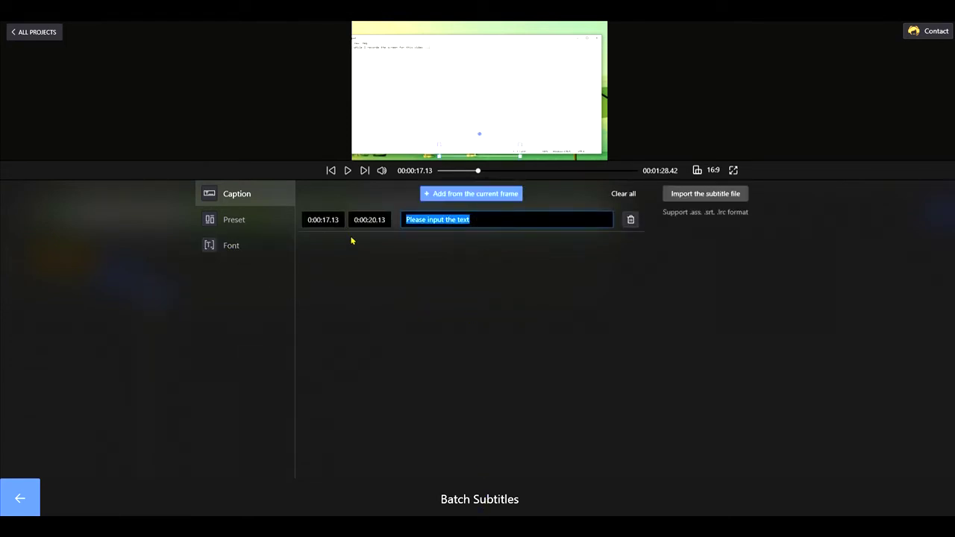
text(This is a te)
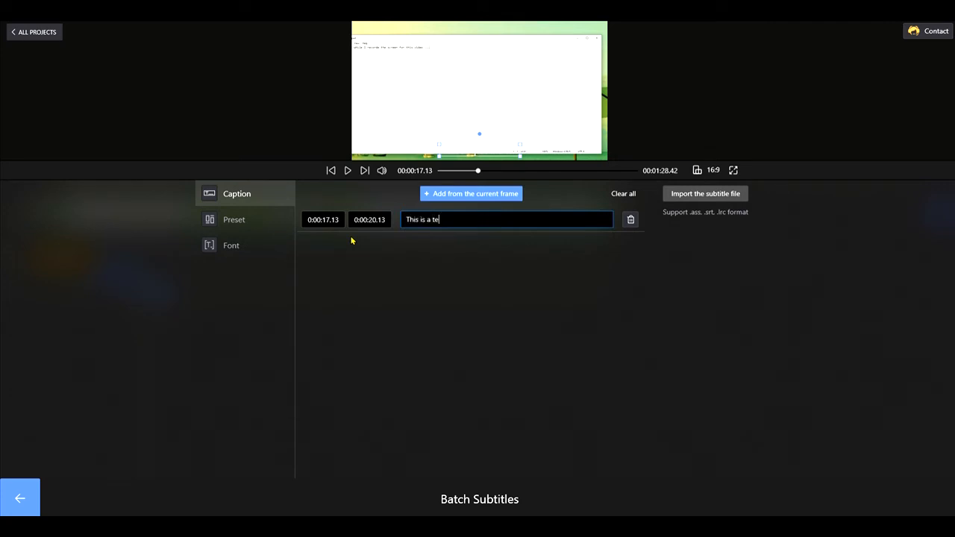
text(st)
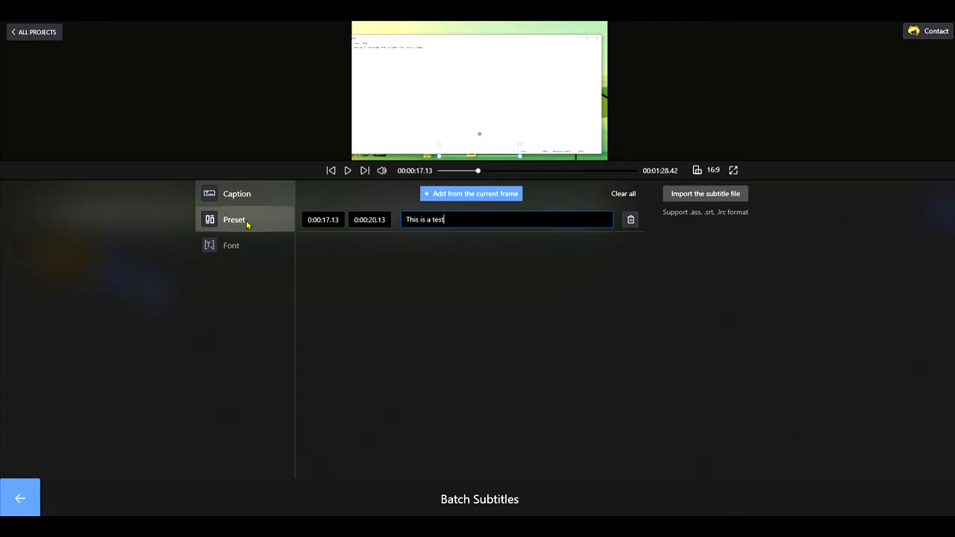
- Give the subtitle the red style preset and return to the timeline
click(234, 219)
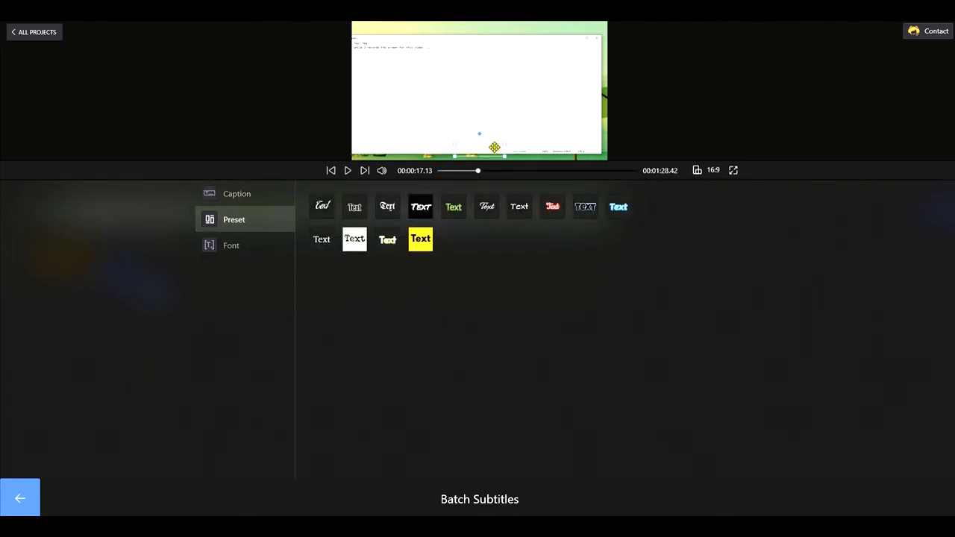
click(354, 238)
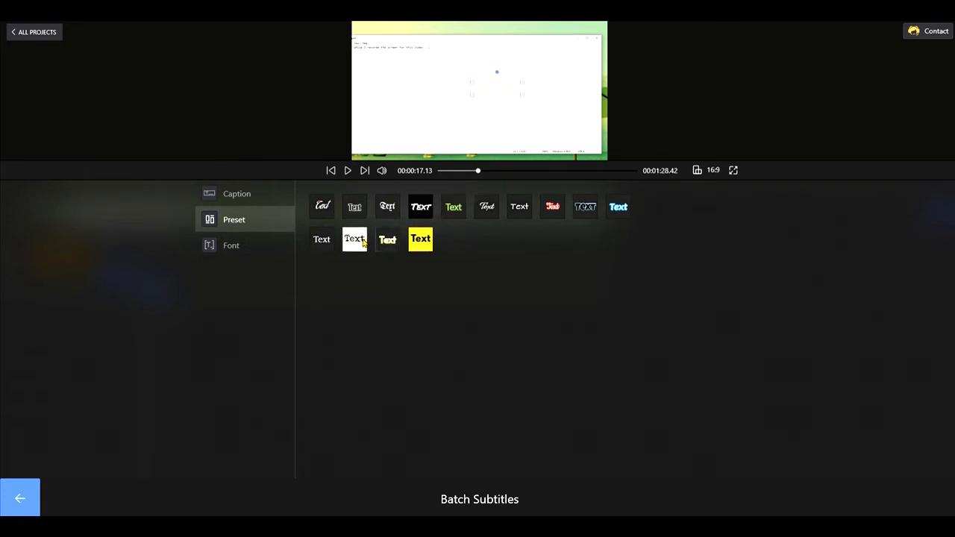
click(354, 238)
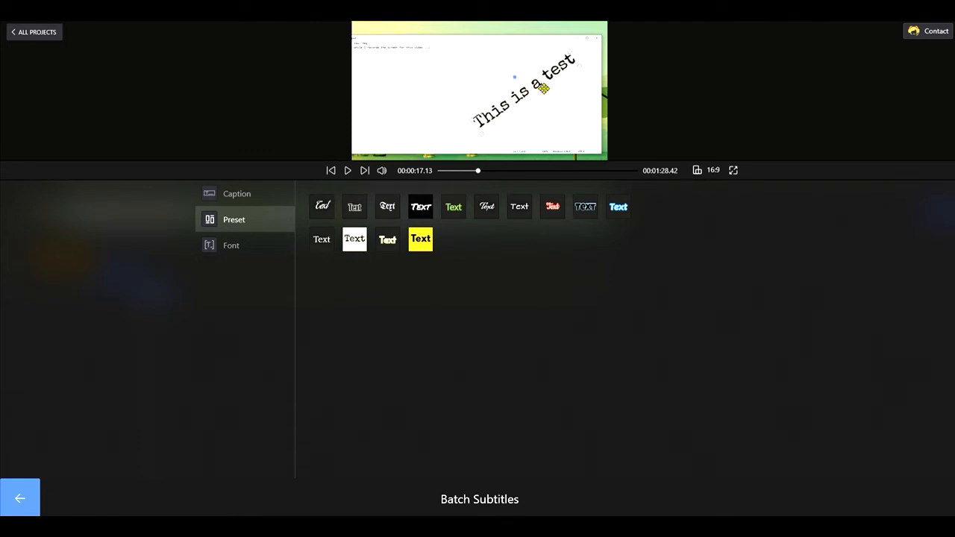
click(552, 207)
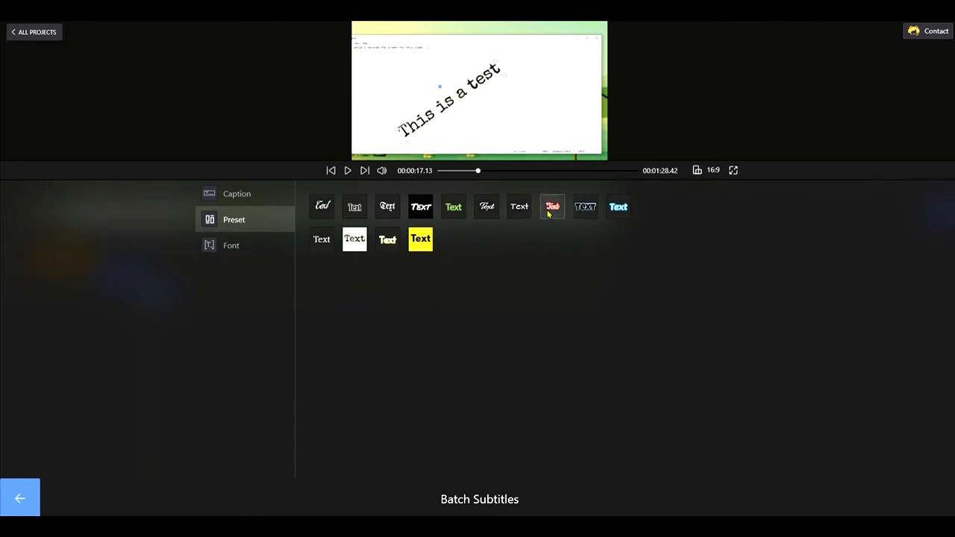
click(552, 206)
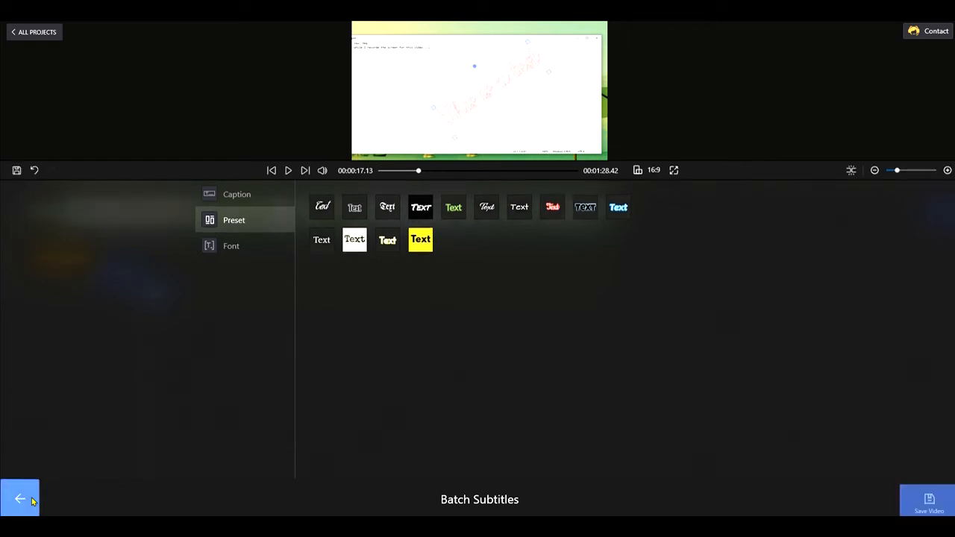
click(20, 498)
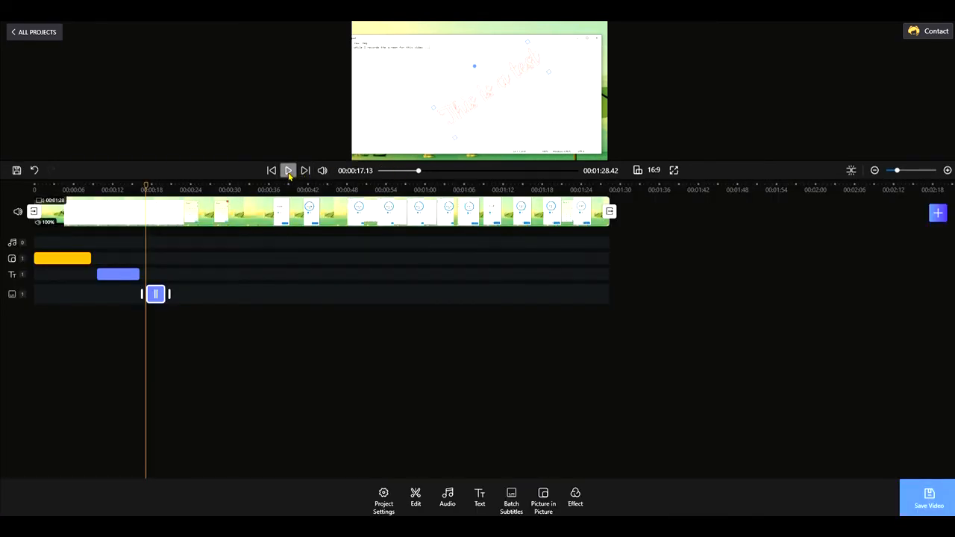
- Delete the short split-off section near 0:22, shortening the project to 1:23.71
click(288, 170)
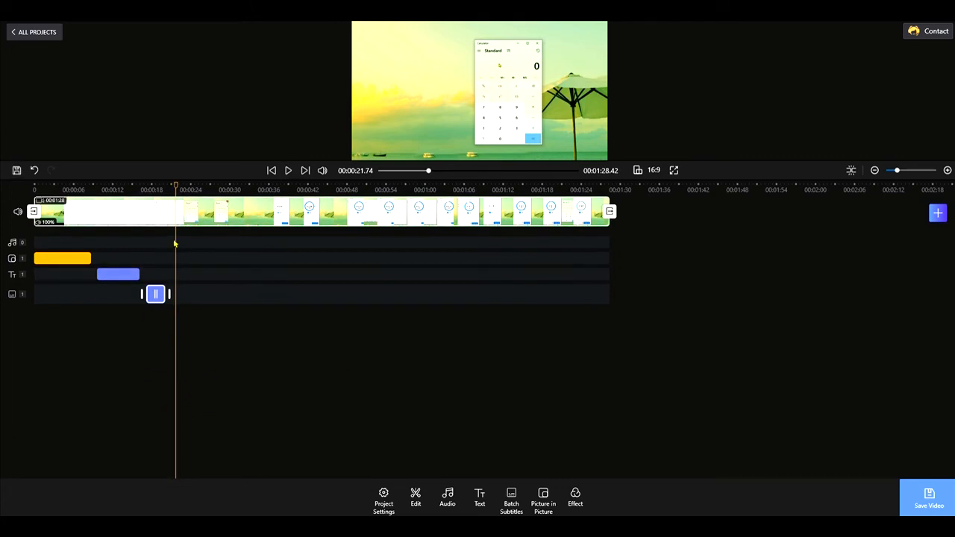
mouse_move(221, 211)
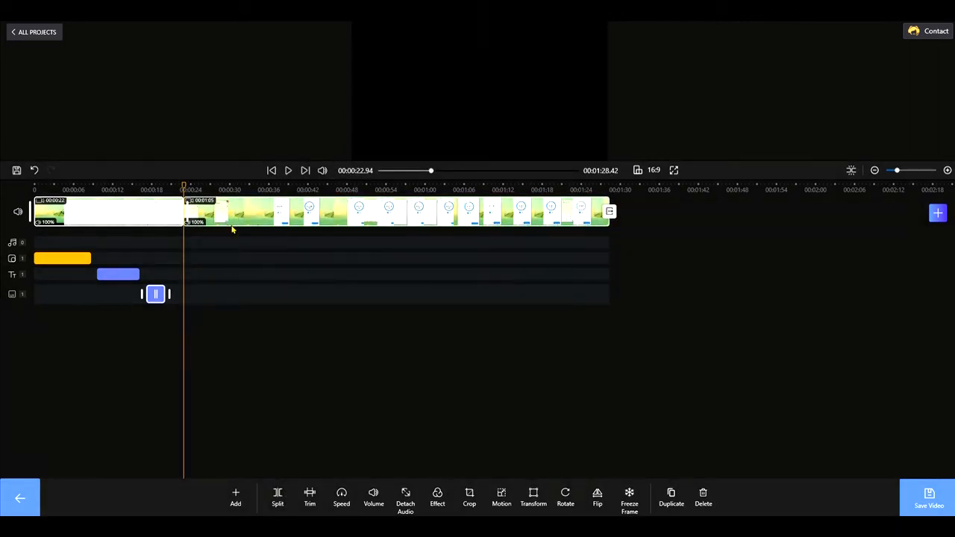
click(287, 170)
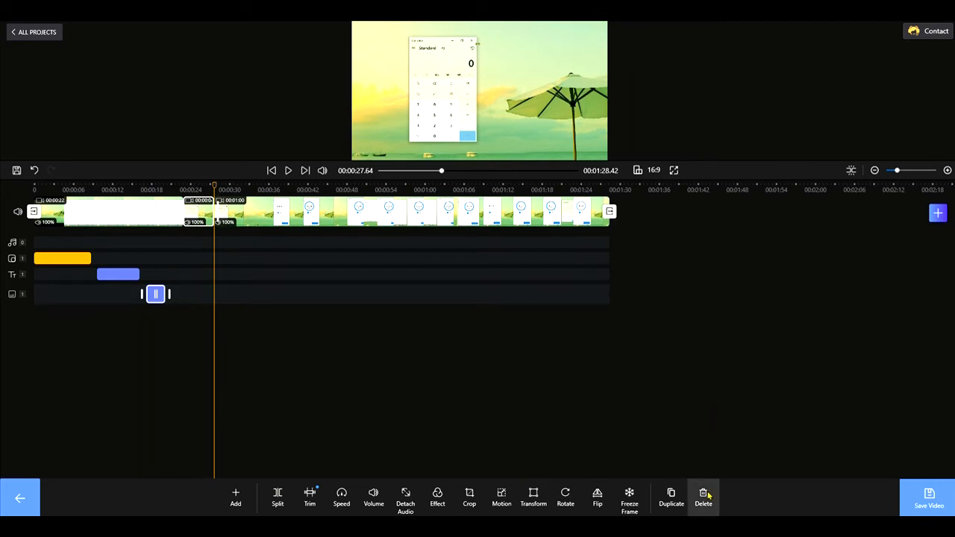
click(702, 497)
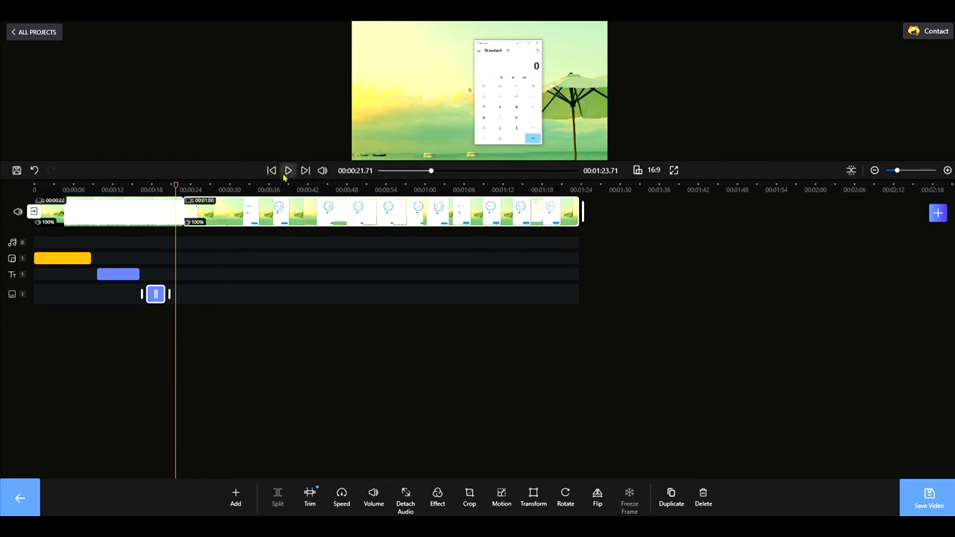
- Split the clip near 0:30, remove the unwanted piece, and replay to check 1:20.24
click(288, 170)
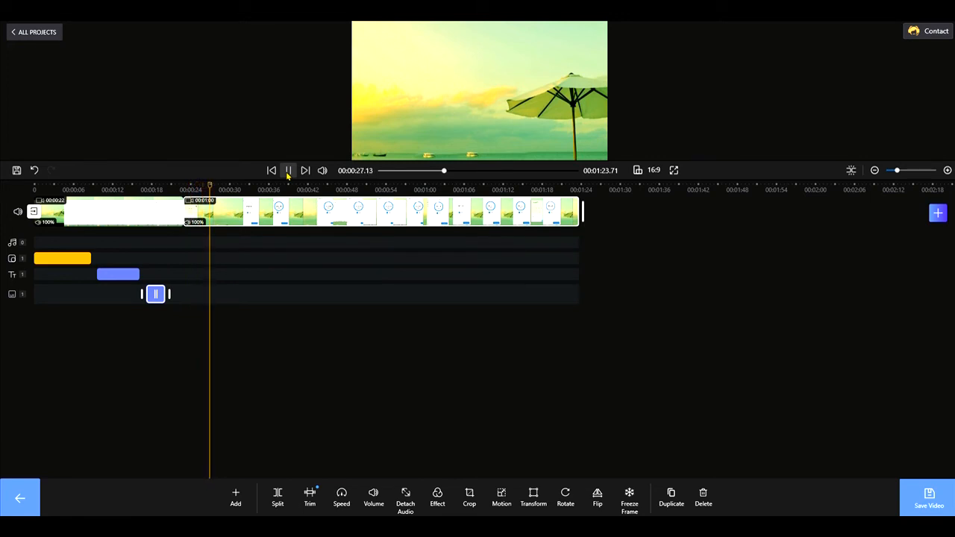
click(288, 170)
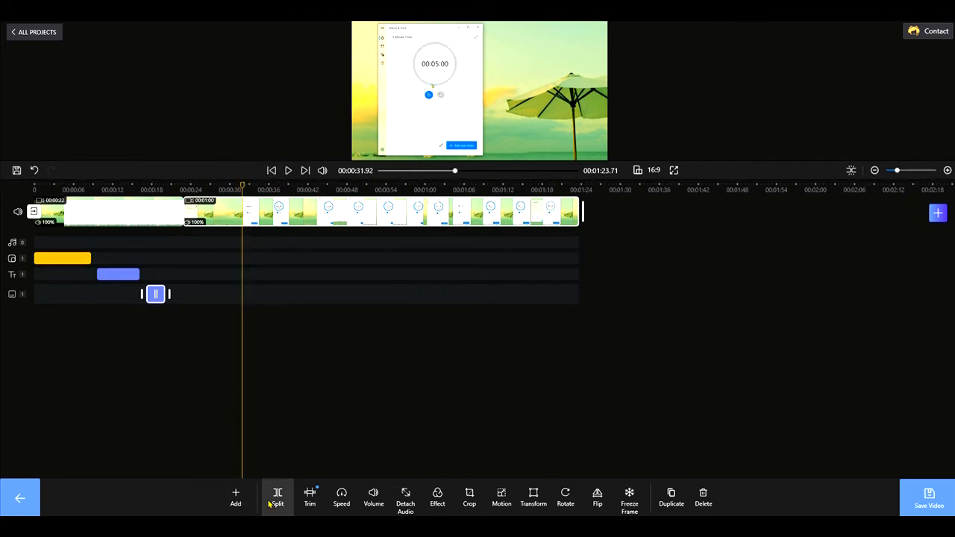
click(277, 497)
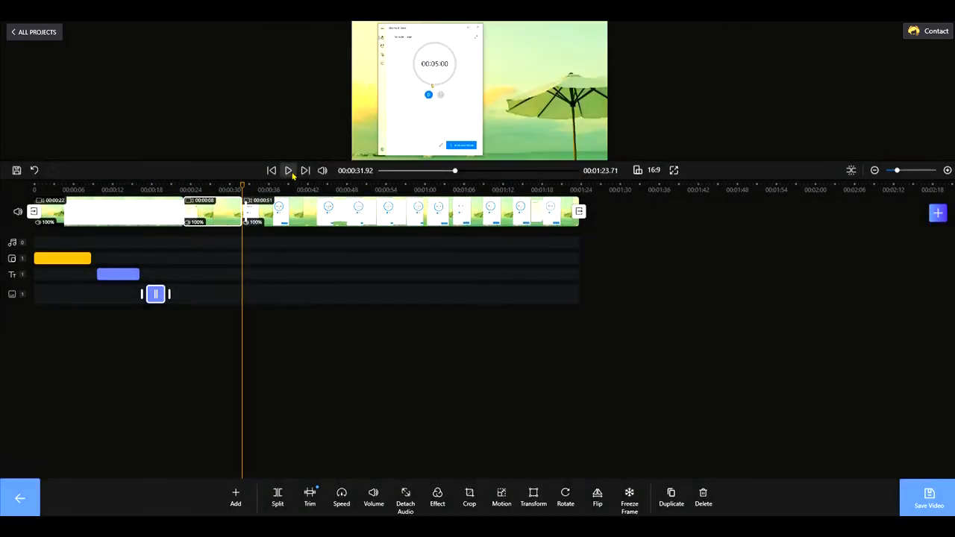
click(288, 170)
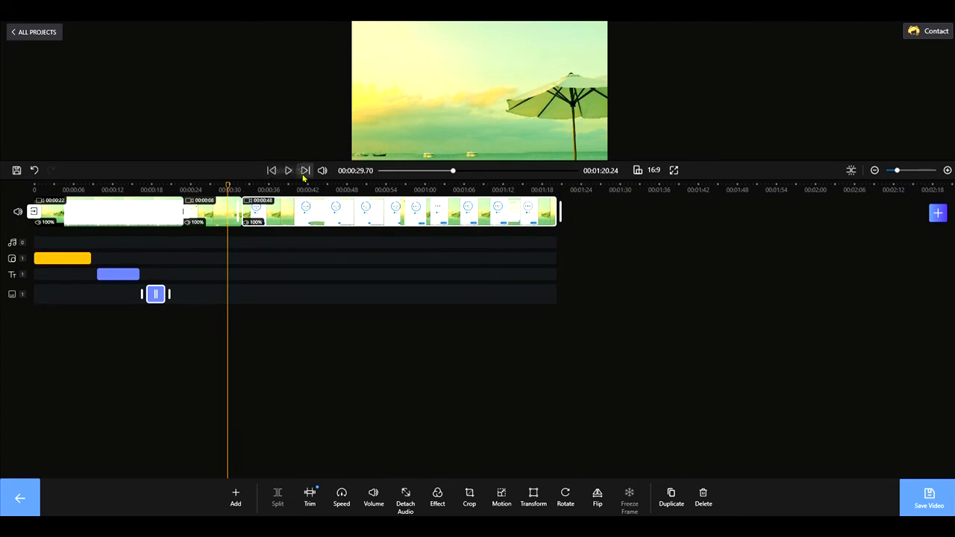
click(287, 170)
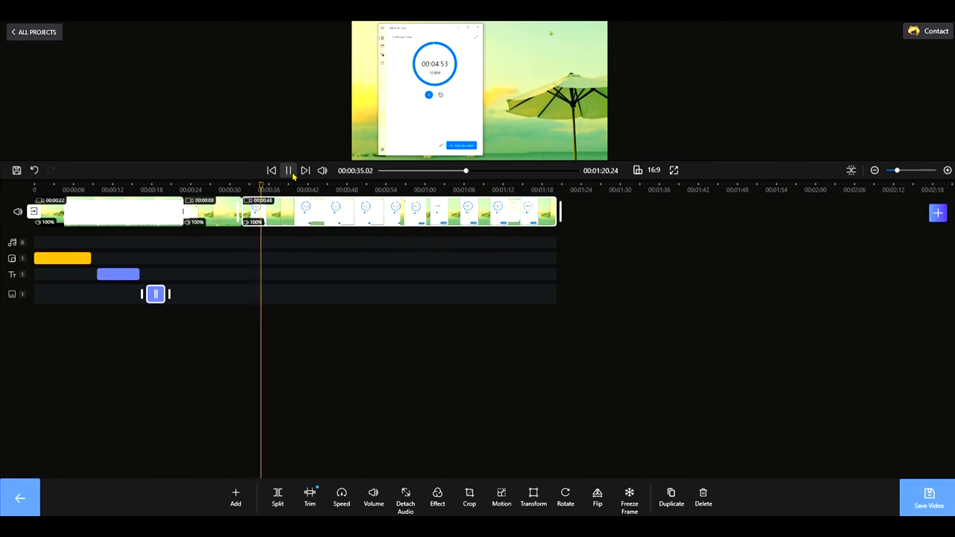
click(287, 170)
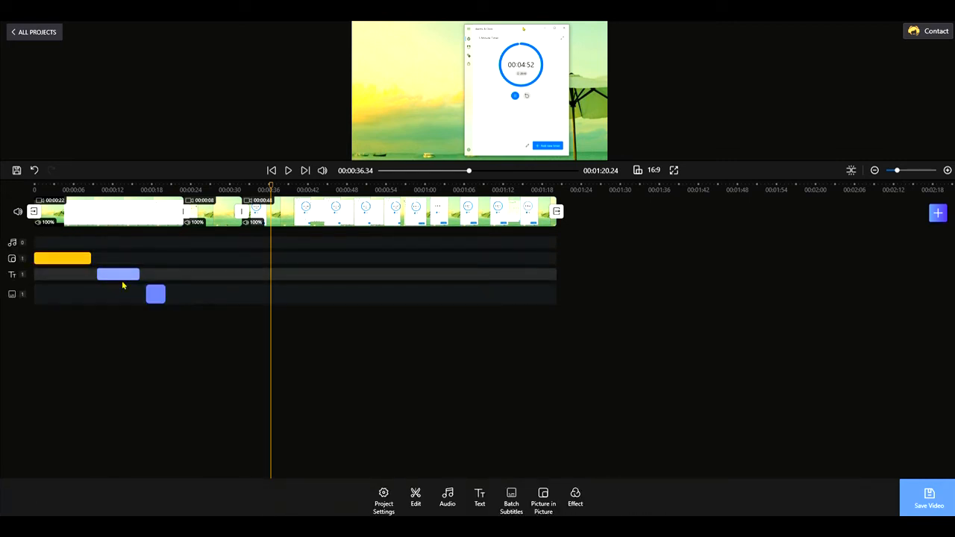
- Set a Blur transition between the first and second clips, giving 1:19.24
click(117, 274)
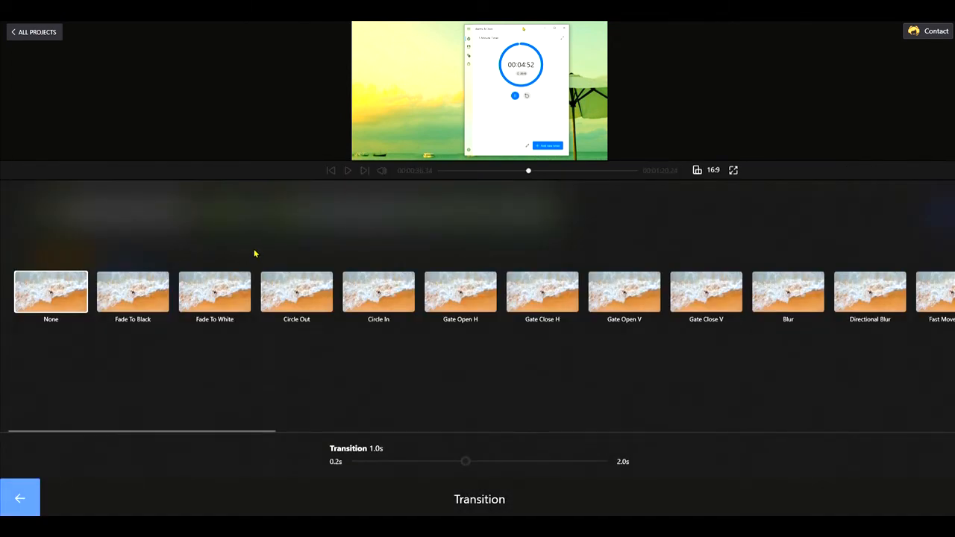
scroll(right, 3)
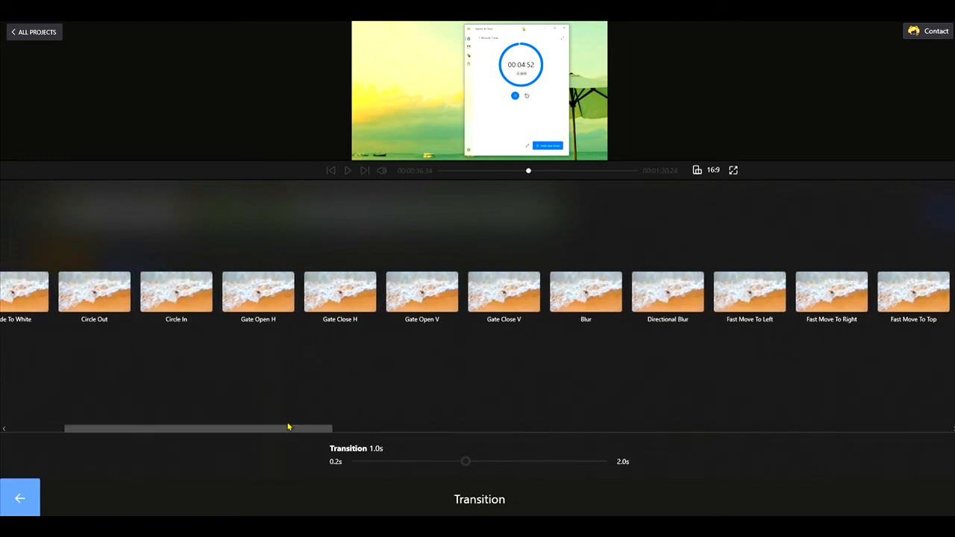
click(586, 291)
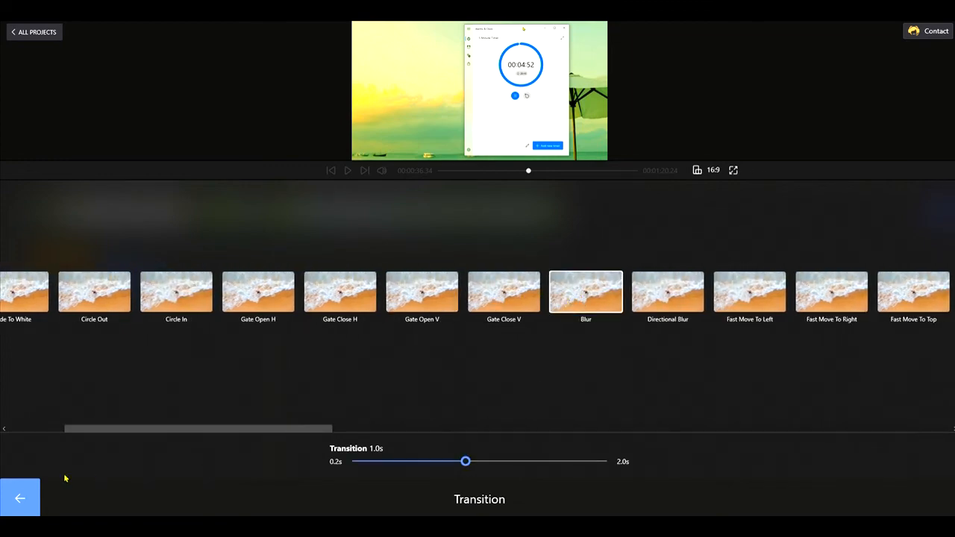
click(20, 498)
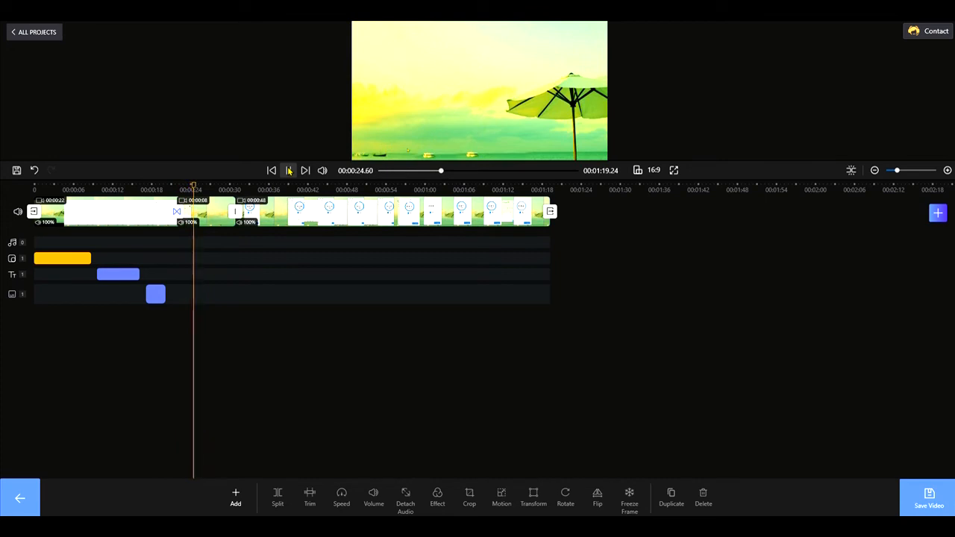
- Pause playback and select the detached Screen Video audio clip on its own track
click(304, 170)
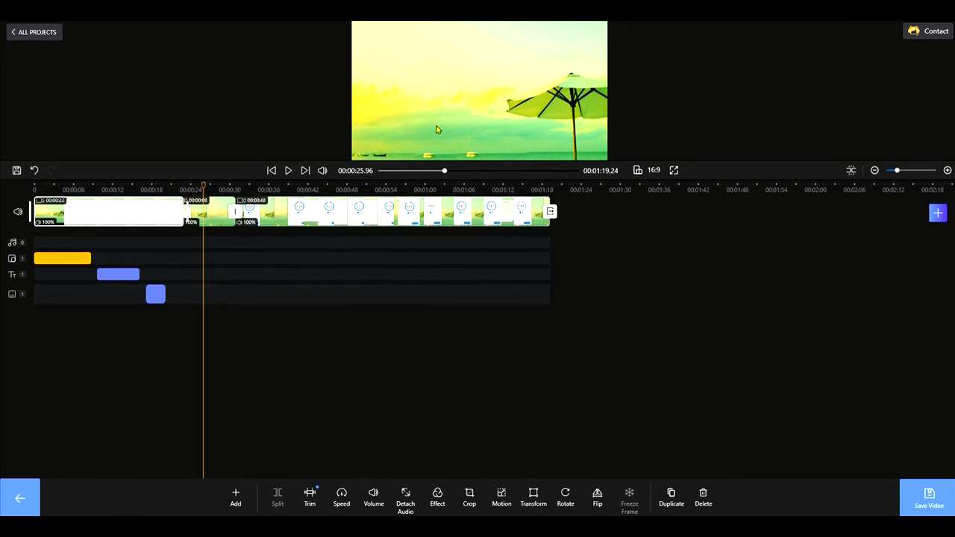
mouse_move(502, 326)
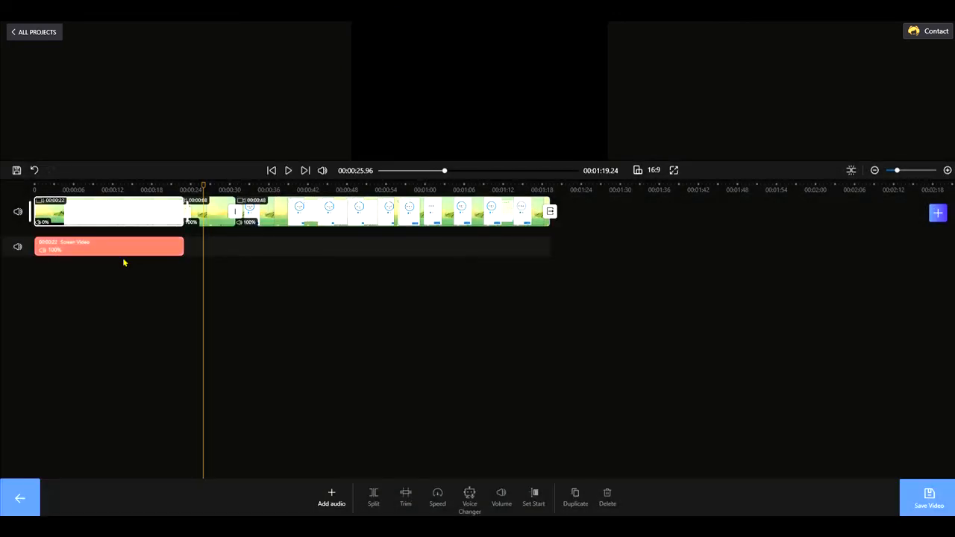
click(108, 246)
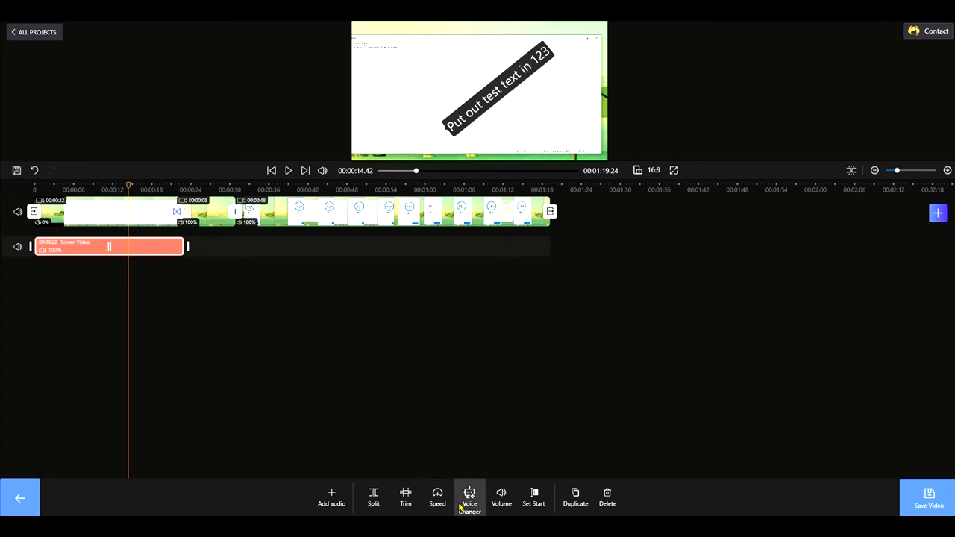
- Keep the detached audio at 1x speed and set 25% volume with 1.5s fade-in and fade-out
click(437, 497)
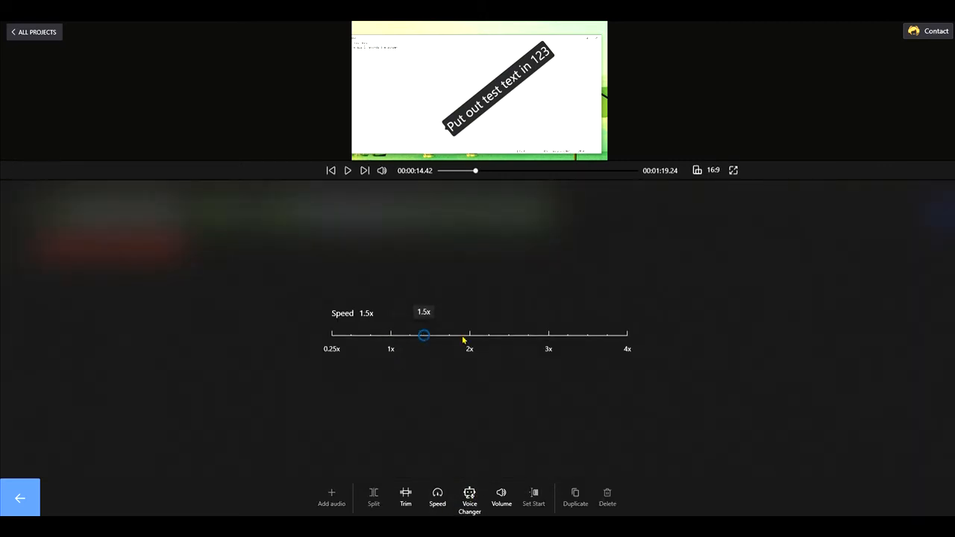
drag(424, 335, 390, 334)
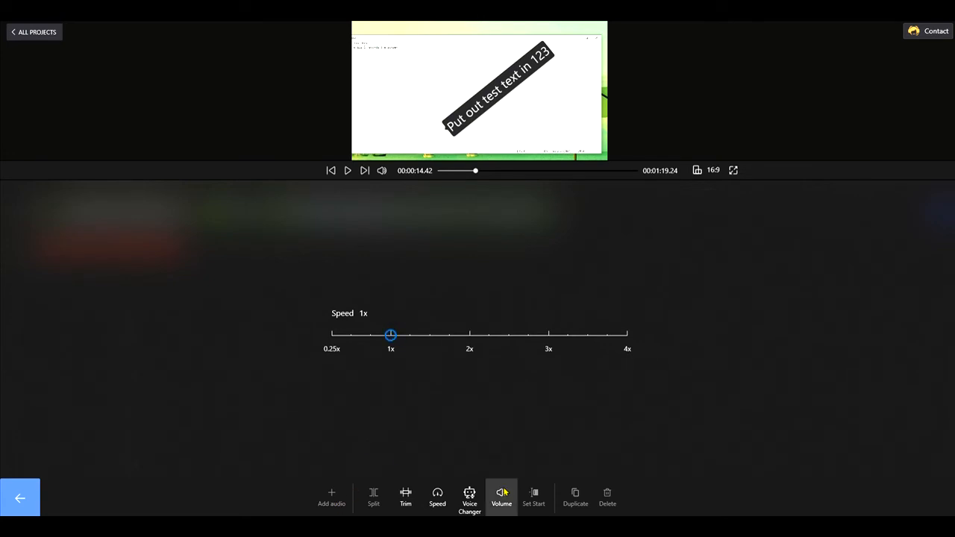
click(501, 497)
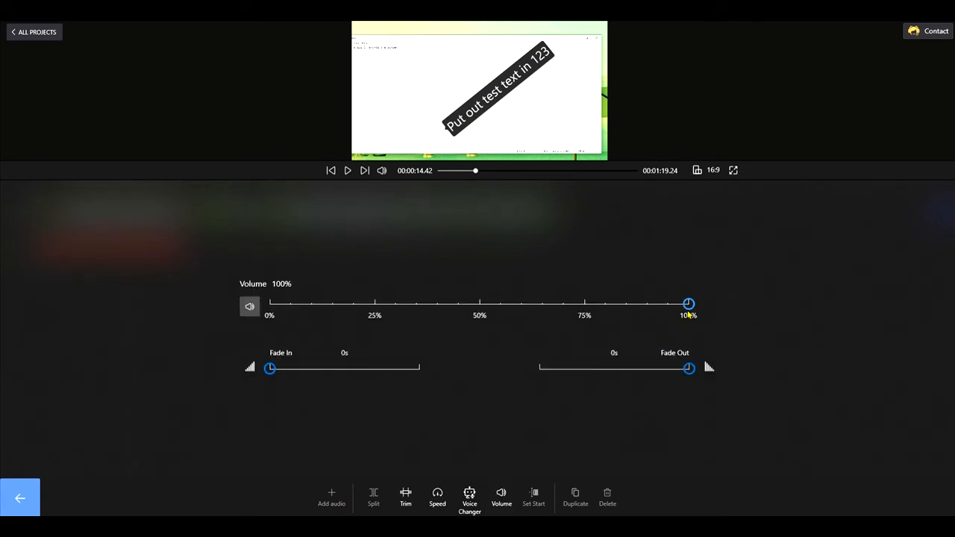
drag(687, 303, 373, 304)
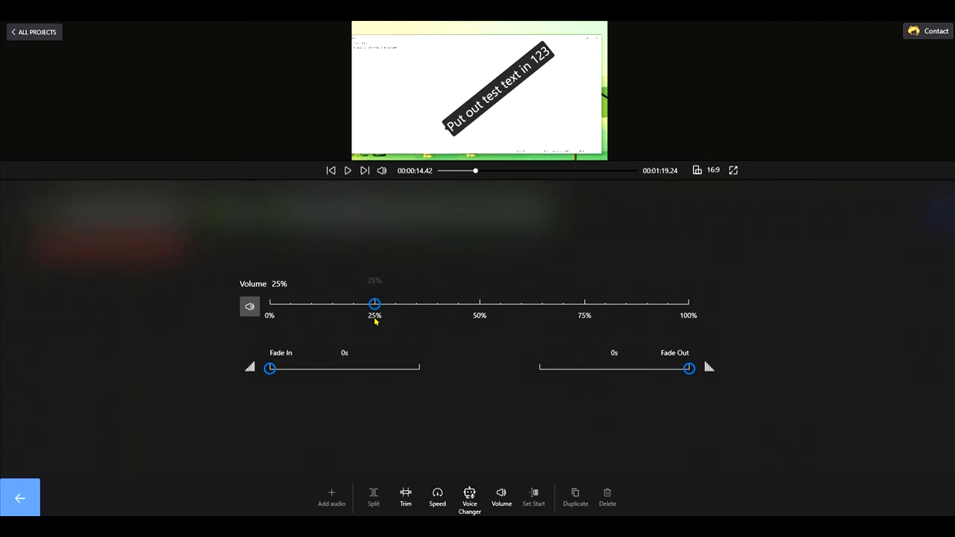
drag(270, 367, 314, 367)
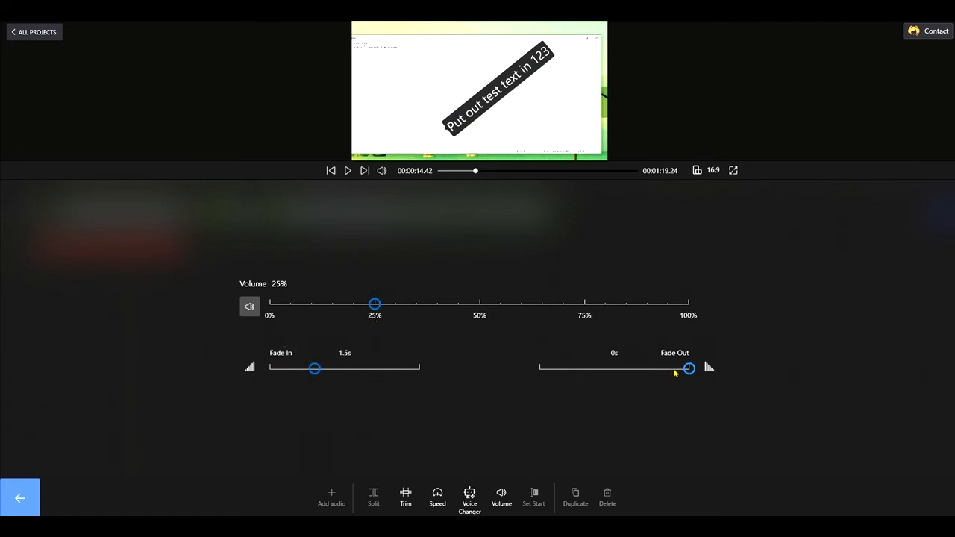
drag(687, 367, 643, 368)
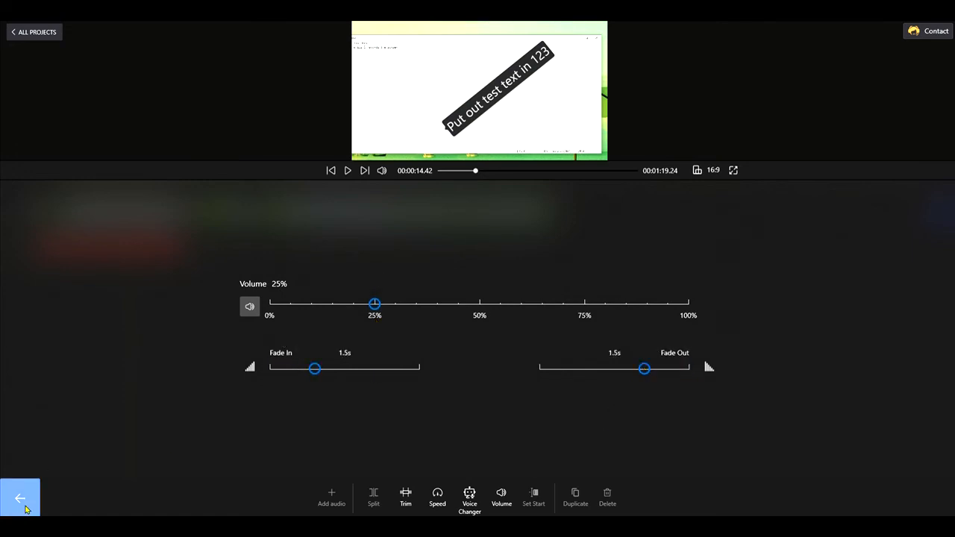
click(20, 499)
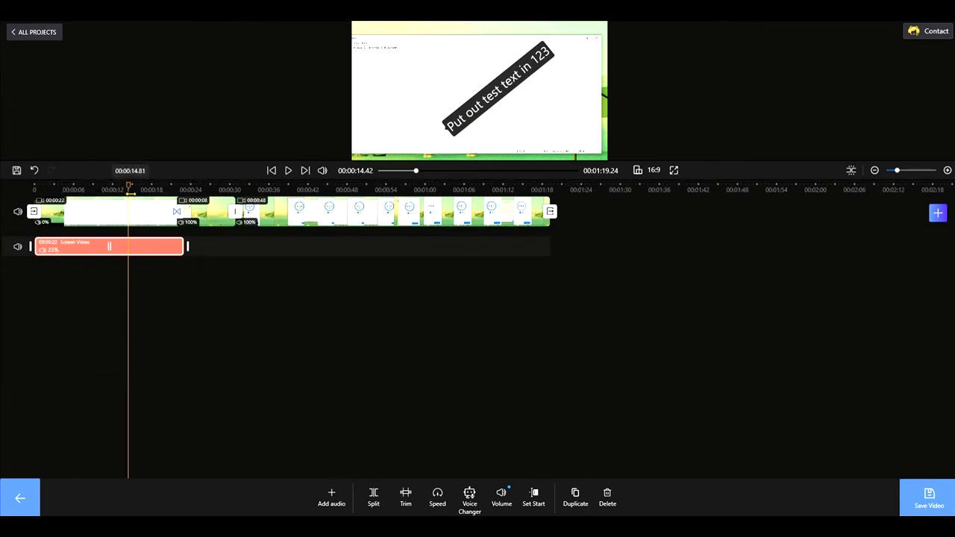
- Play and pause around the transition to preview it, then select the first video clip
click(185, 189)
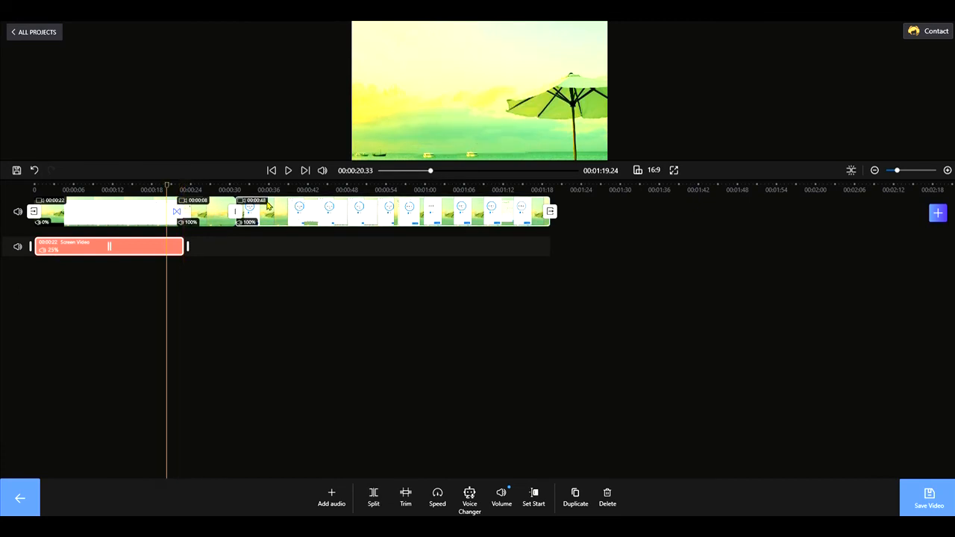
click(288, 170)
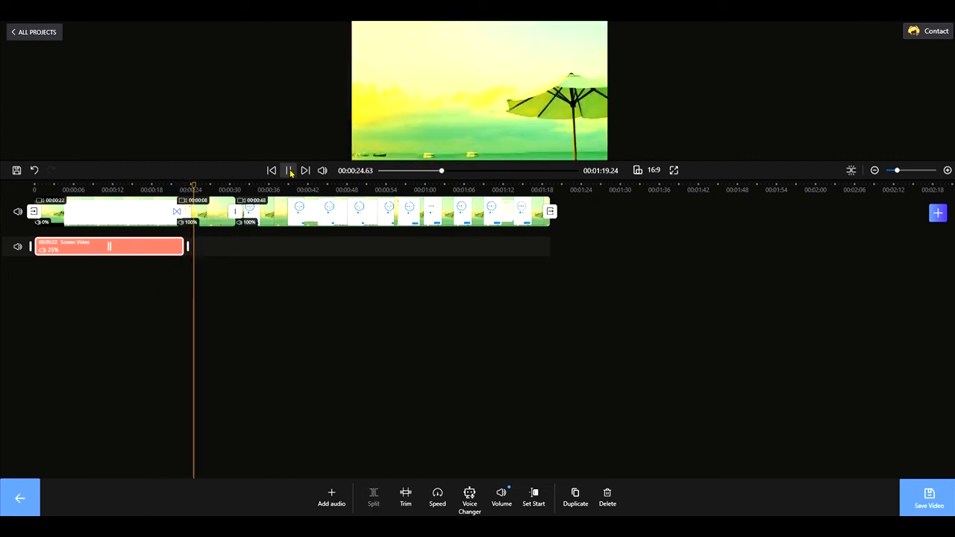
click(288, 170)
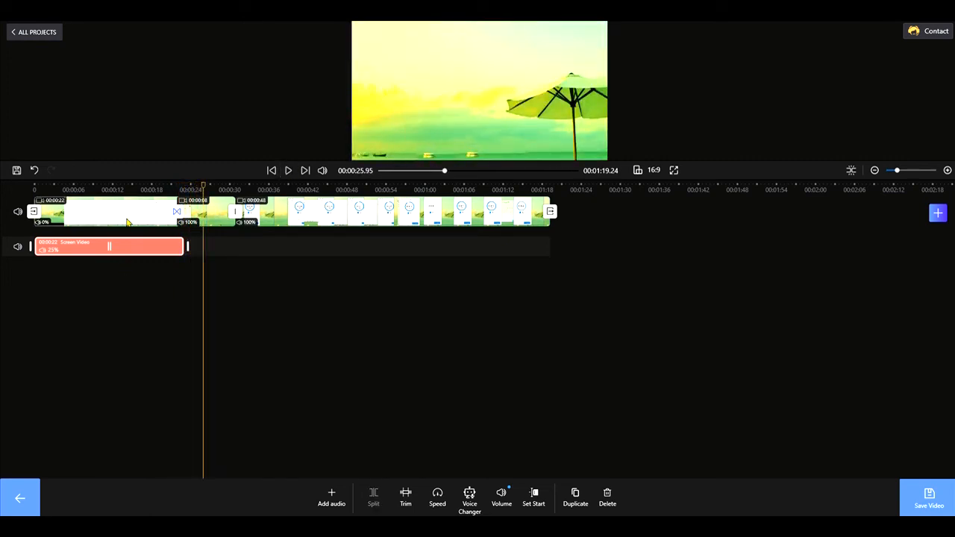
click(271, 170)
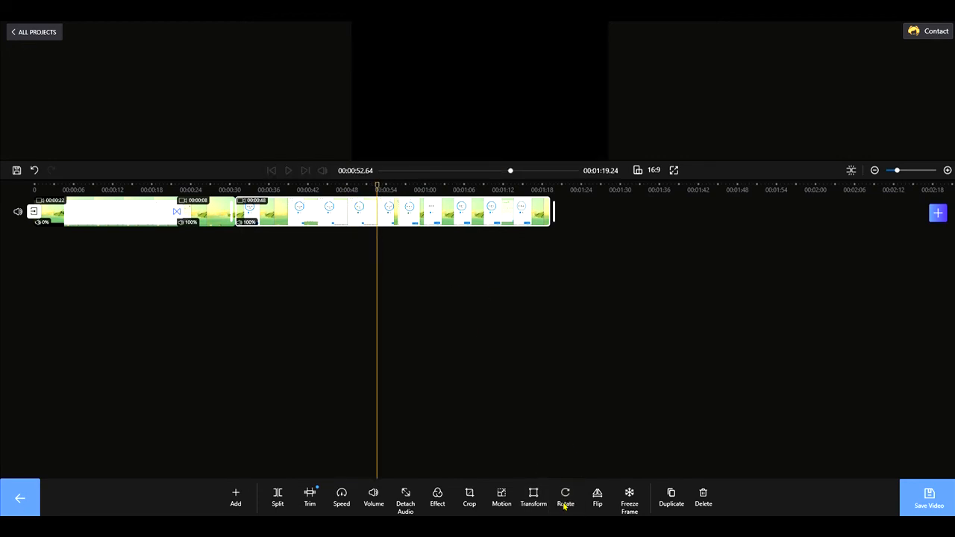
- Rotate the main clip's footage upside down, with the timeline back in view
click(565, 497)
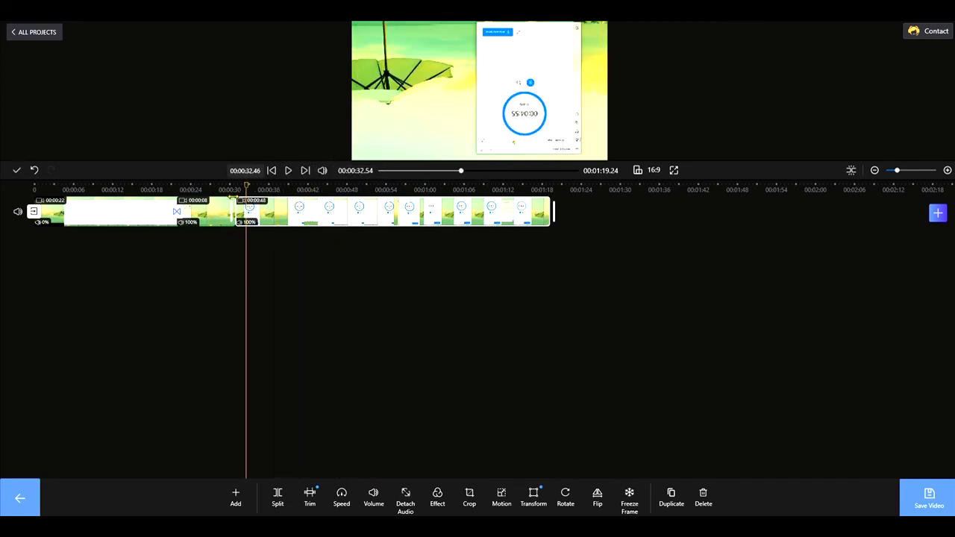
click(288, 170)
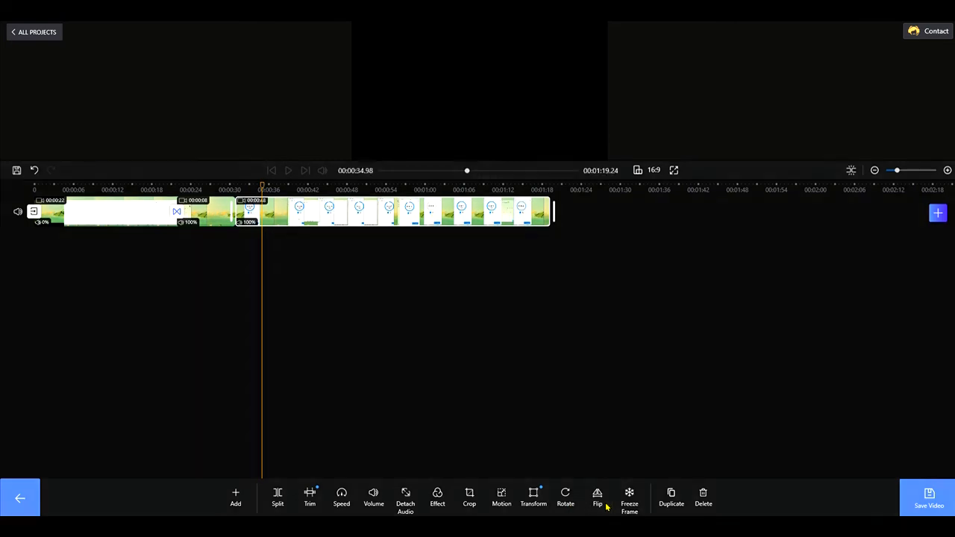
click(597, 497)
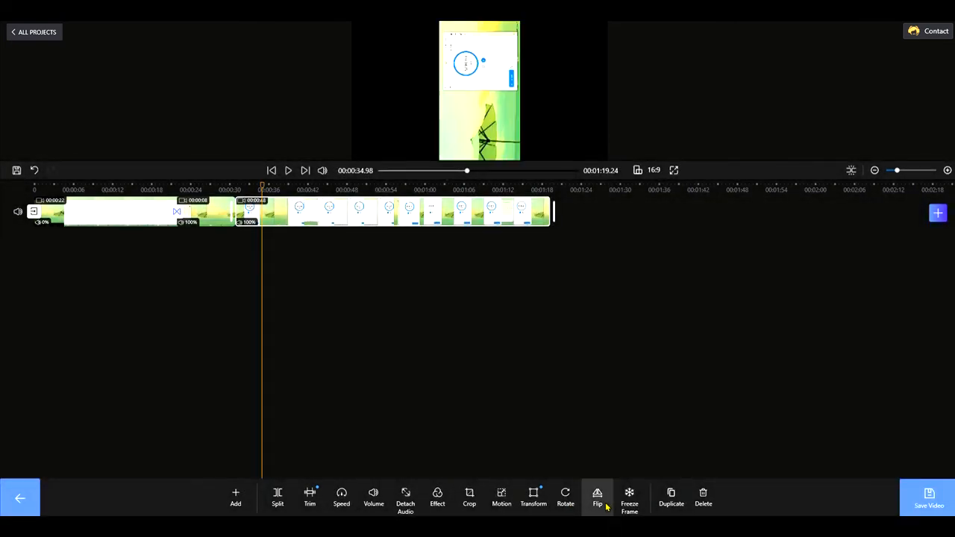
mouse_move(501, 498)
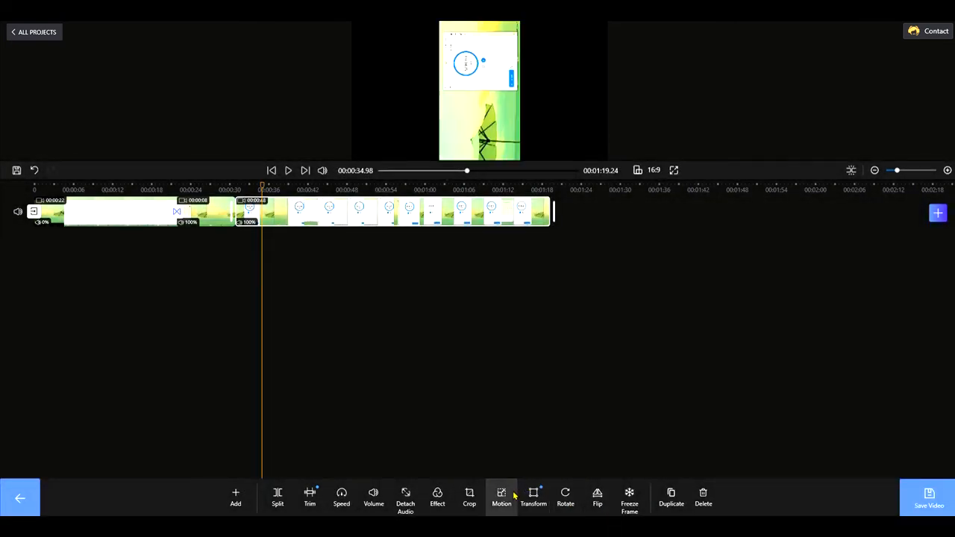
click(501, 496)
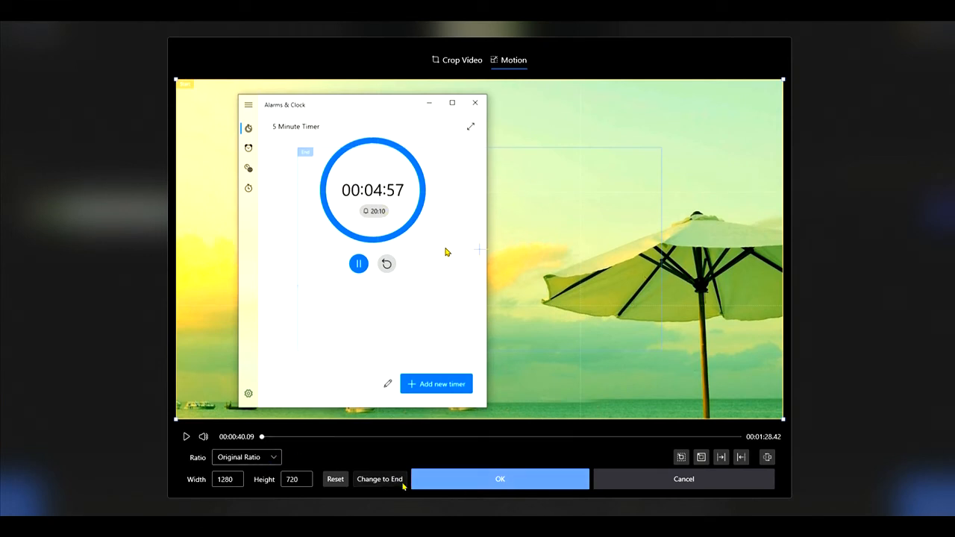
click(499, 478)
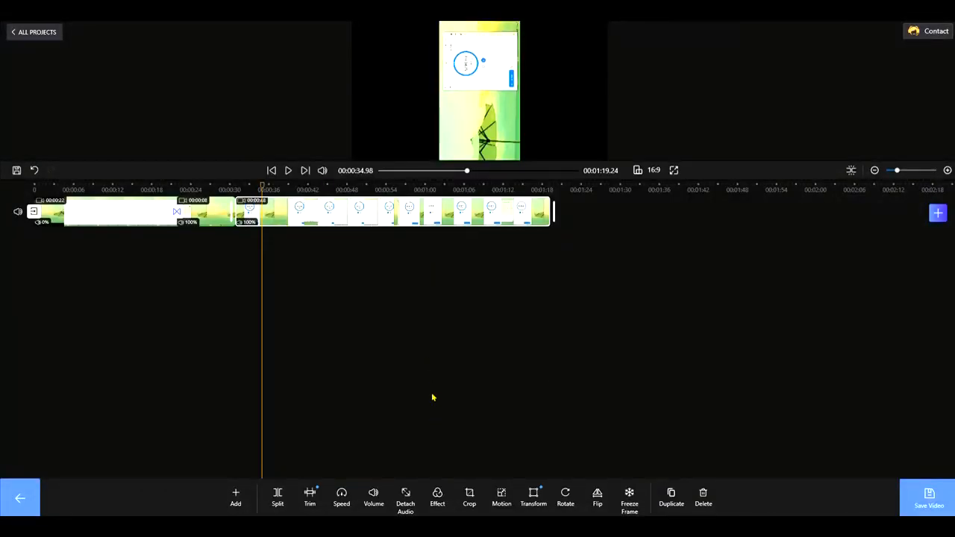
click(341, 498)
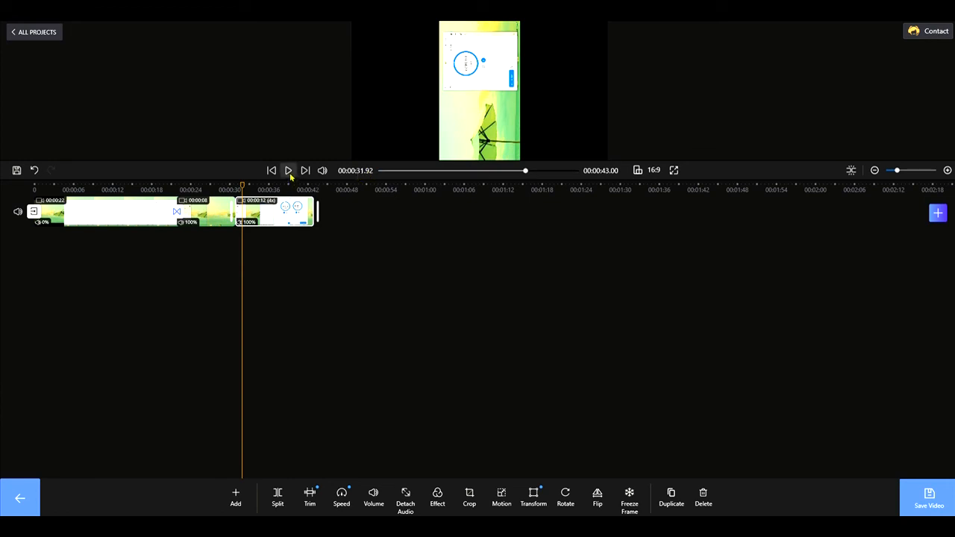
- Preview the 4x sped-up ending of the 0:43 project, around the 29-second mark
click(287, 170)
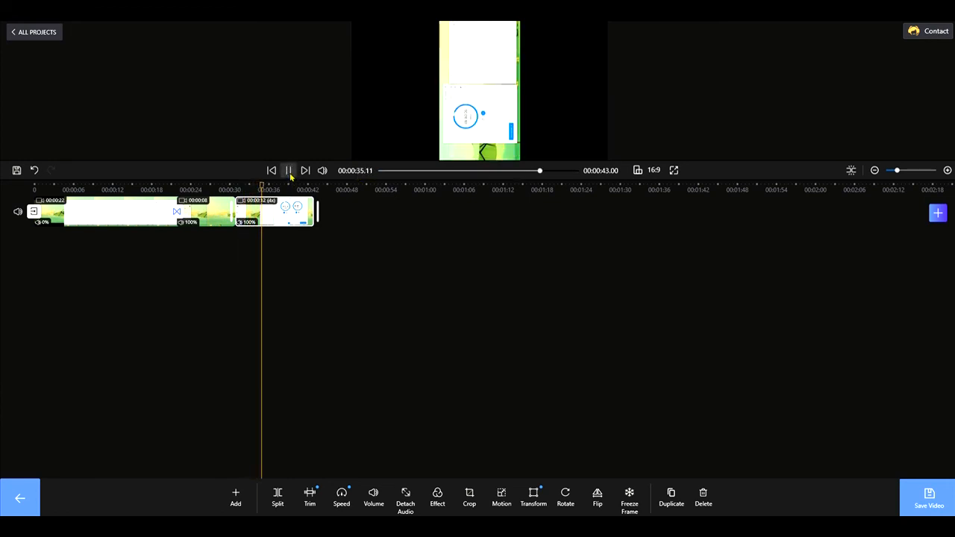
click(288, 170)
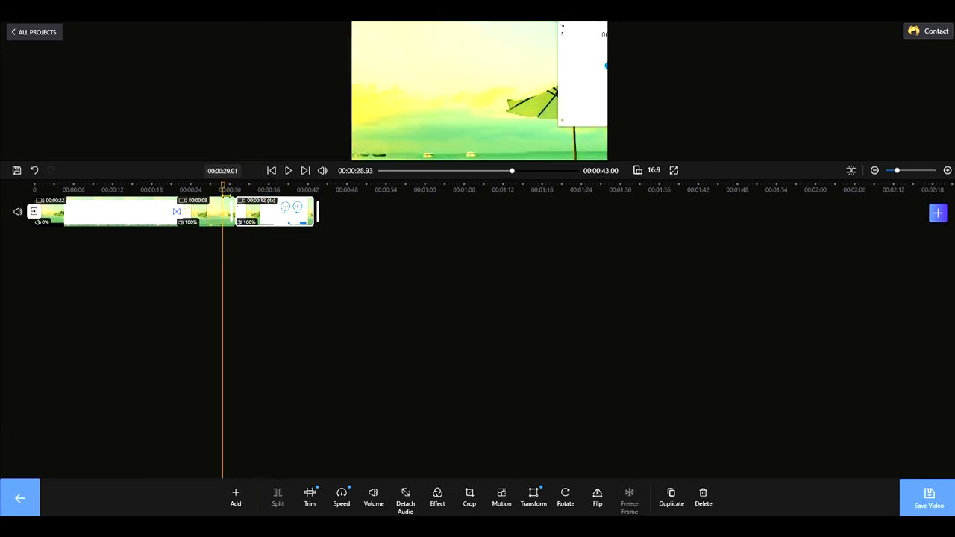
click(287, 170)
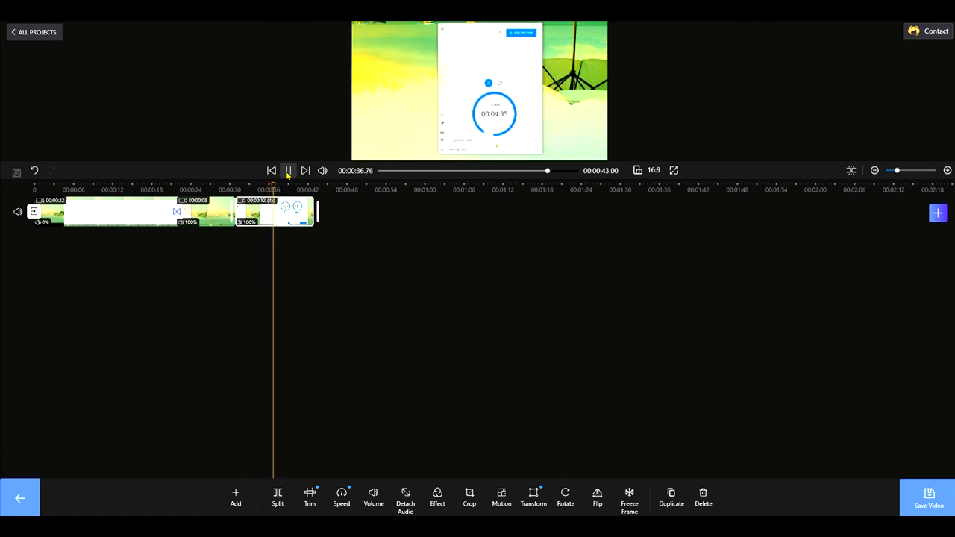
click(288, 170)
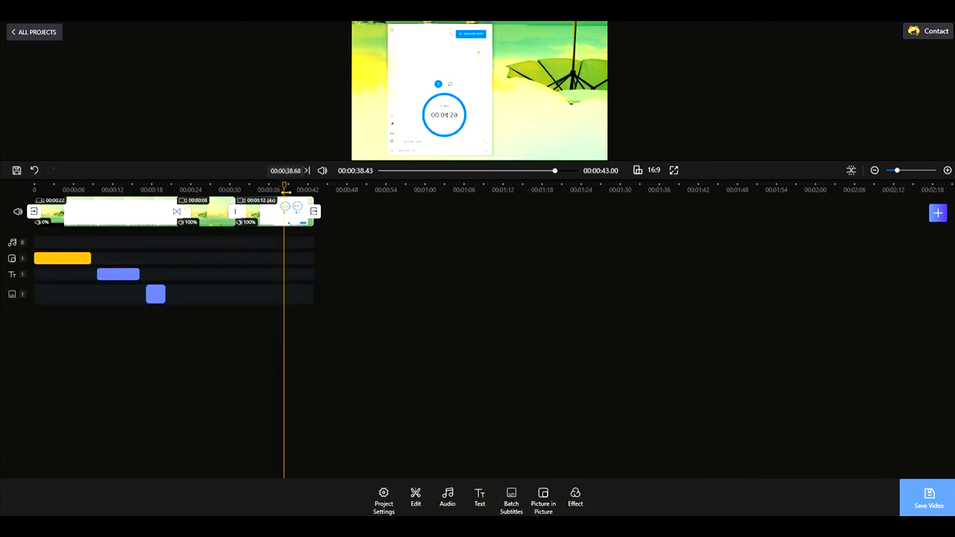
- Zoom the timeline in, undo the last edit, and open Save Video settings (720P, 10 Mbps, 30 fps)
click(947, 170)
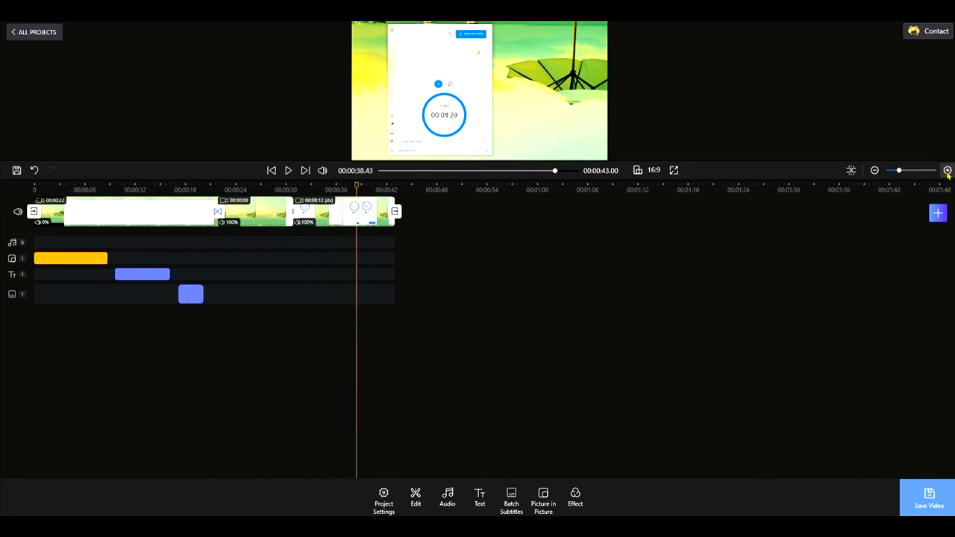
click(947, 170)
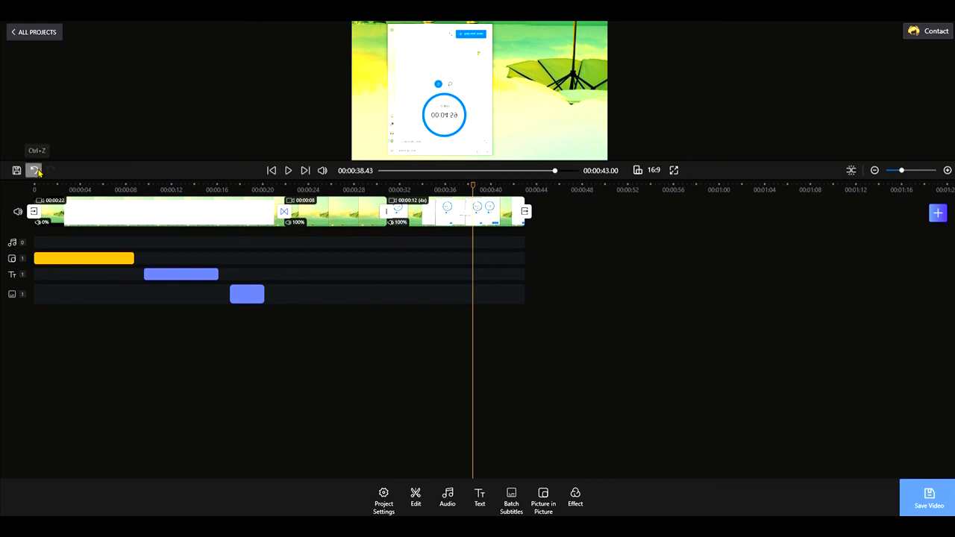
click(34, 170)
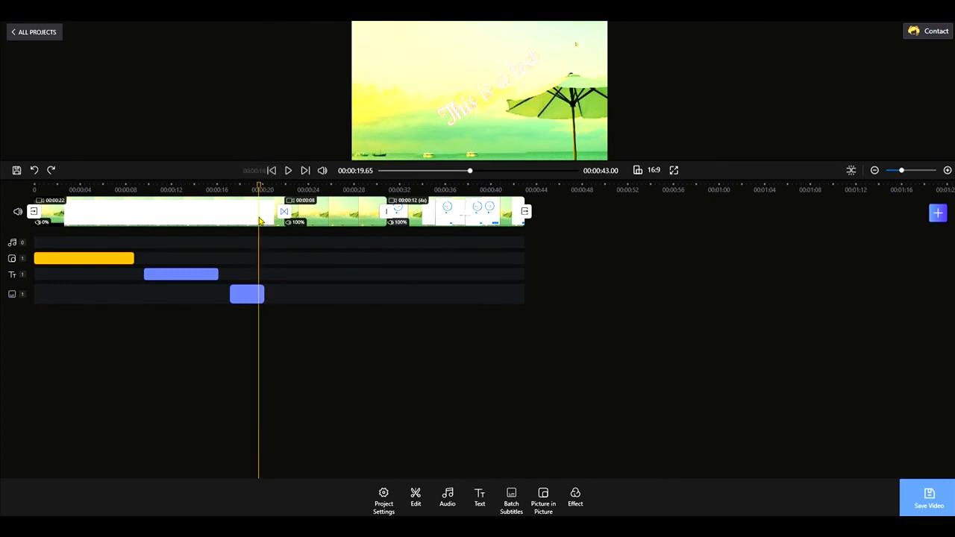
mouse_move(379, 287)
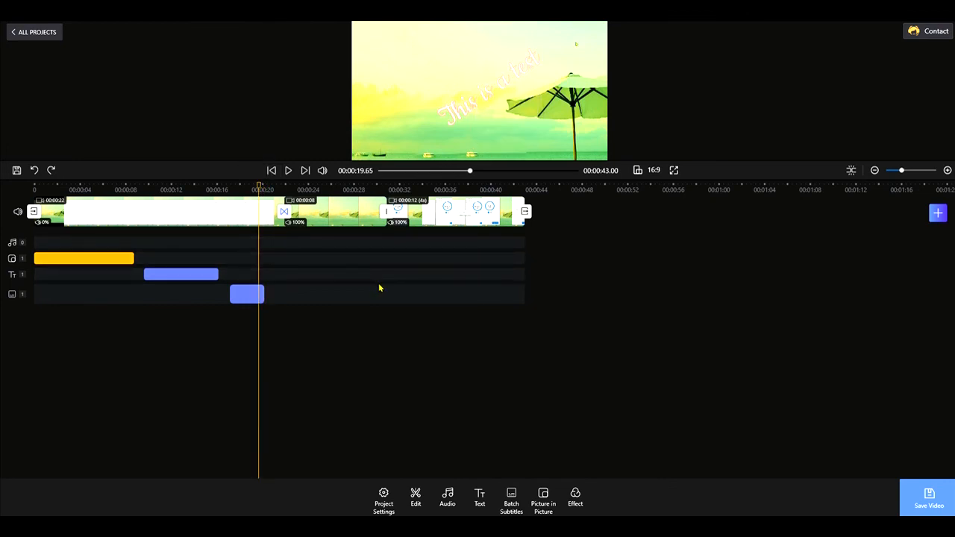
mouse_move(399, 374)
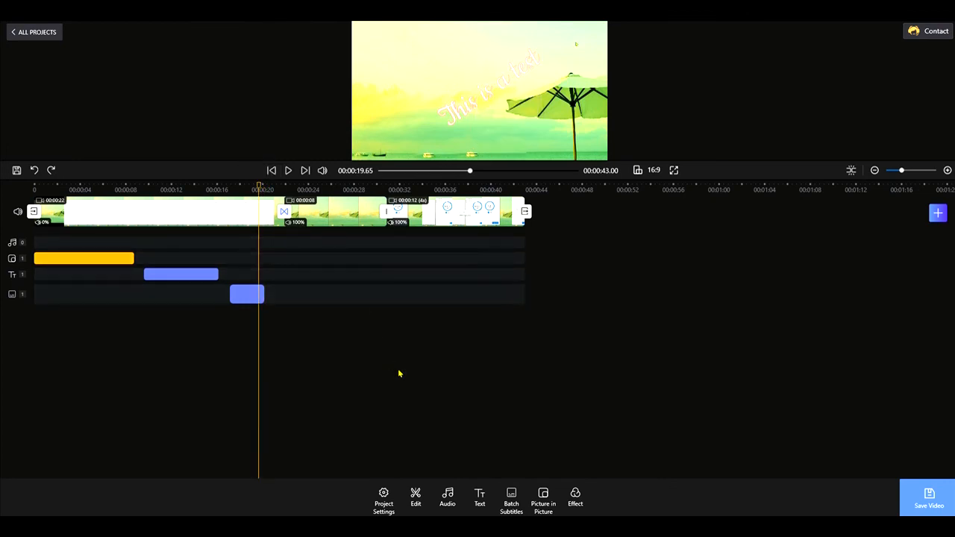
mouse_move(428, 392)
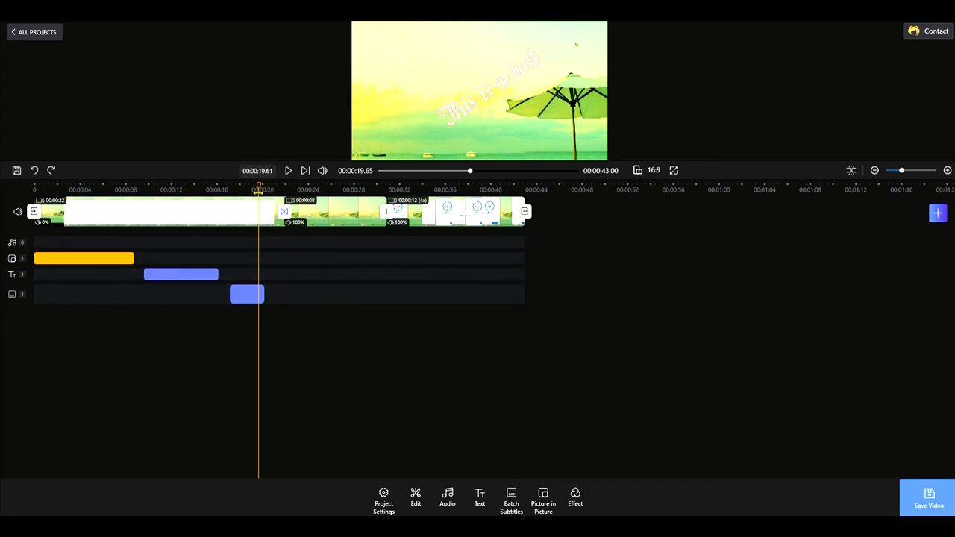
click(122, 190)
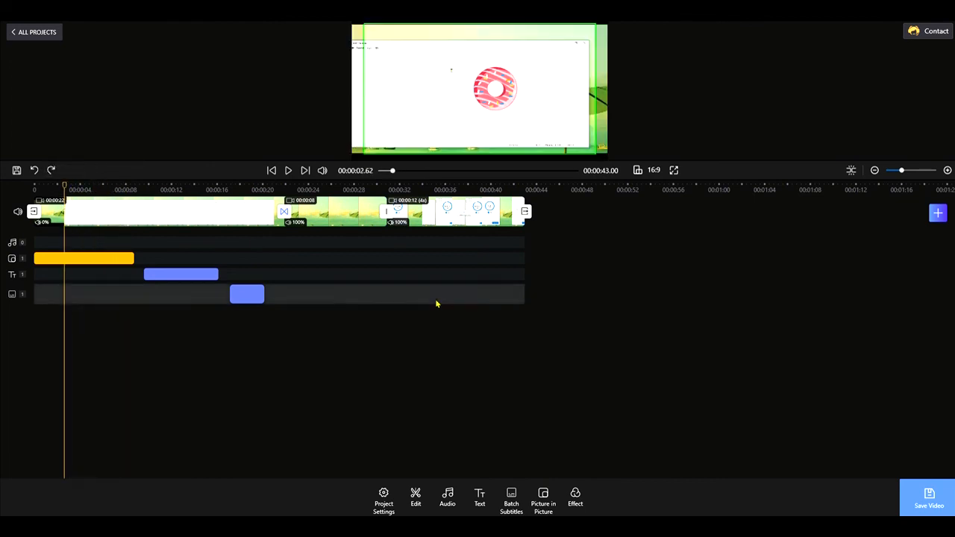
mouse_move(564, 363)
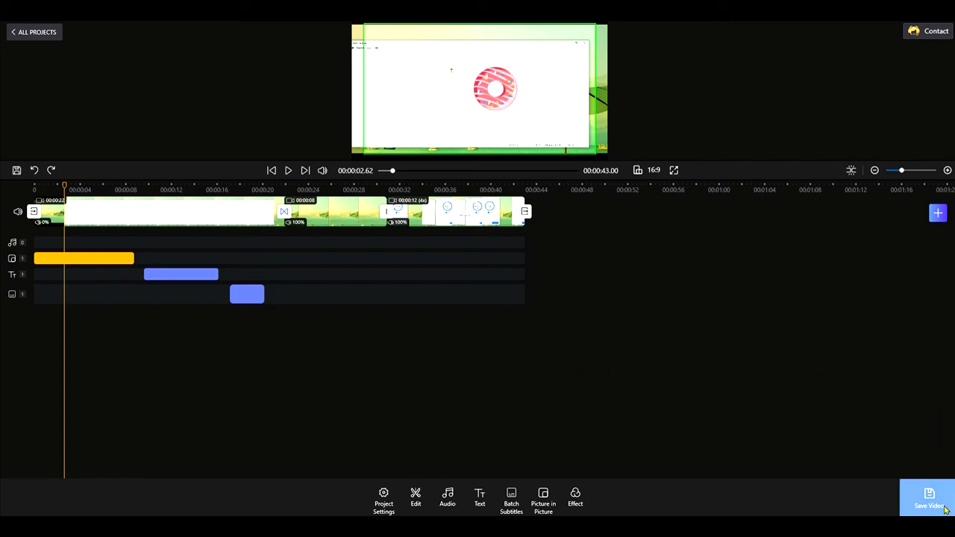
click(928, 499)
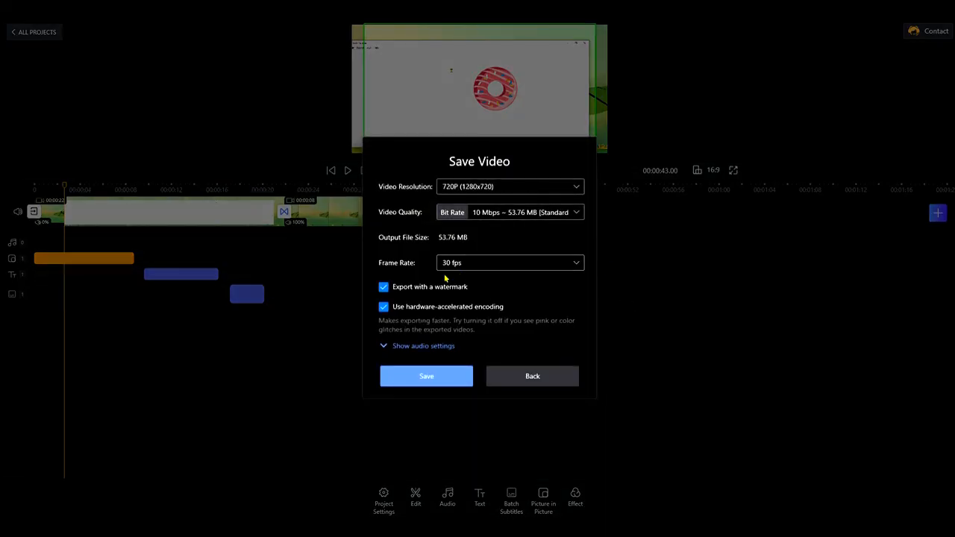
- Turn off 'Export with a watermark' and exit Save Video back to the 0:43 timeline
click(426, 376)
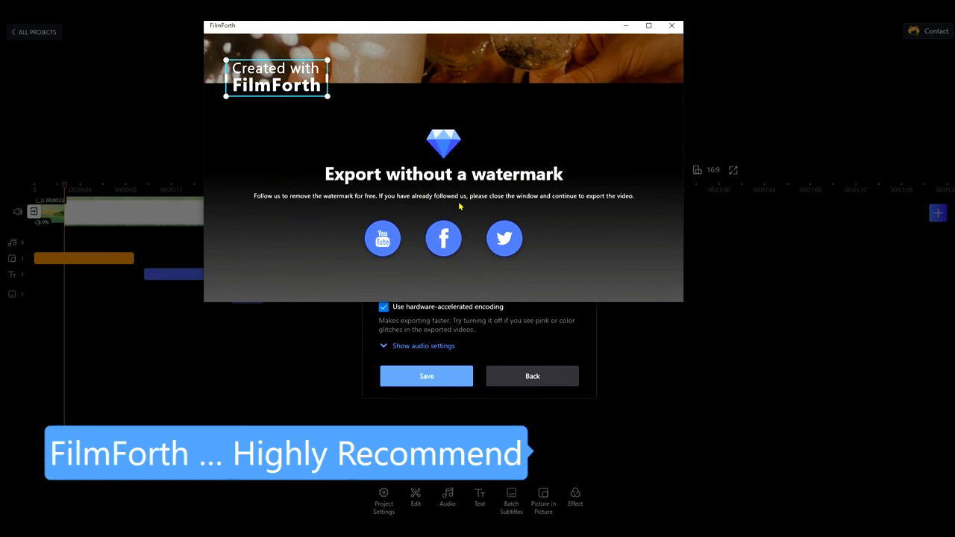
mouse_move(613, 104)
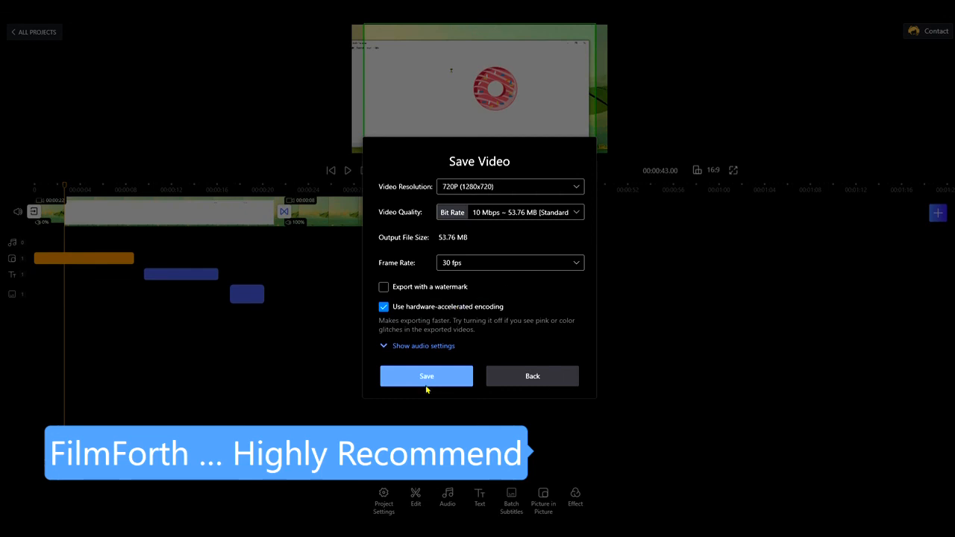
mouse_move(418, 275)
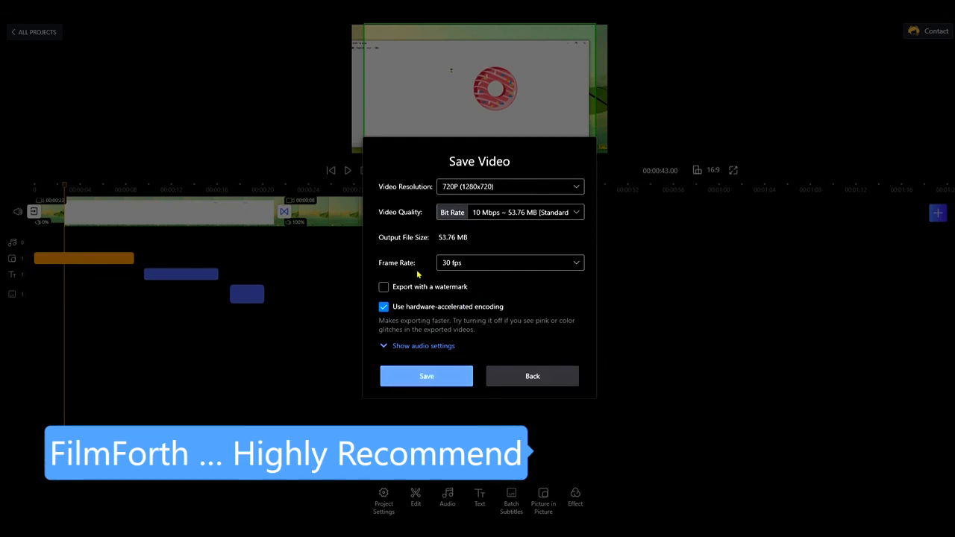
mouse_move(578, 310)
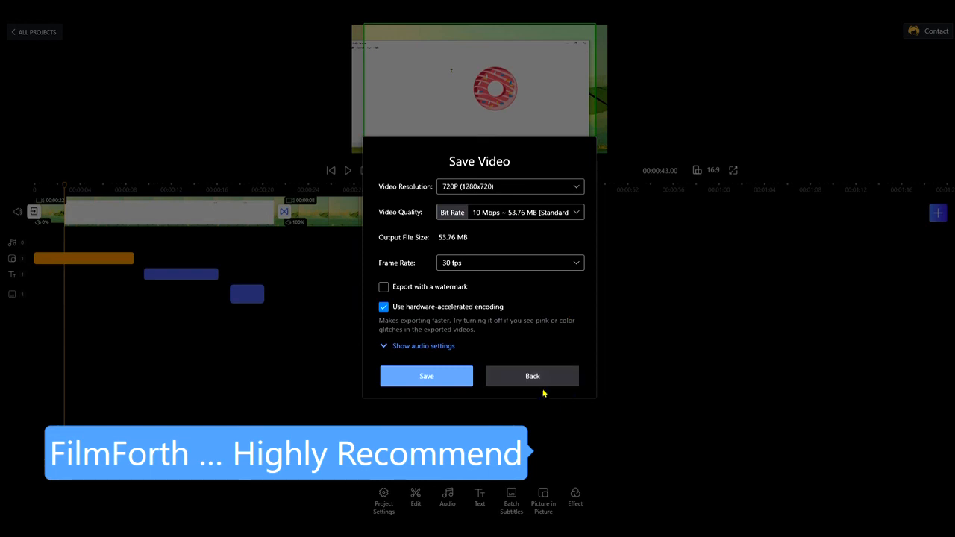
click(531, 376)
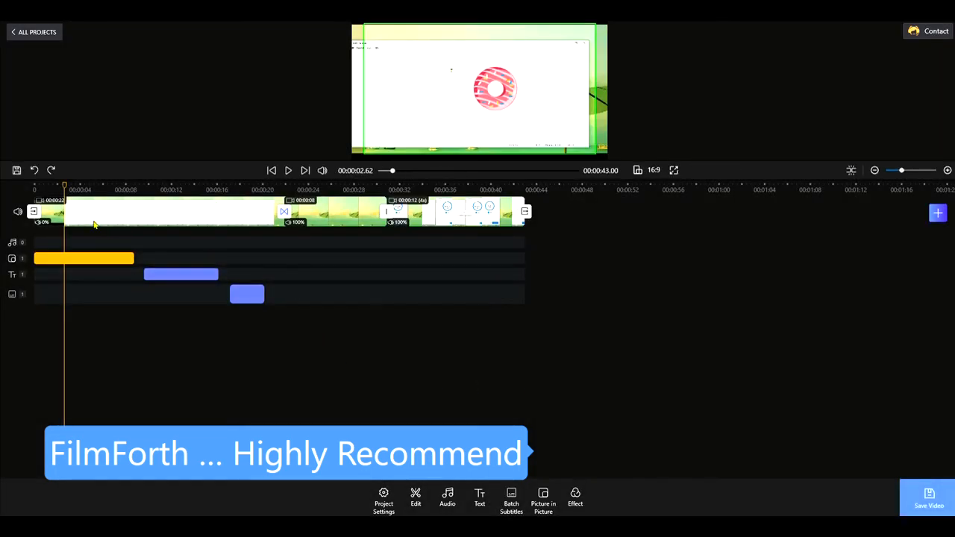